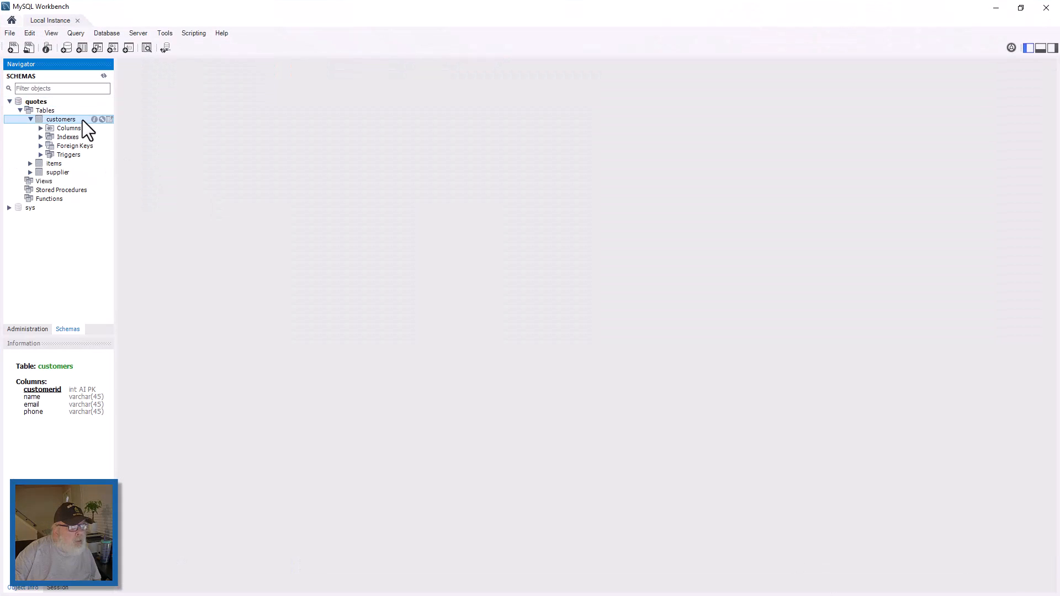
# Step: Query all rows of the quotes customers, items and supplier tables in Workbench
pyautogui.click(30, 119)
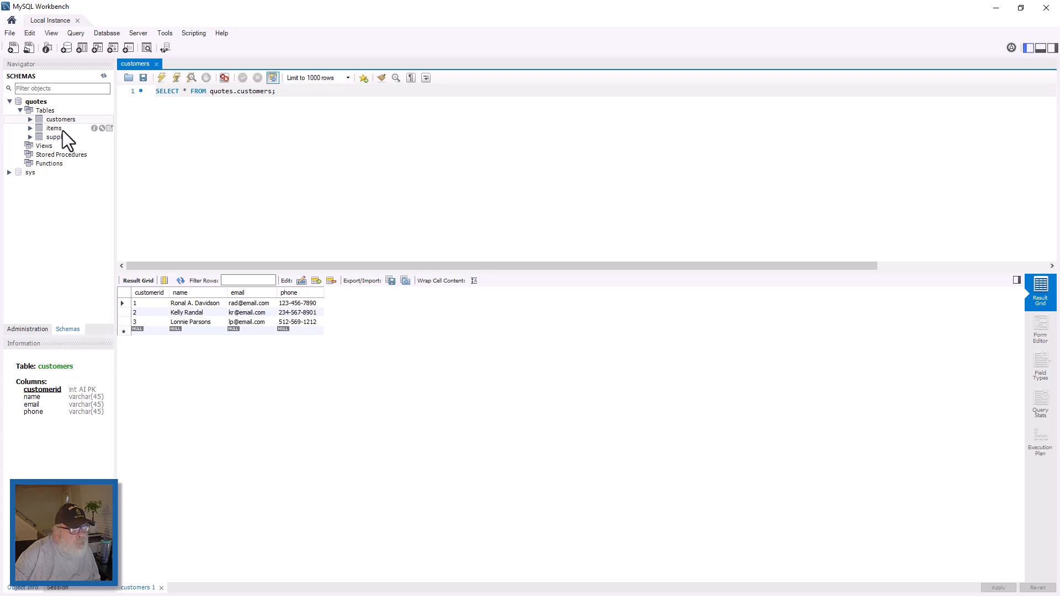
pyautogui.click(53, 128)
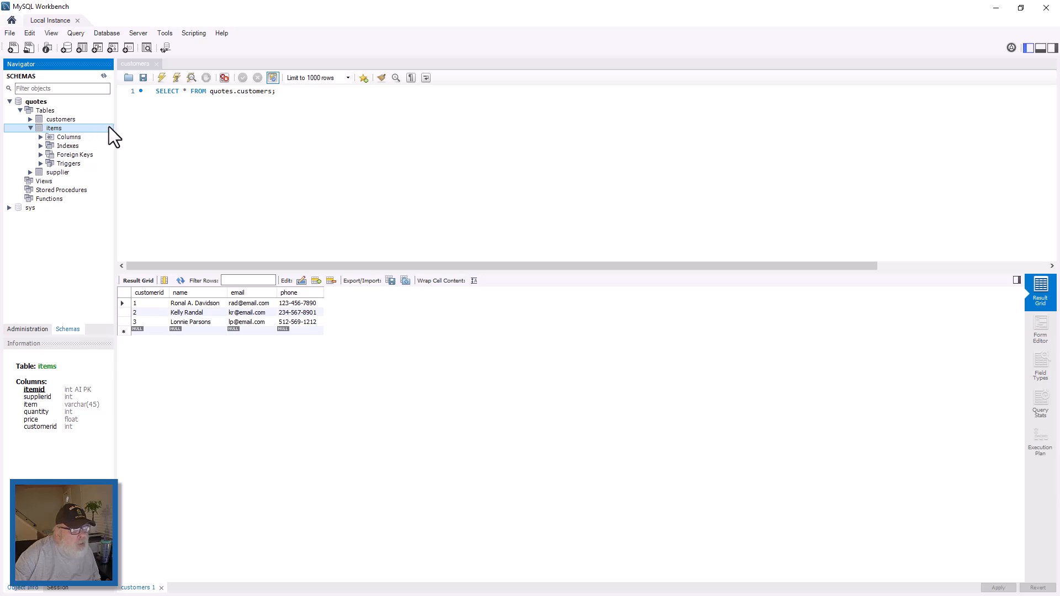
pyautogui.doubleClick(53, 128)
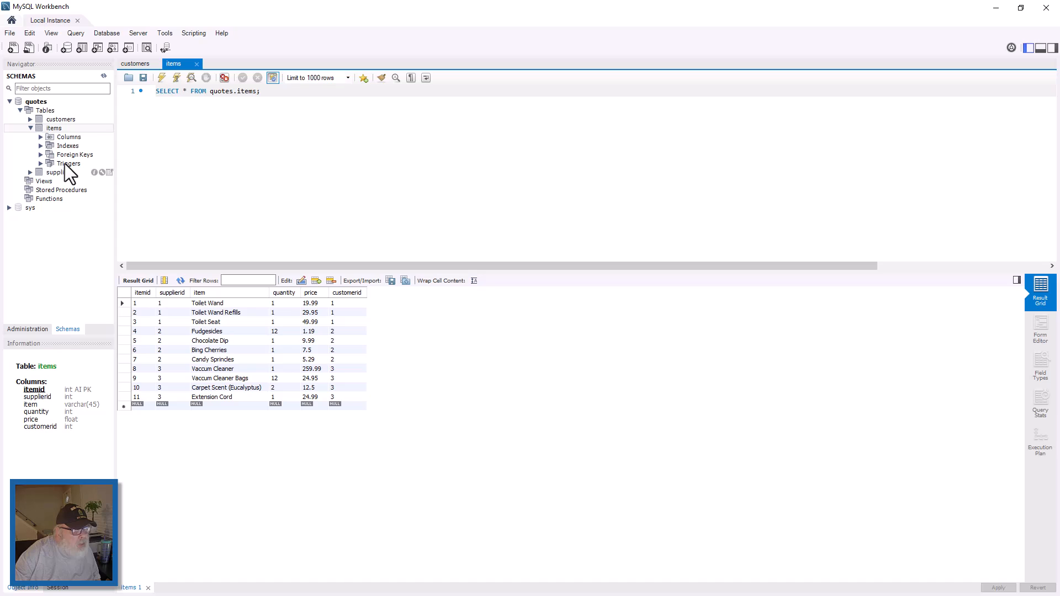
pyautogui.click(56, 172)
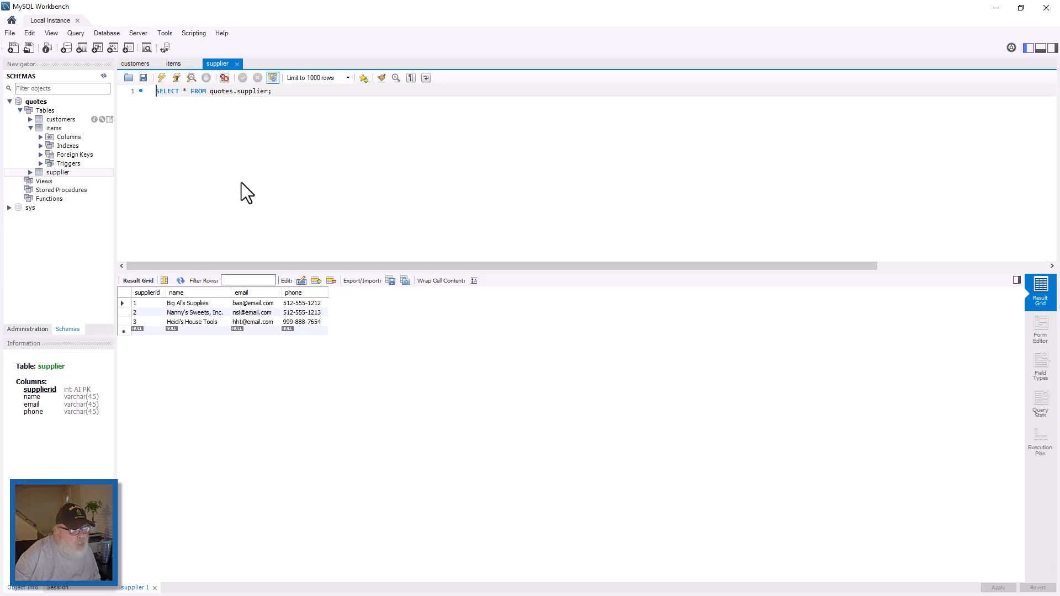
pyautogui.click(36, 101)
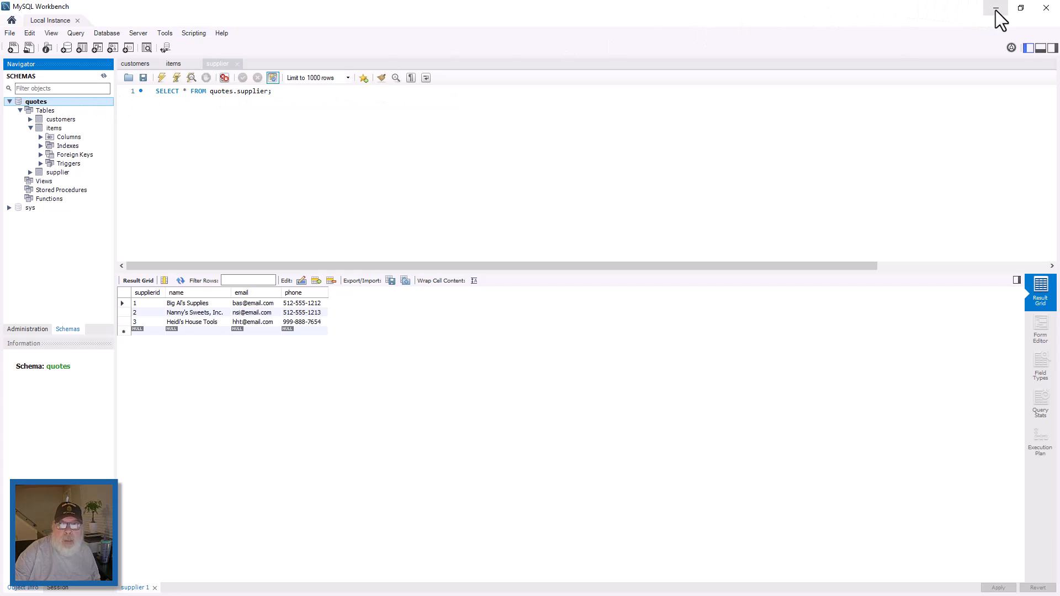
# Step: Minimize Workbench, launch Delphi 10.4 and open recent Project1.dproj
pyautogui.click(994, 7)
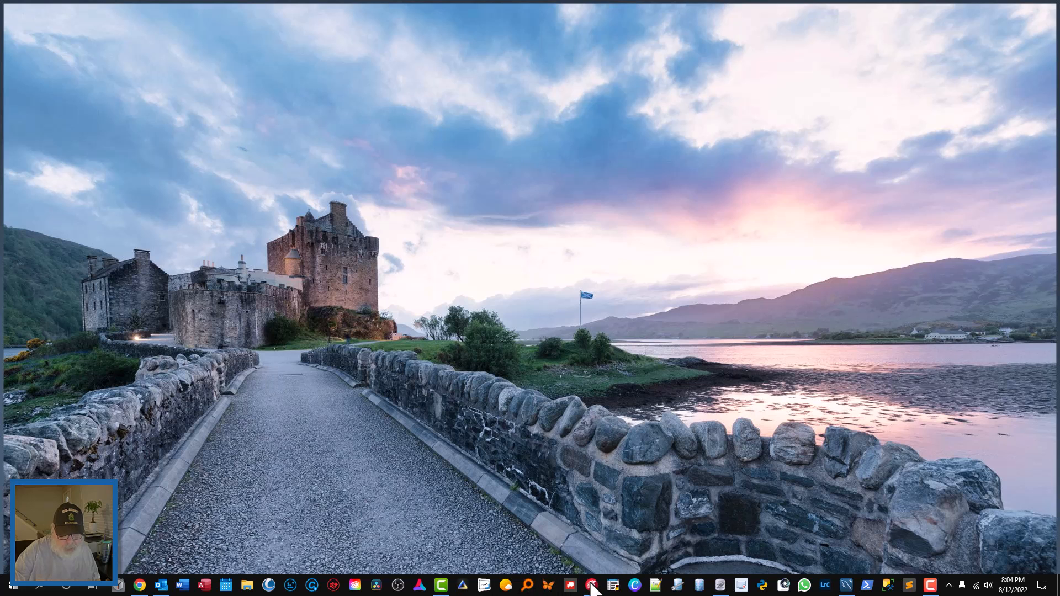
pyautogui.click(593, 585)
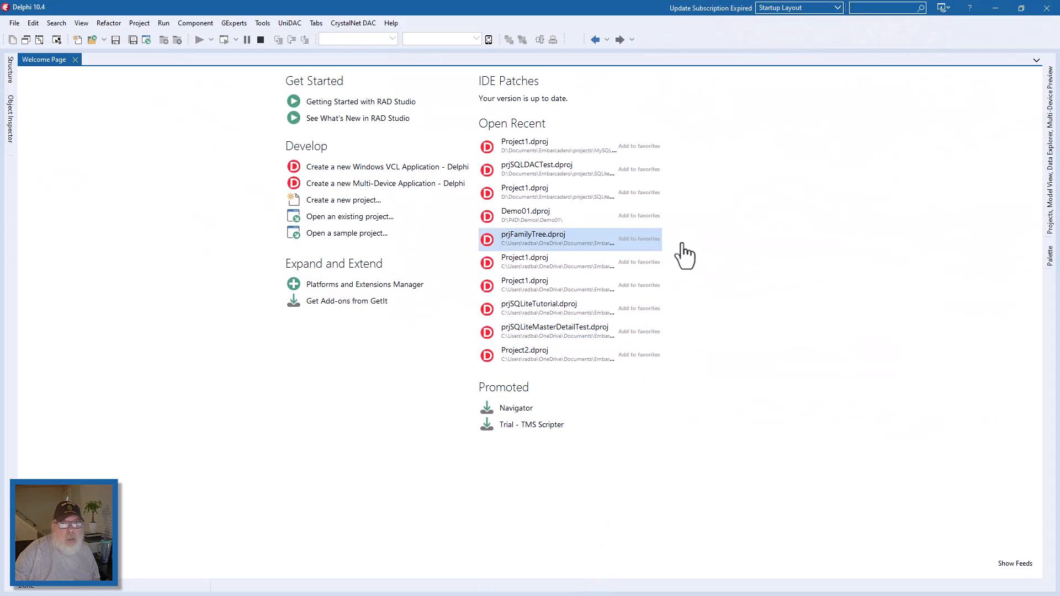
pyautogui.moveTo(705, 181)
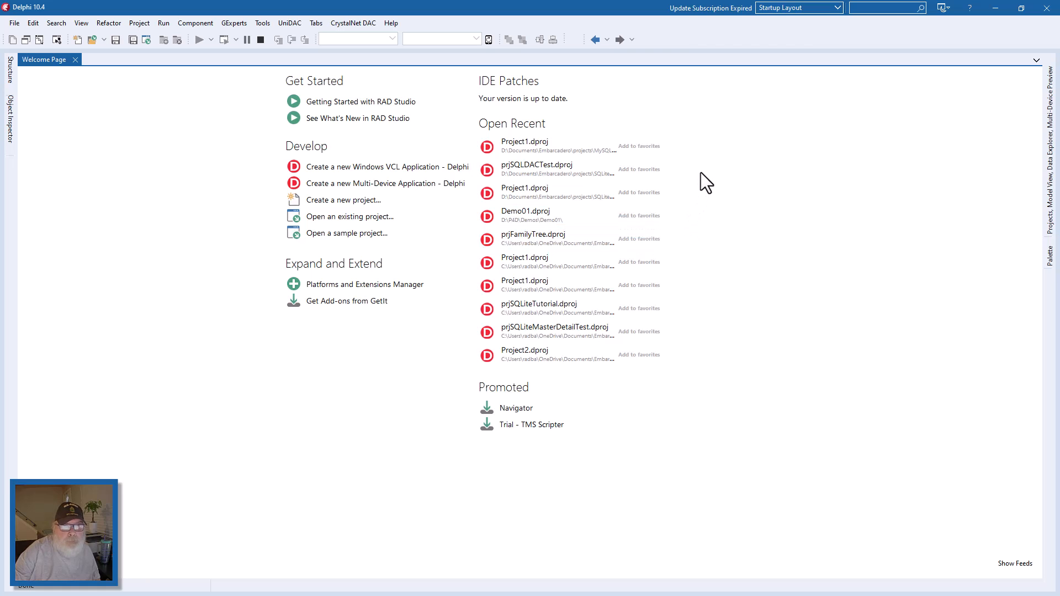
pyautogui.click(524, 145)
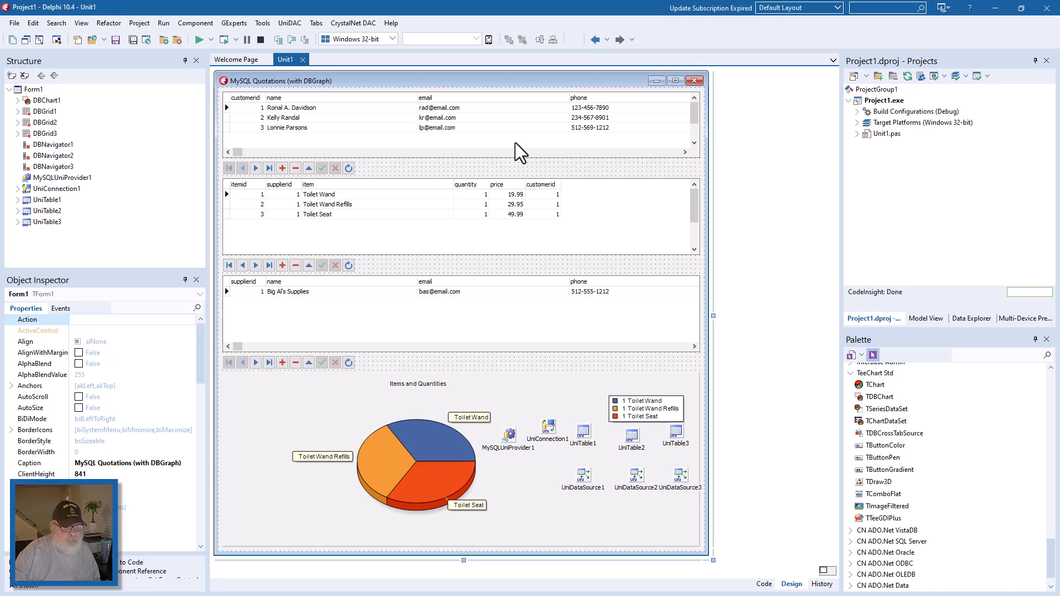
pyautogui.moveTo(402, 79)
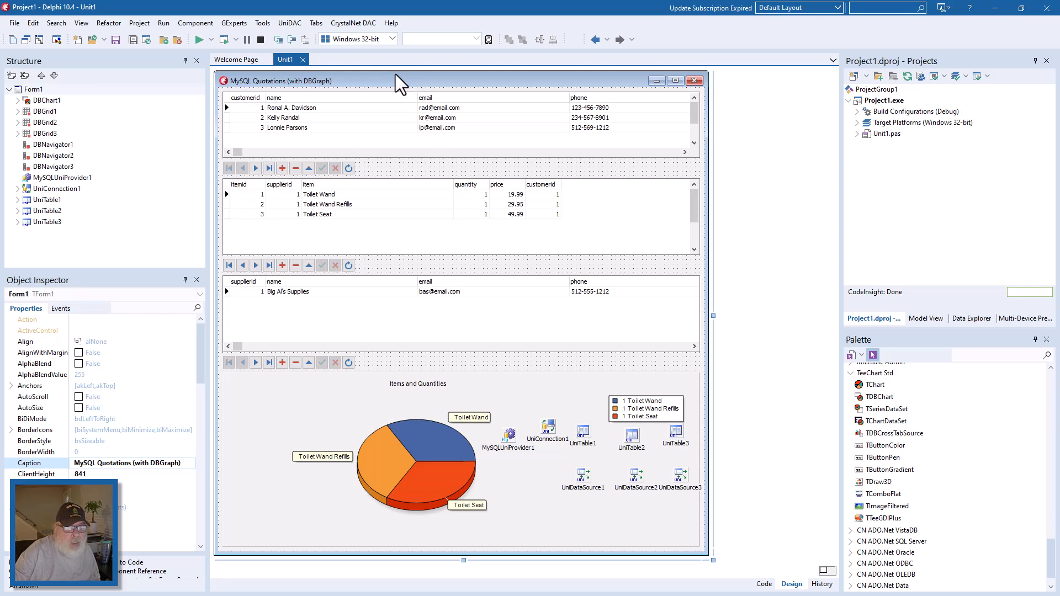
pyautogui.moveTo(383, 127)
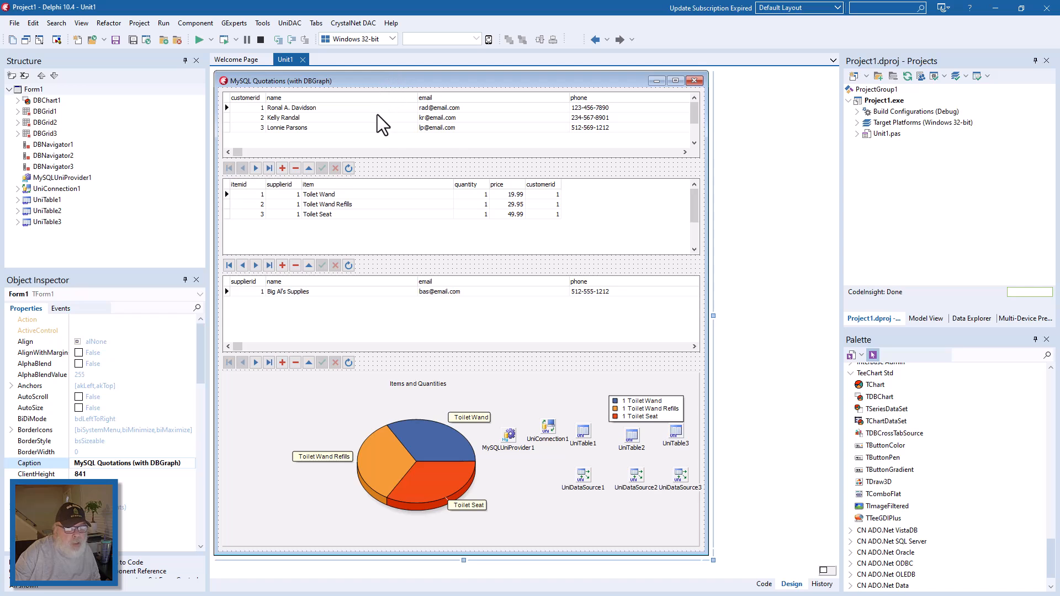
pyautogui.moveTo(357, 316)
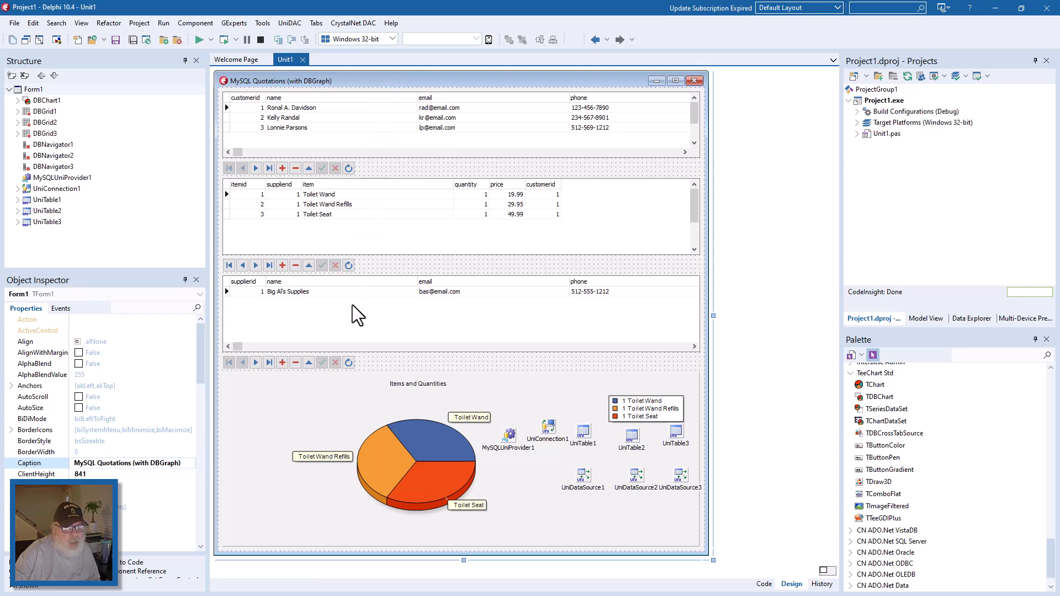
pyautogui.moveTo(357, 316)
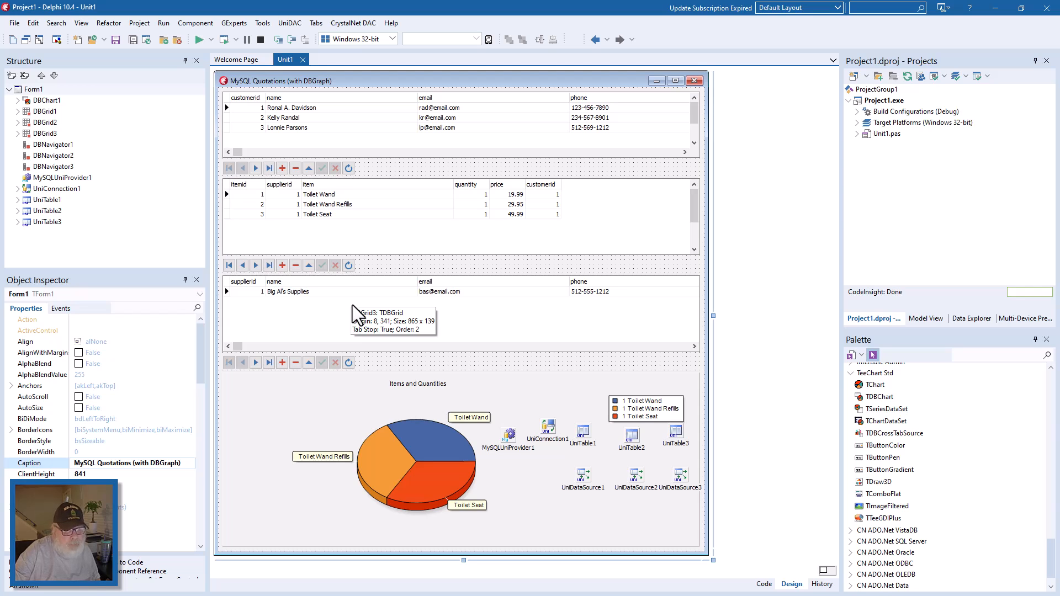
pyautogui.moveTo(389, 303)
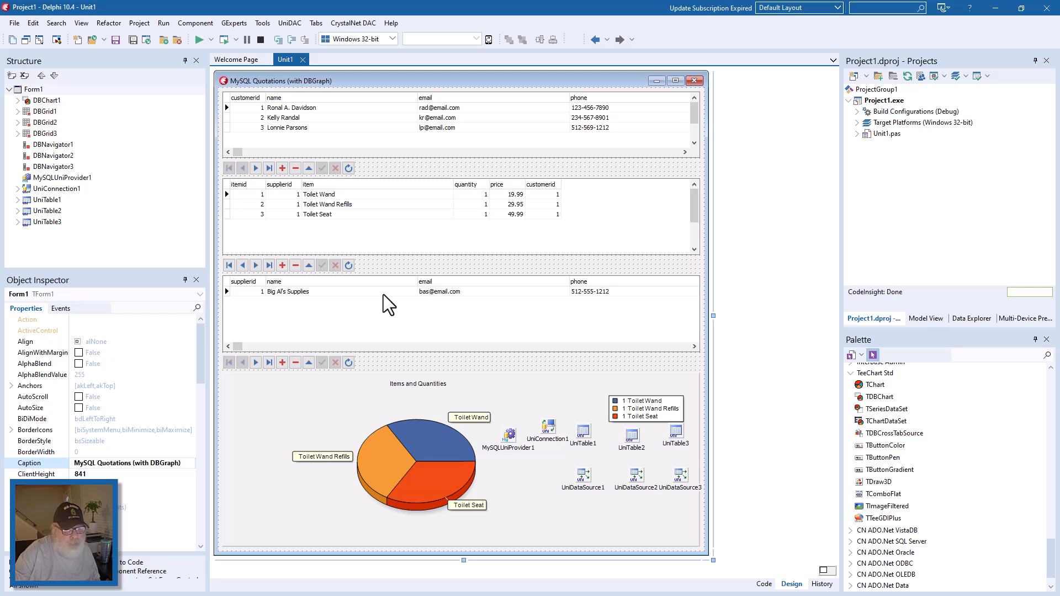
pyautogui.moveTo(386, 311)
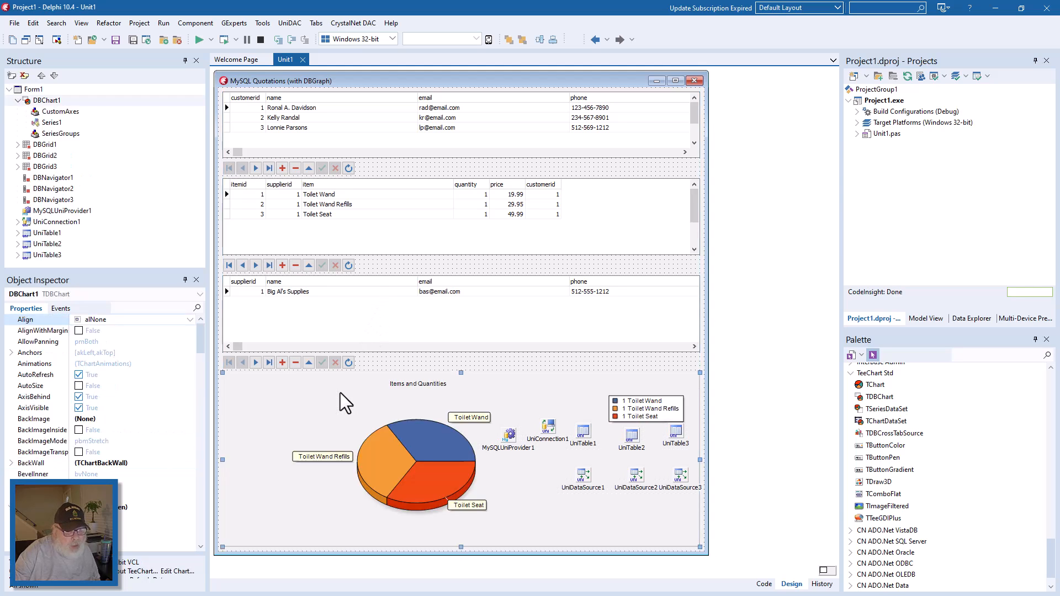
pyautogui.moveTo(345, 403)
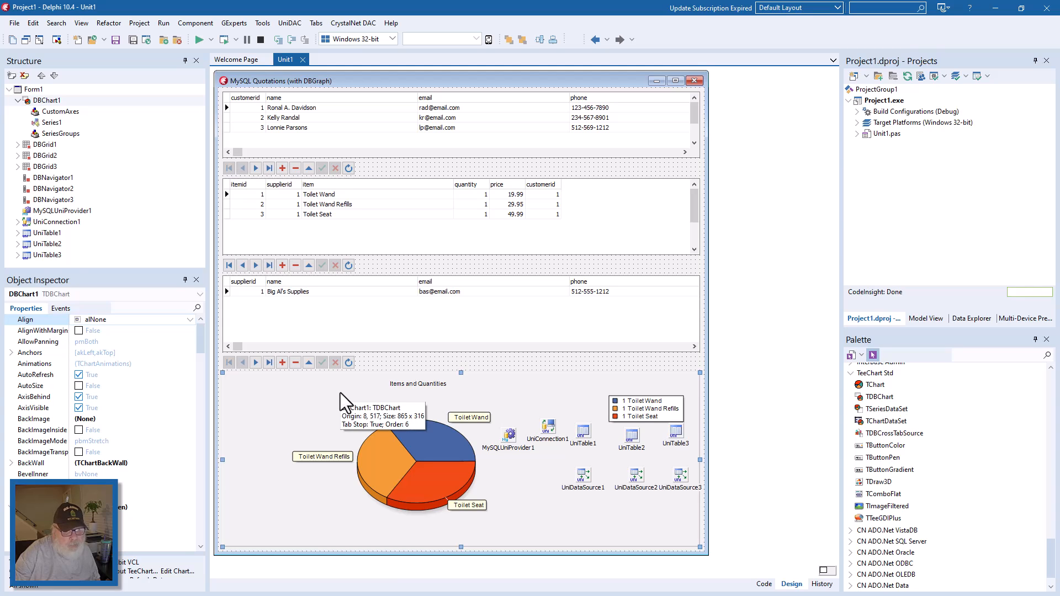
pyautogui.moveTo(338, 255)
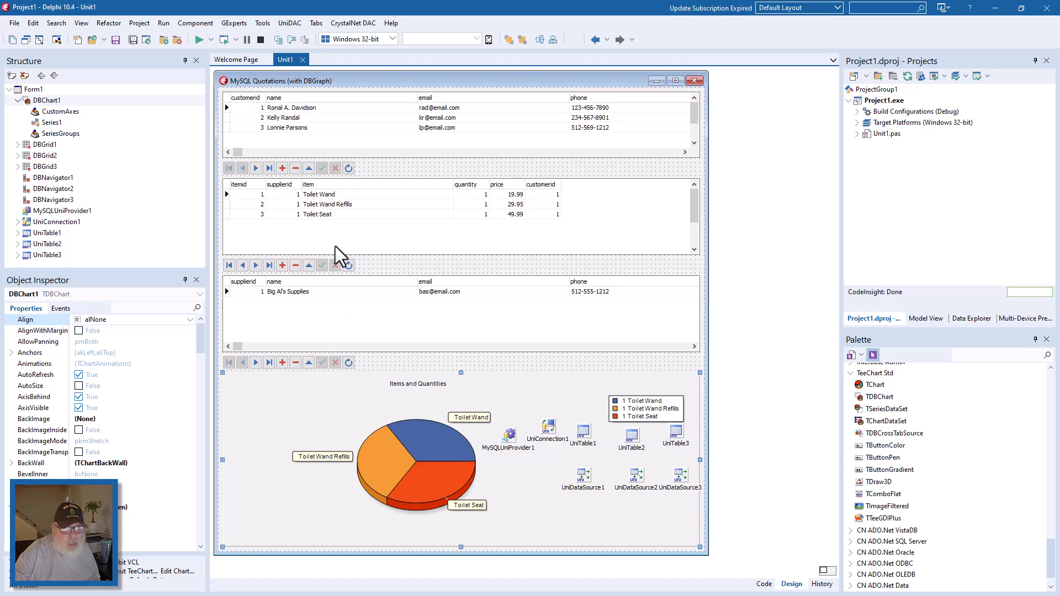
pyautogui.moveTo(324, 273)
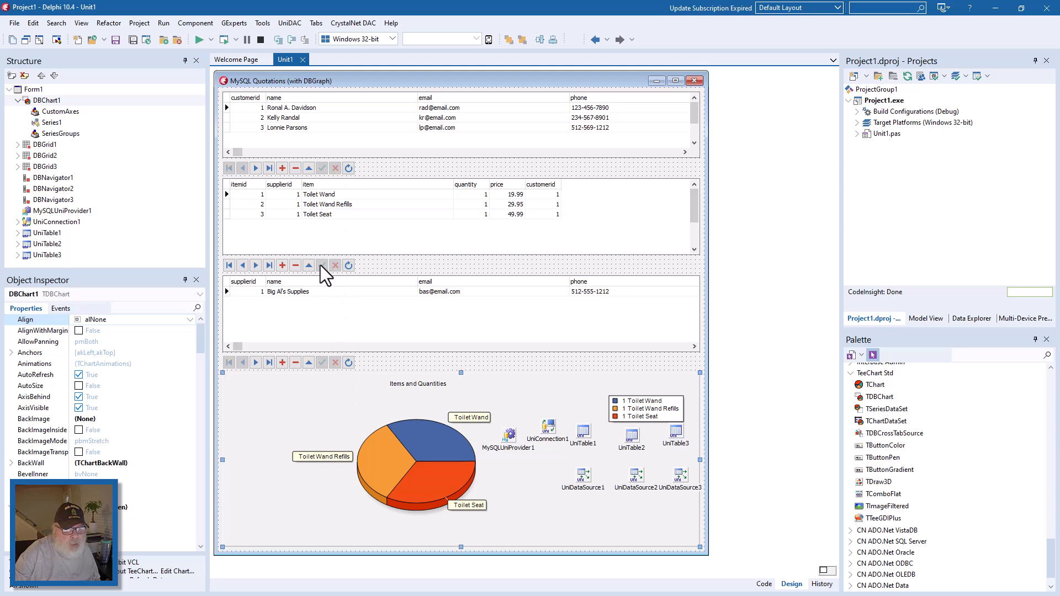
pyautogui.moveTo(311, 375)
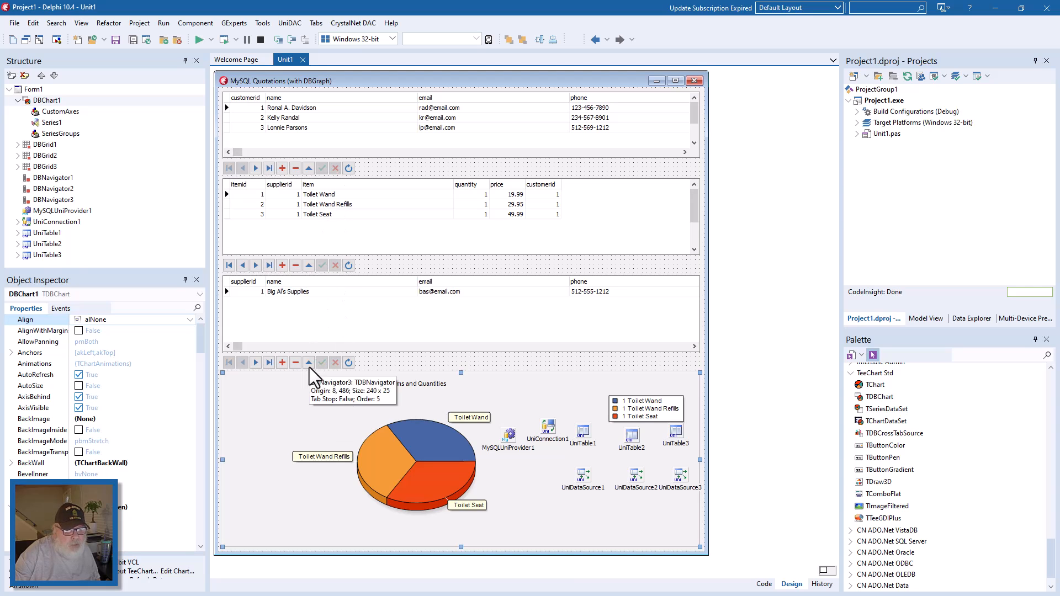
pyautogui.moveTo(292, 304)
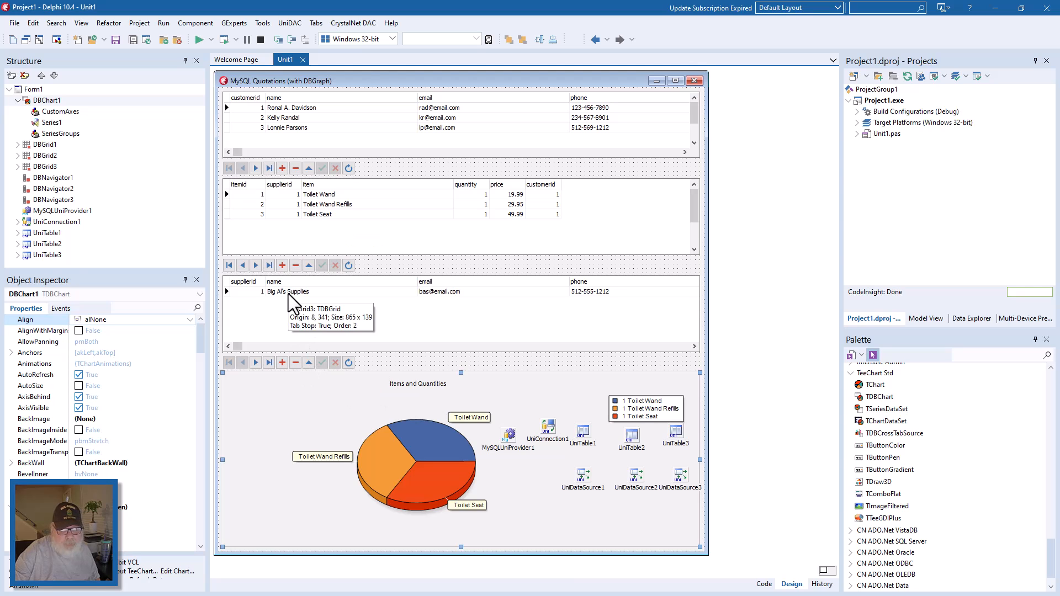
pyautogui.moveTo(515, 437)
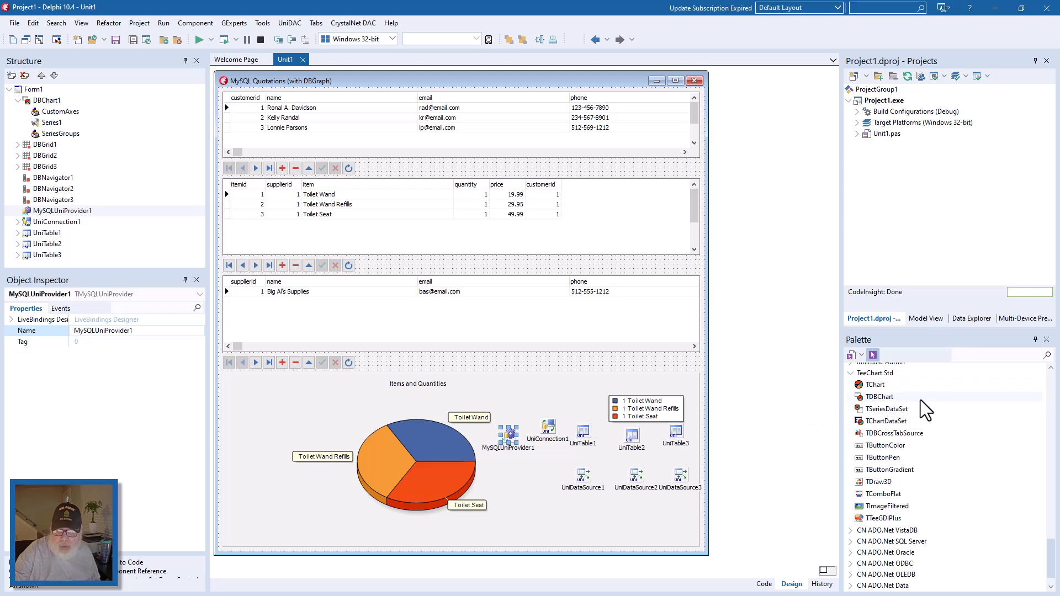
# Step: Inspect UniConnection1's settings: local server, quotes database, port 3306, connected
pyautogui.scroll(-3)
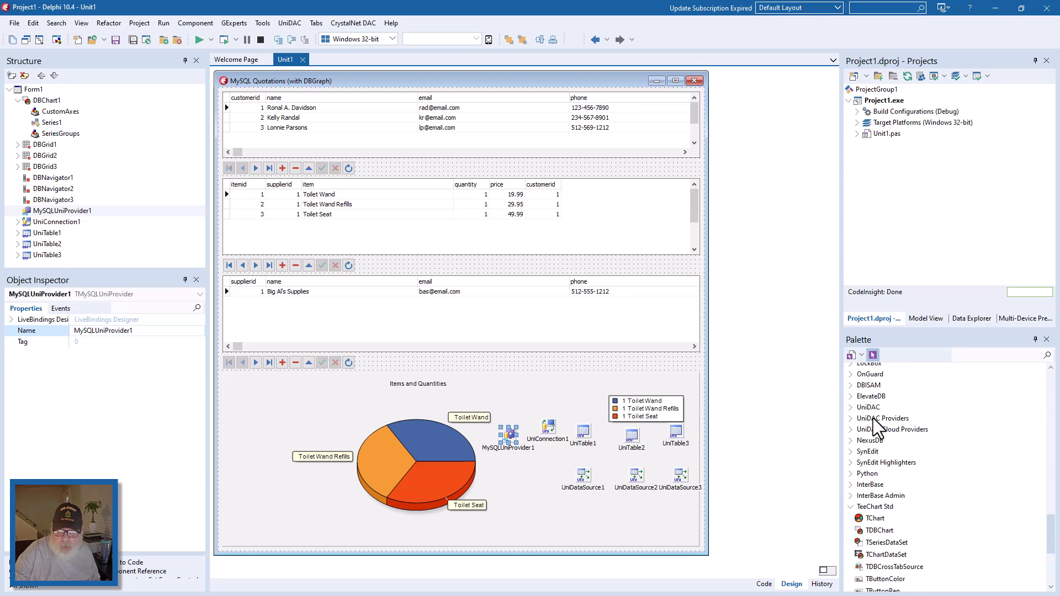
pyautogui.click(881, 417)
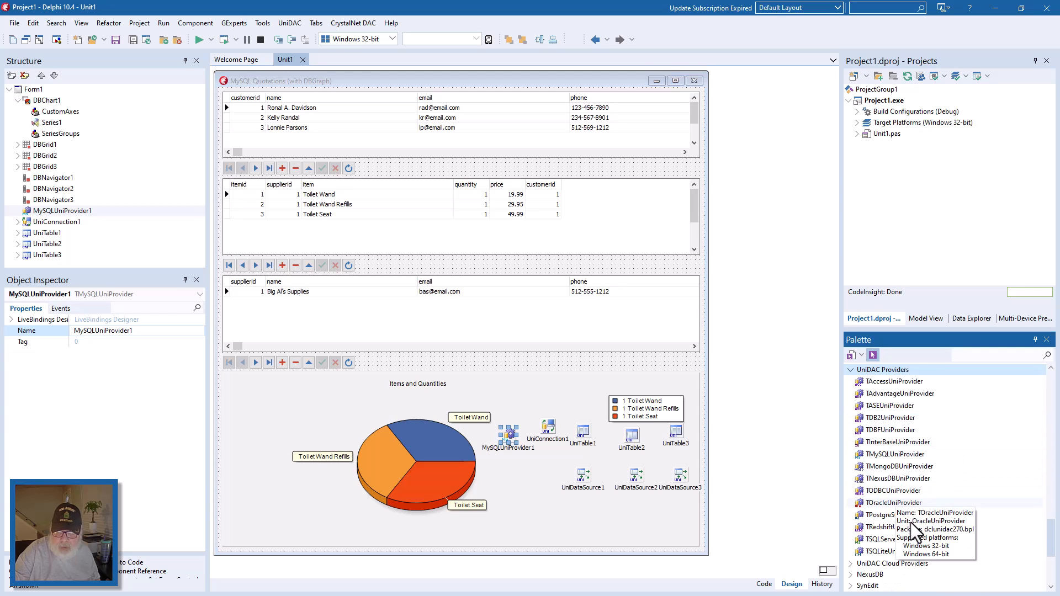
pyautogui.moveTo(899, 466)
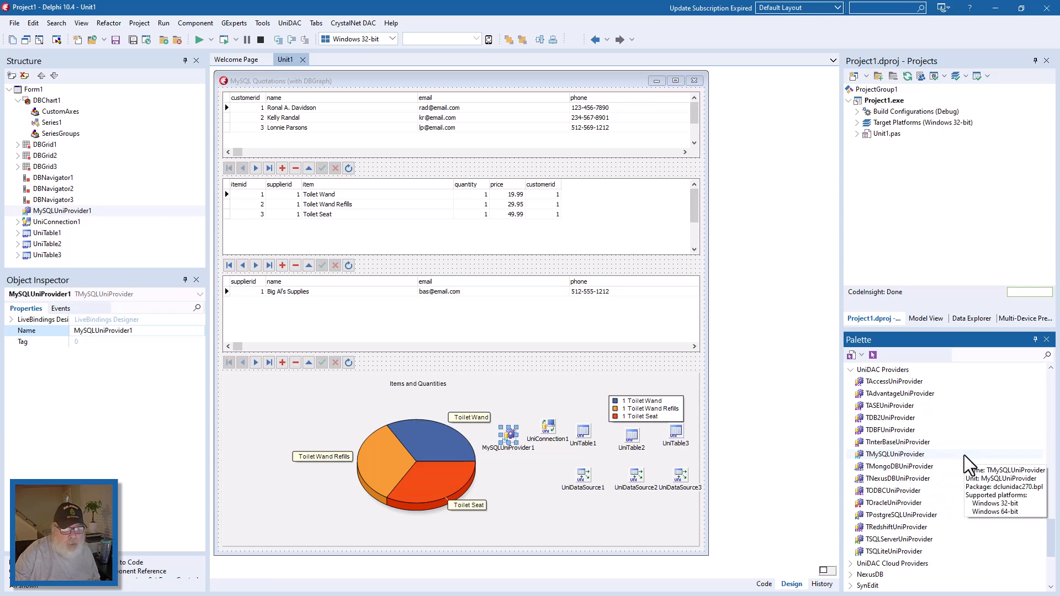
pyautogui.moveTo(896, 442)
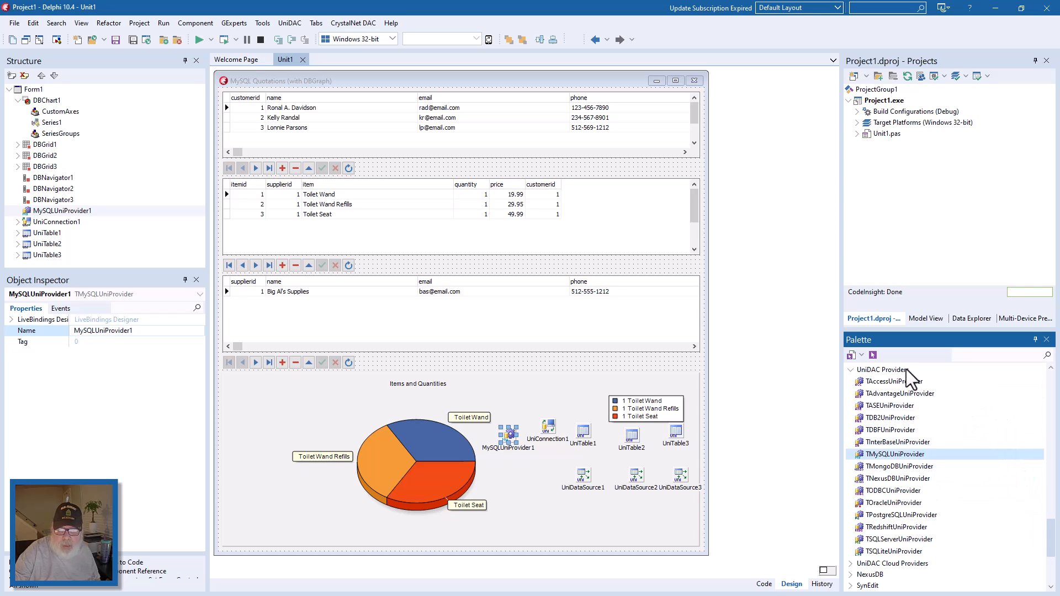
pyautogui.click(850, 394)
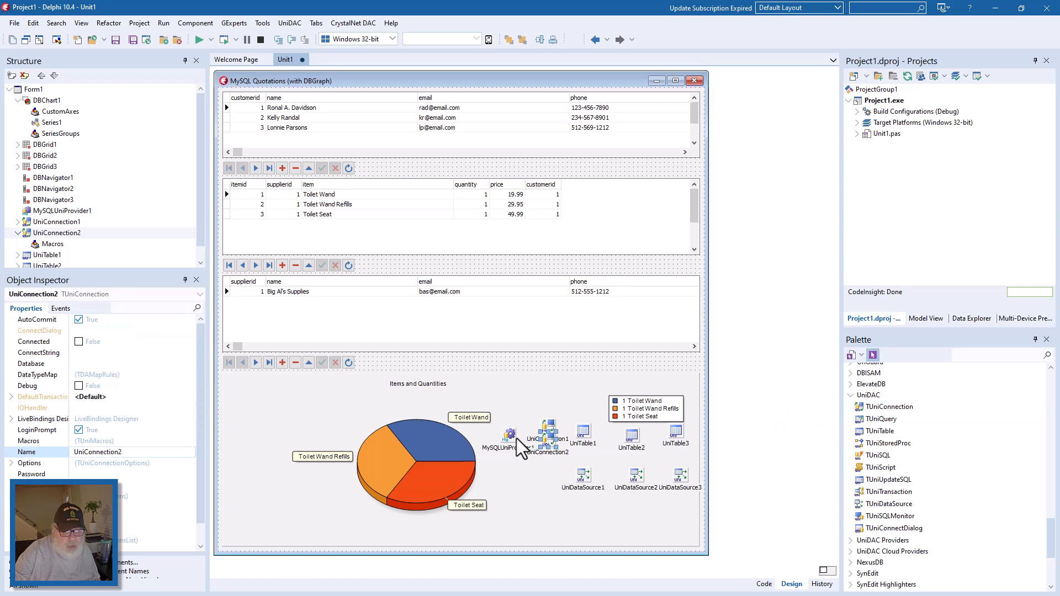
pyautogui.moveTo(471, 459)
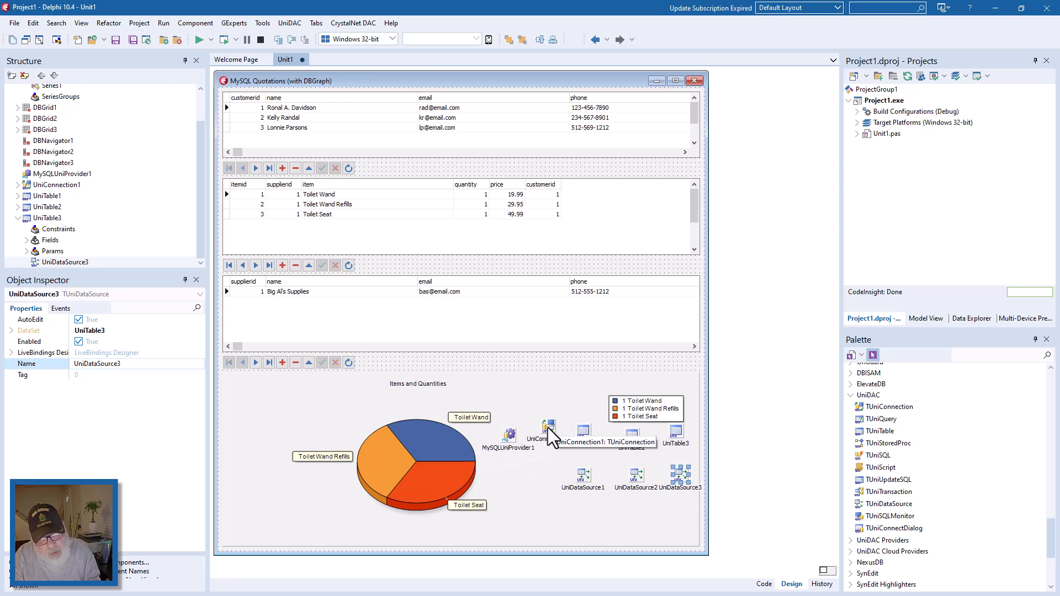
pyautogui.click(548, 426)
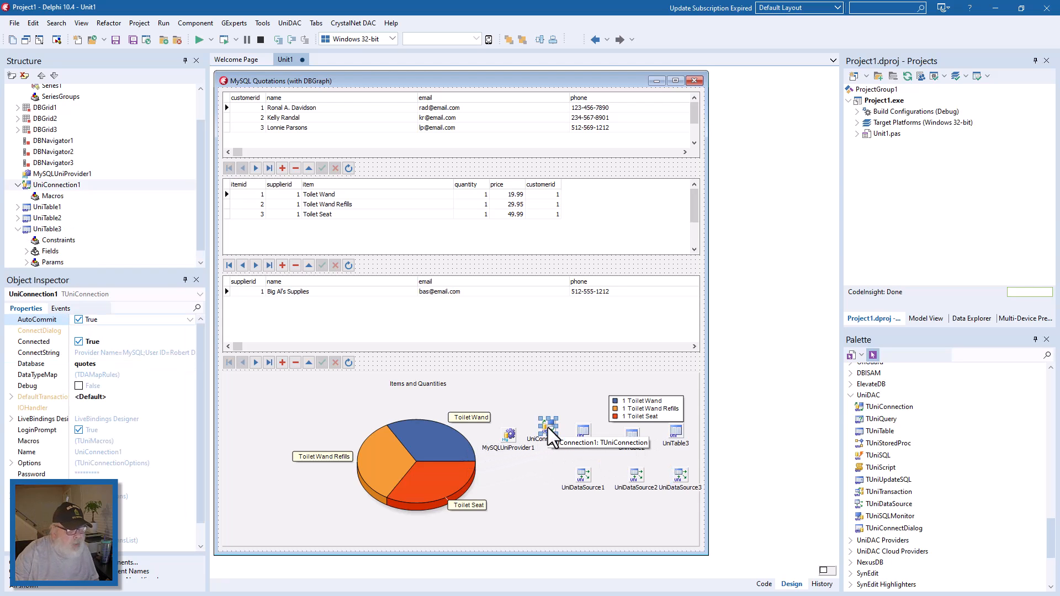
pyautogui.moveTo(223, 389)
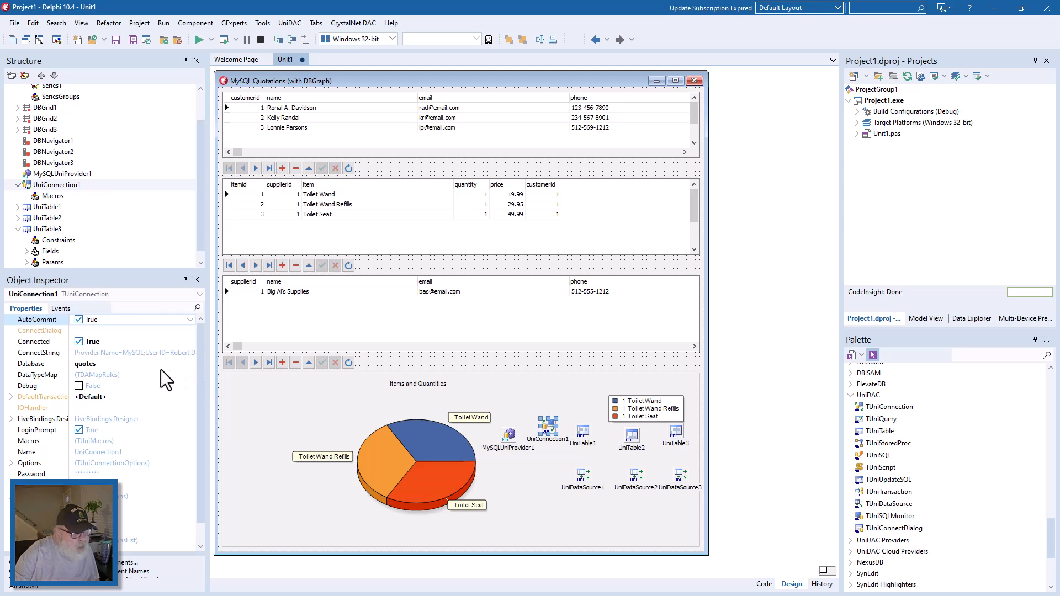
pyautogui.moveTo(53, 365)
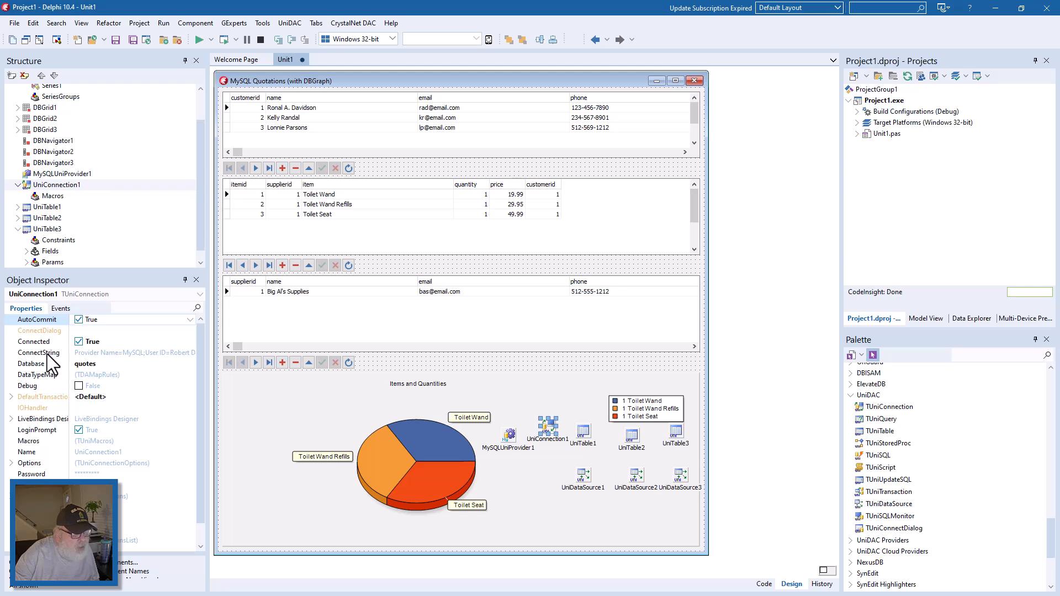
pyautogui.click(128, 352)
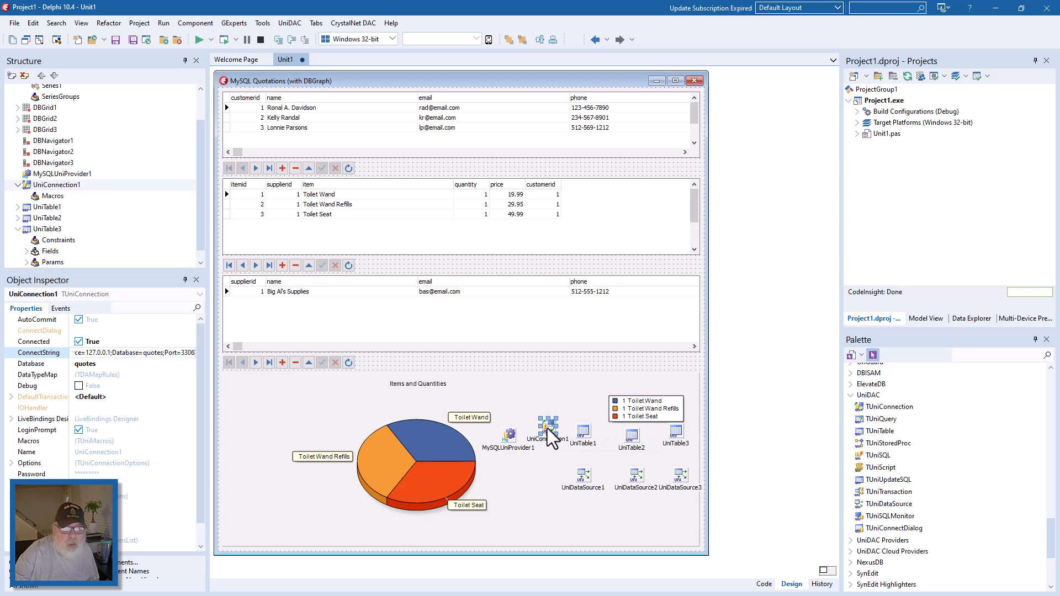
pyautogui.rightClick(547, 433)
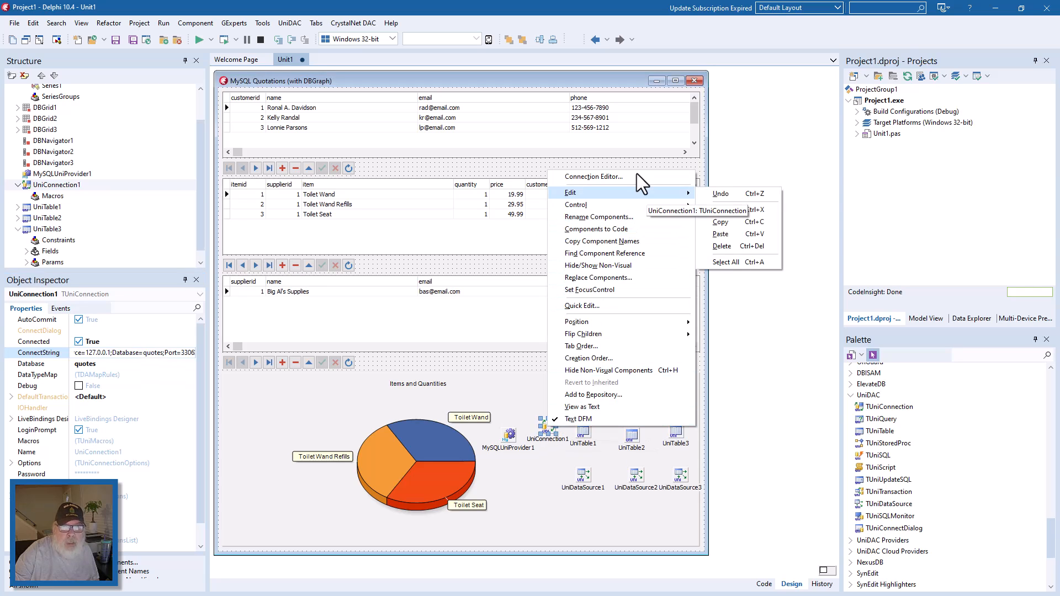
pyautogui.click(593, 177)
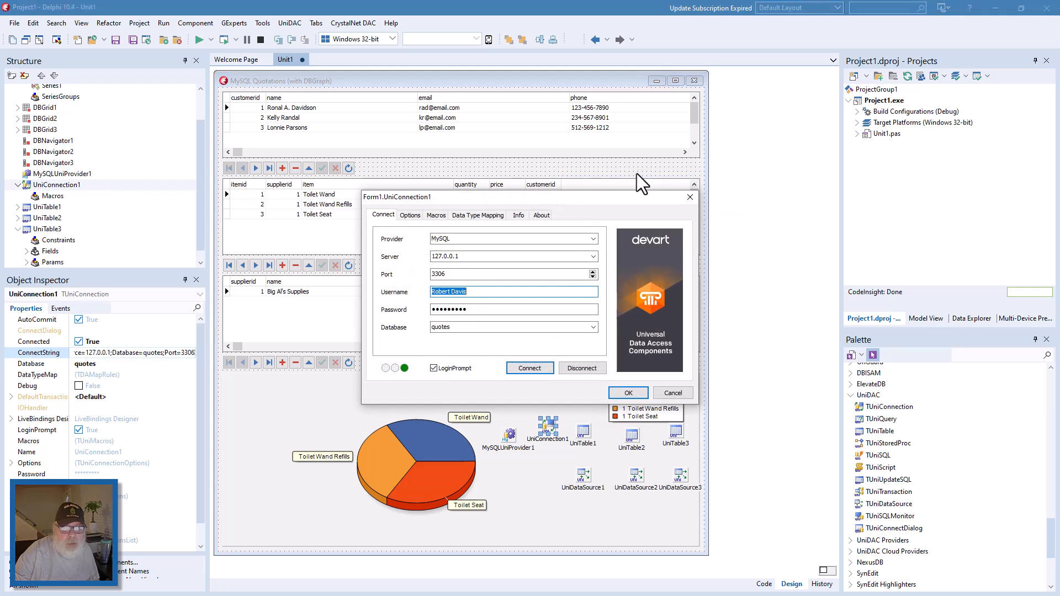
pyautogui.moveTo(524, 258)
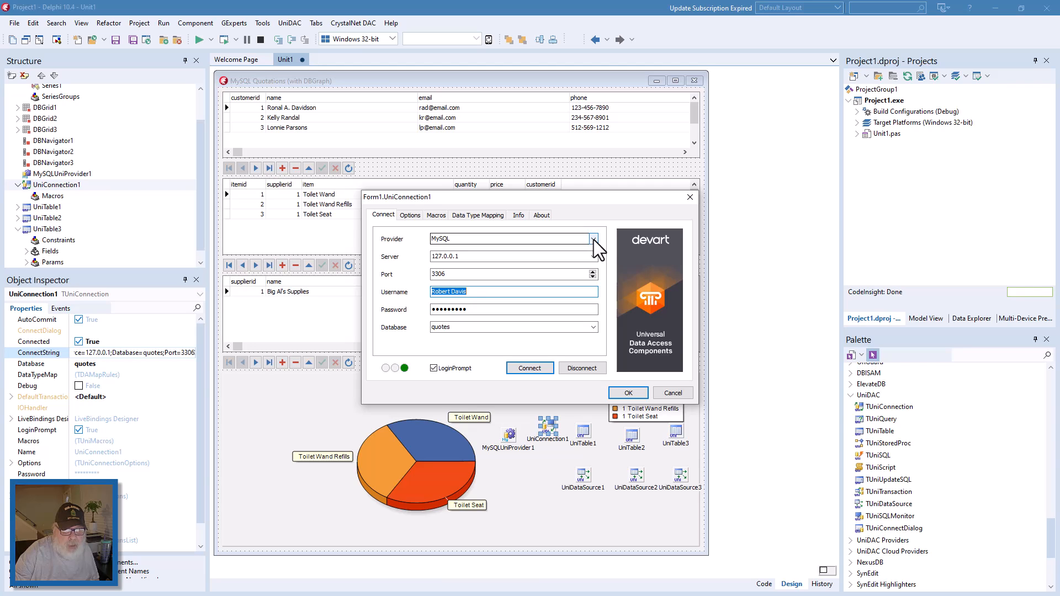
pyautogui.click(594, 238)
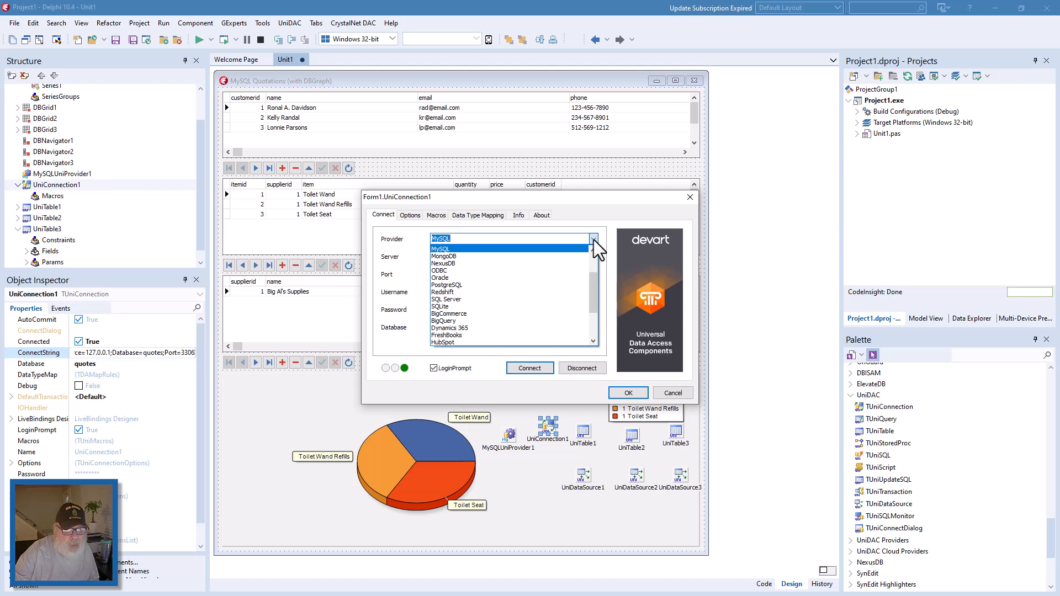
pyautogui.moveTo(444, 256)
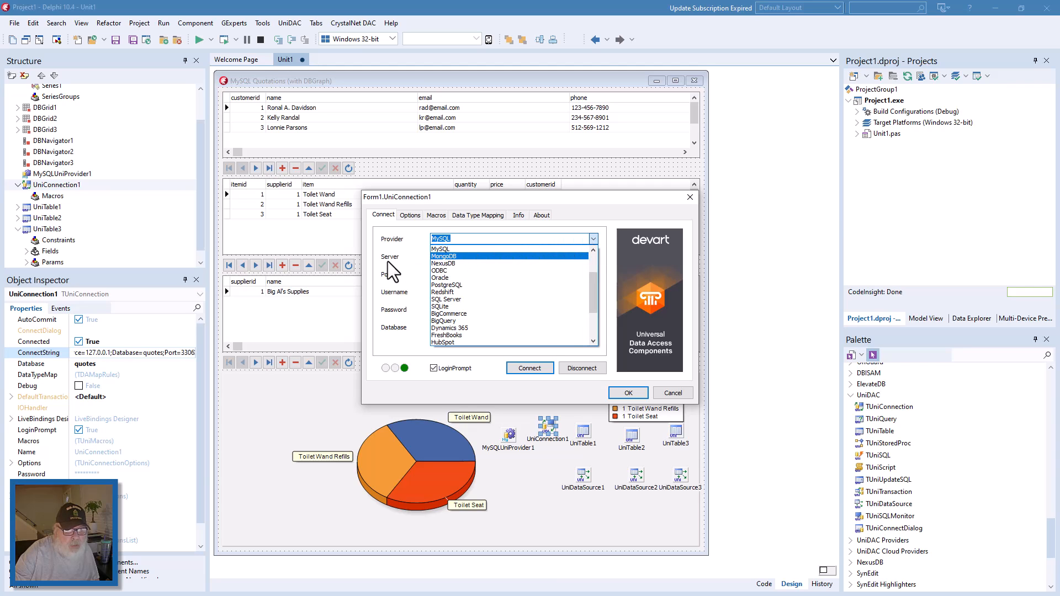
pyautogui.click(439, 249)
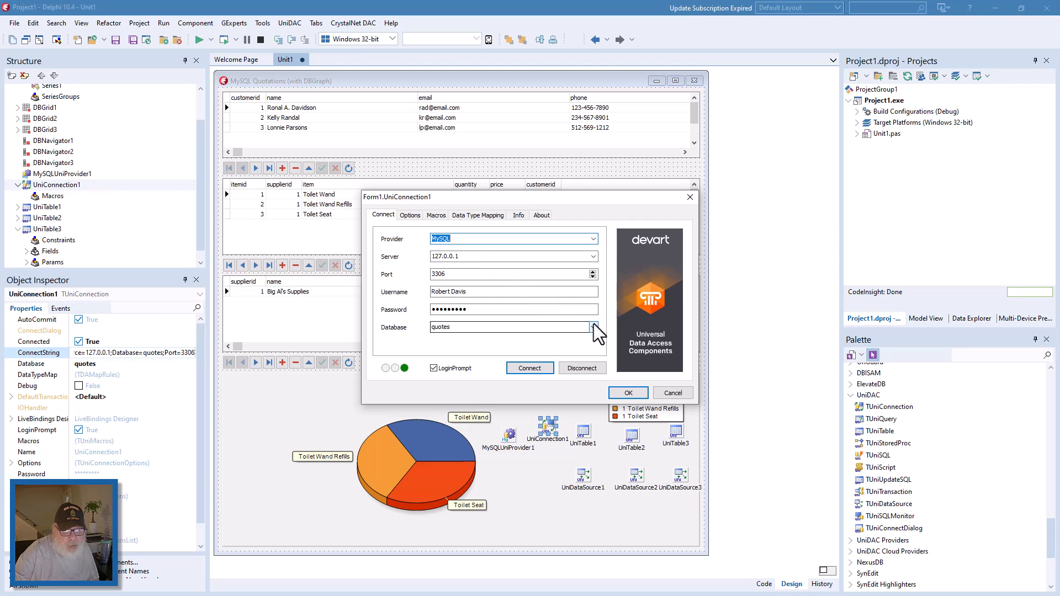
pyautogui.click(591, 327)
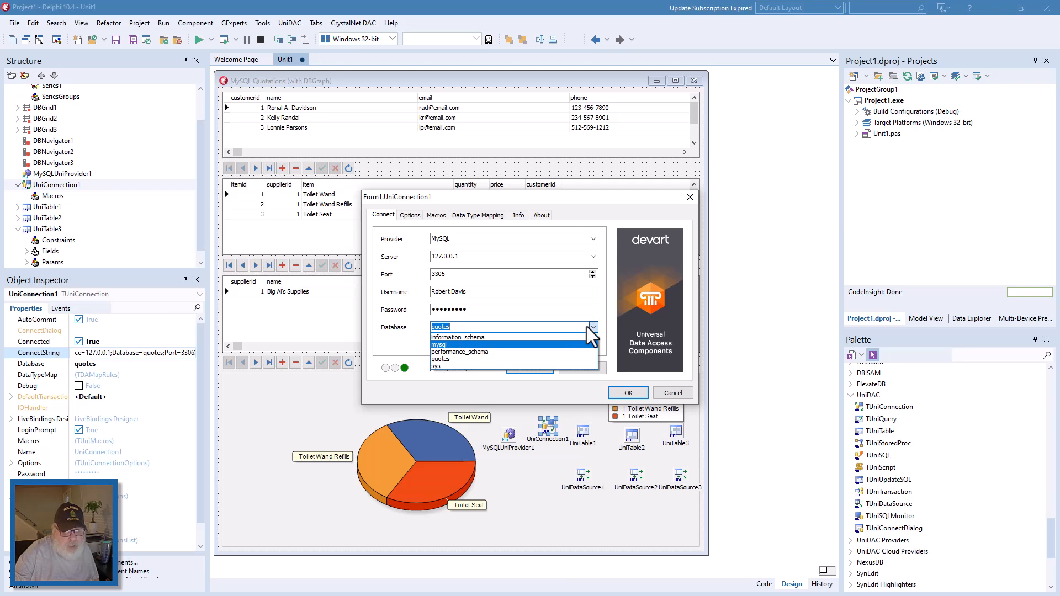
pyautogui.click(440, 359)
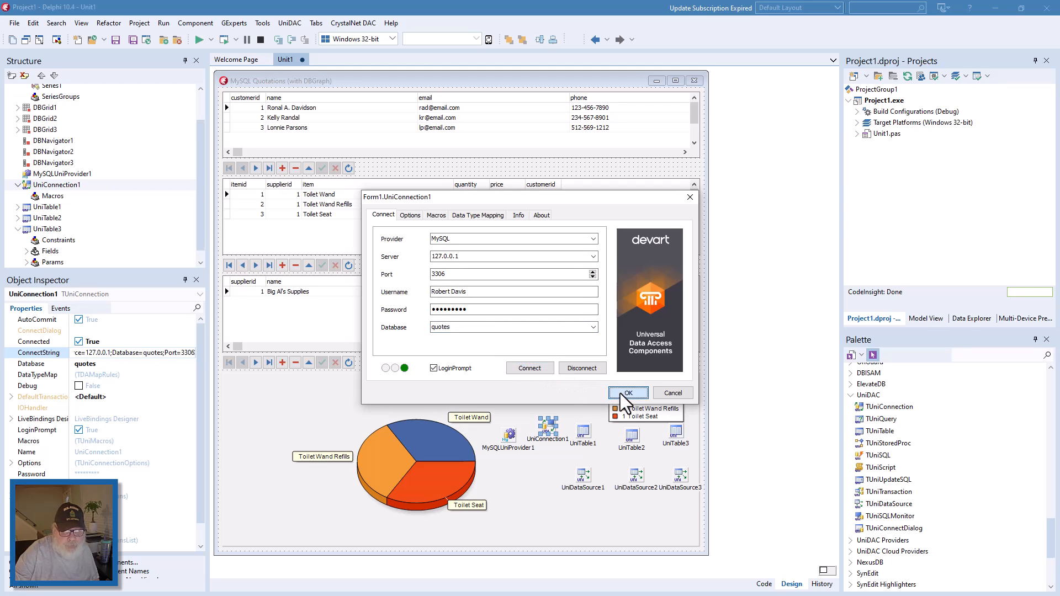
pyautogui.click(627, 393)
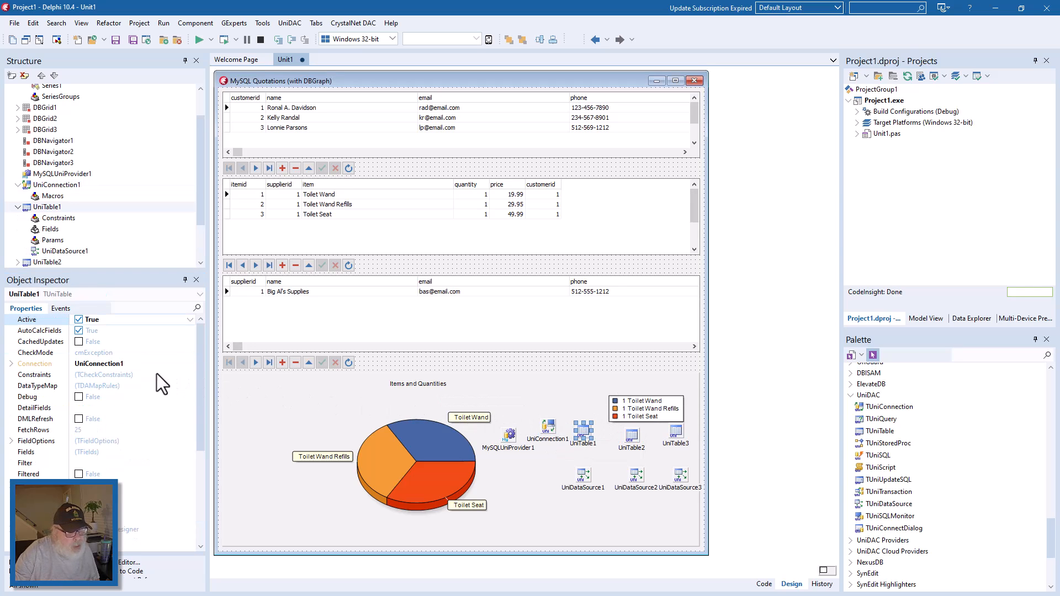
pyautogui.moveTo(151, 379)
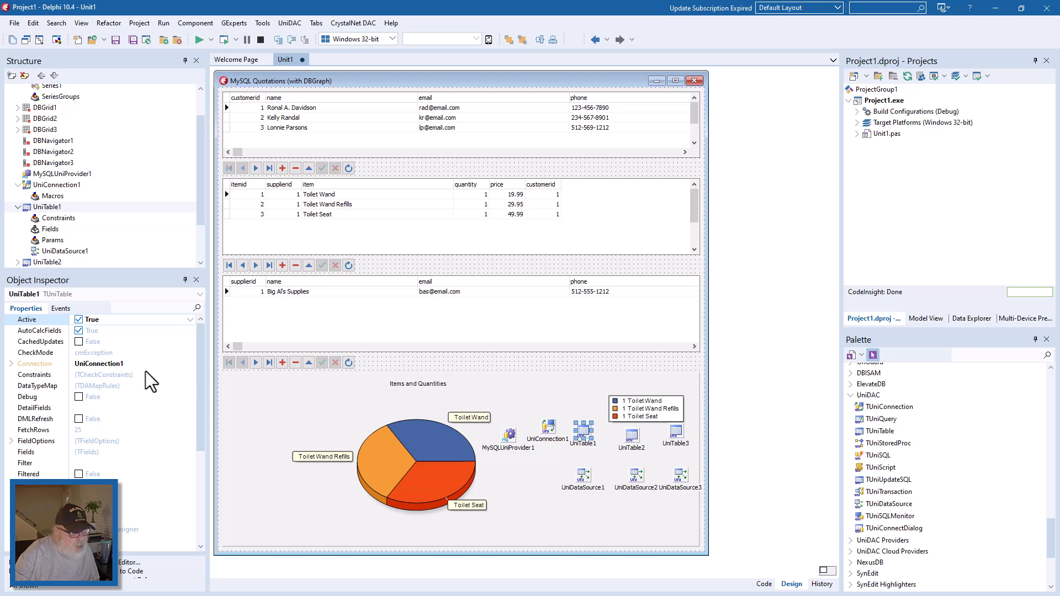
pyautogui.moveTo(206, 374)
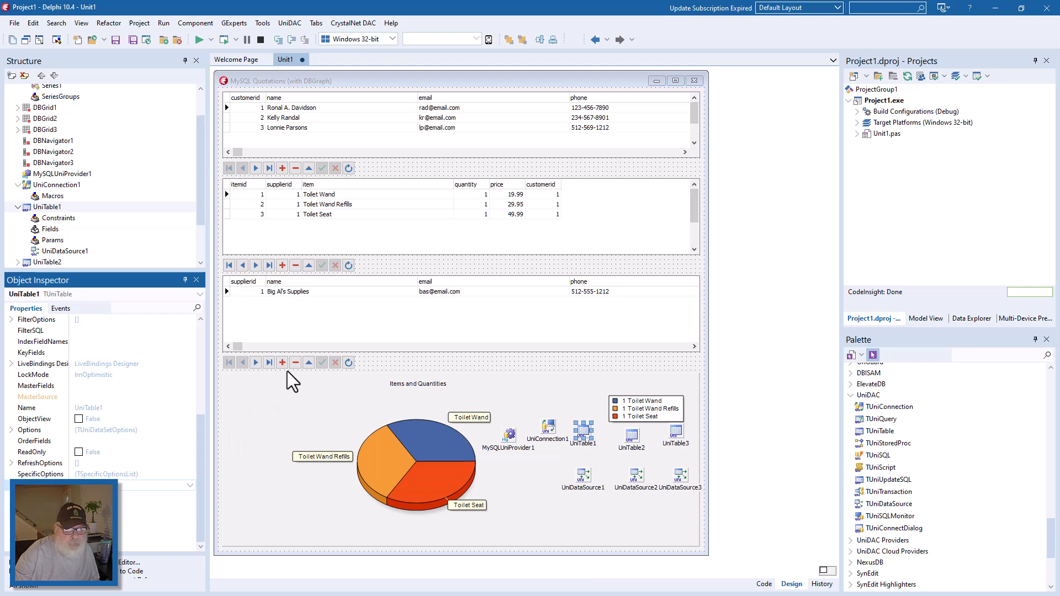
pyautogui.moveTo(632, 449)
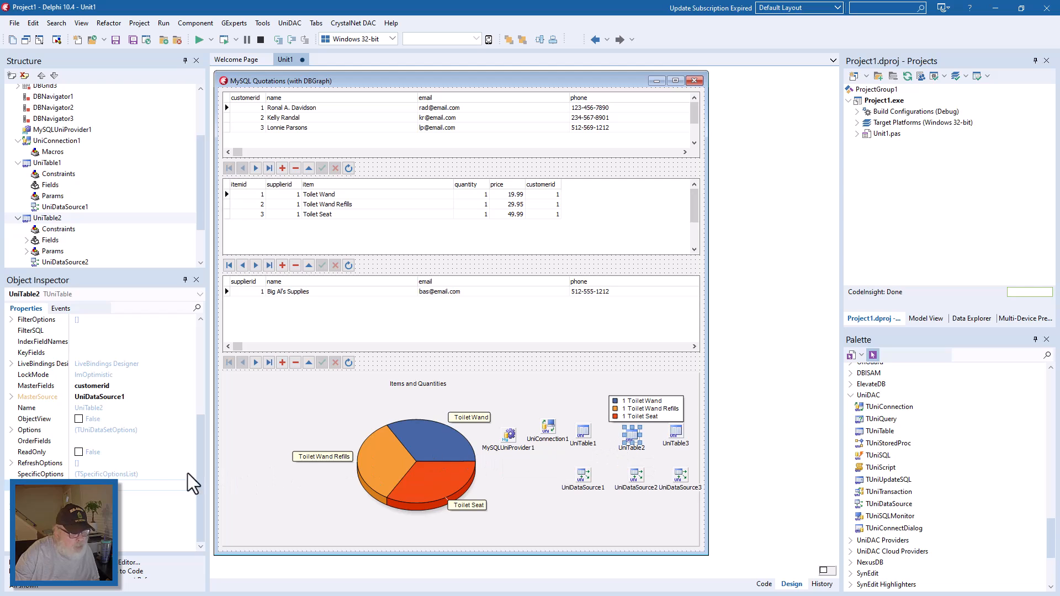
pyautogui.moveTo(162, 487)
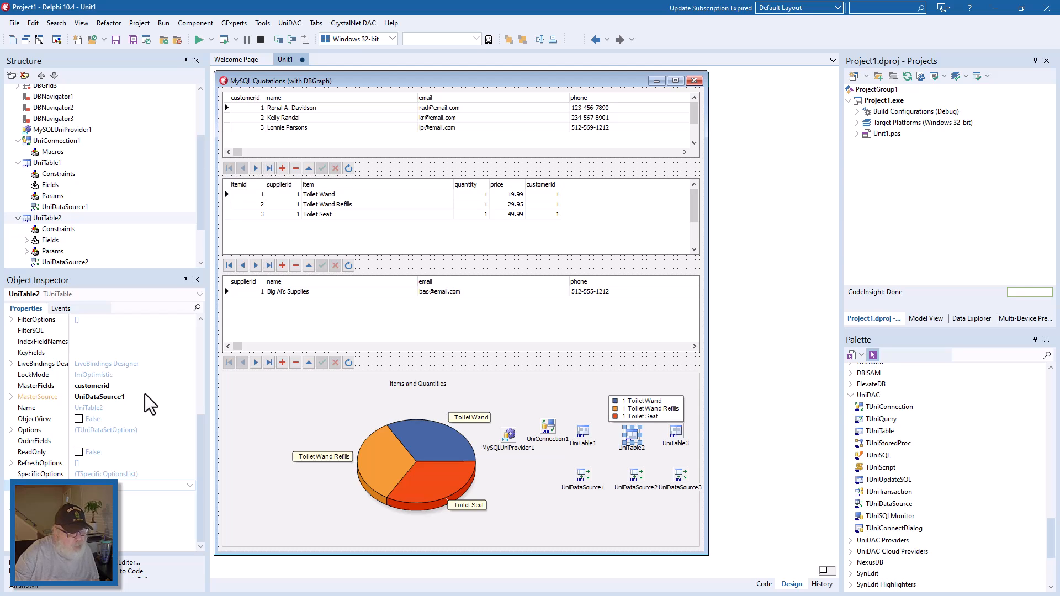
pyautogui.click(100, 397)
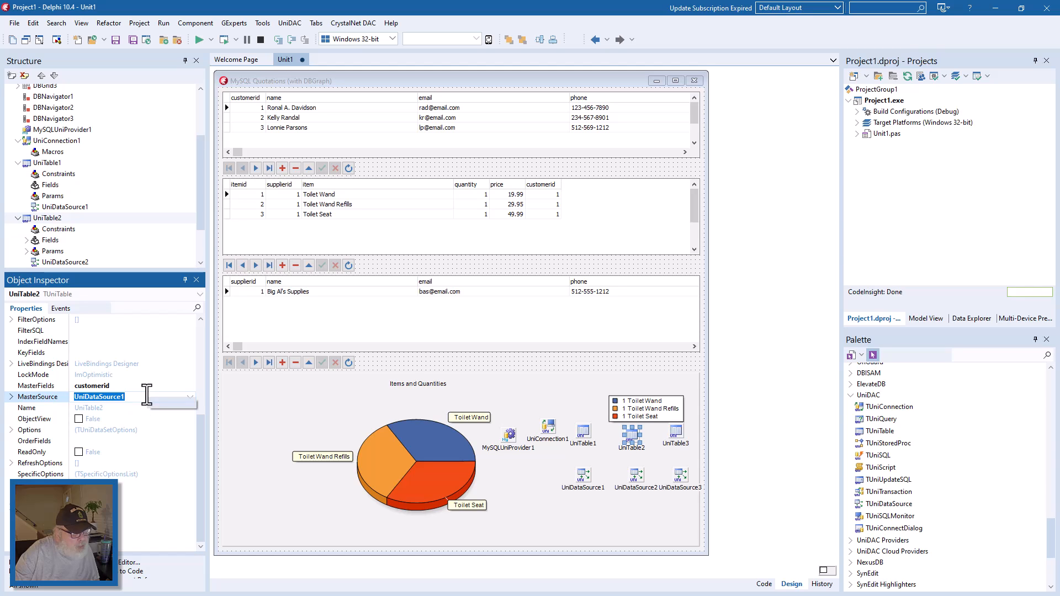
pyautogui.click(37, 385)
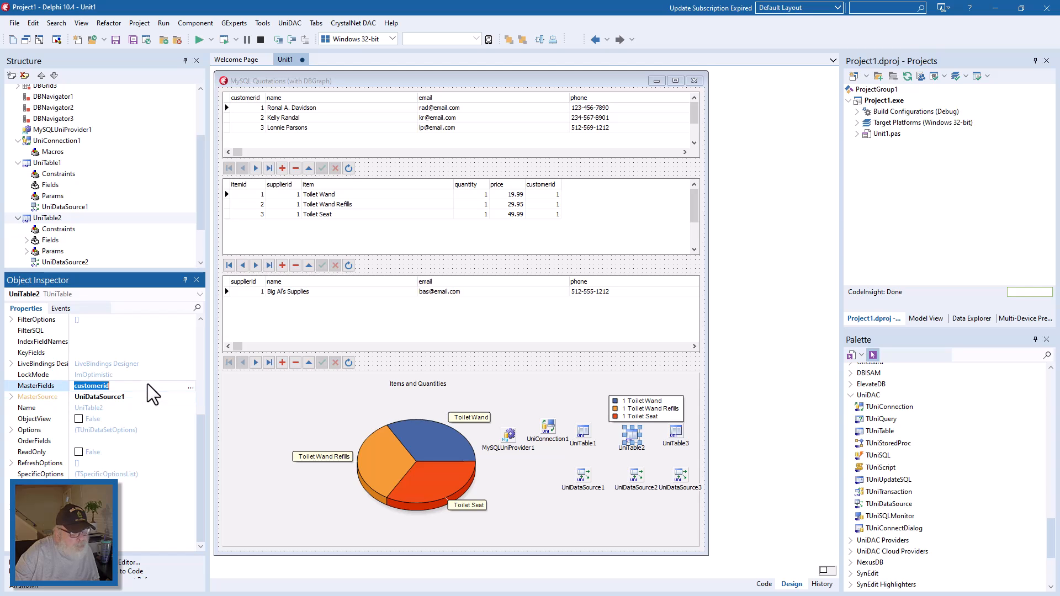
pyautogui.moveTo(195, 396)
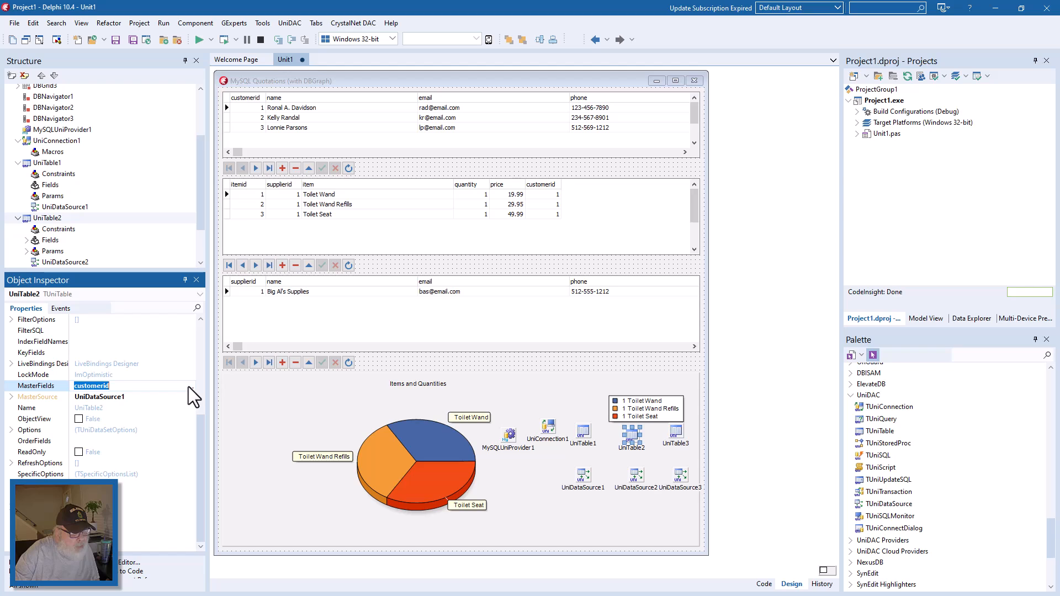
pyautogui.click(190, 385)
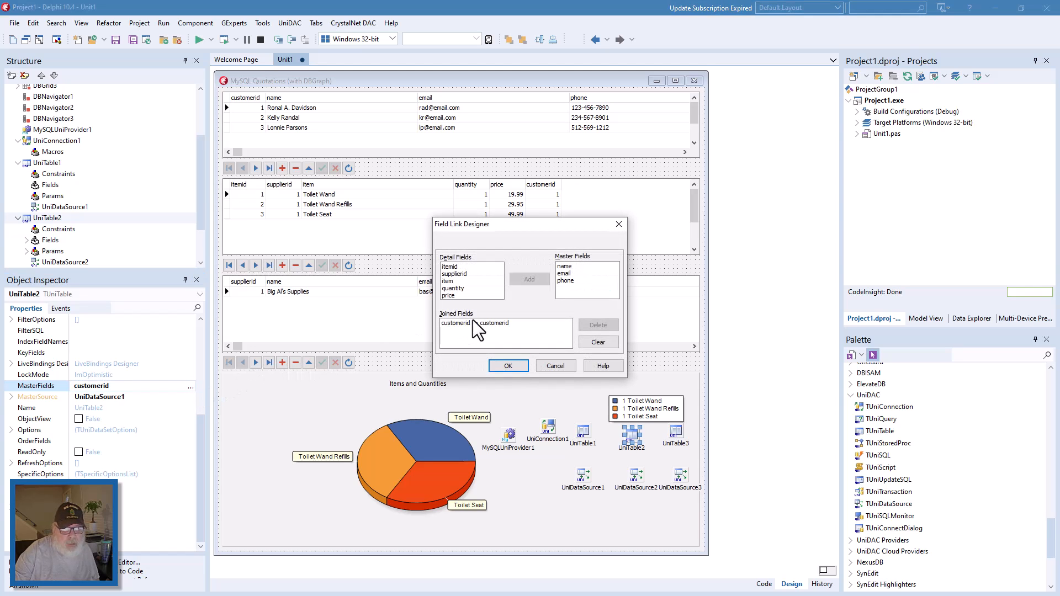
pyautogui.click(487, 323)
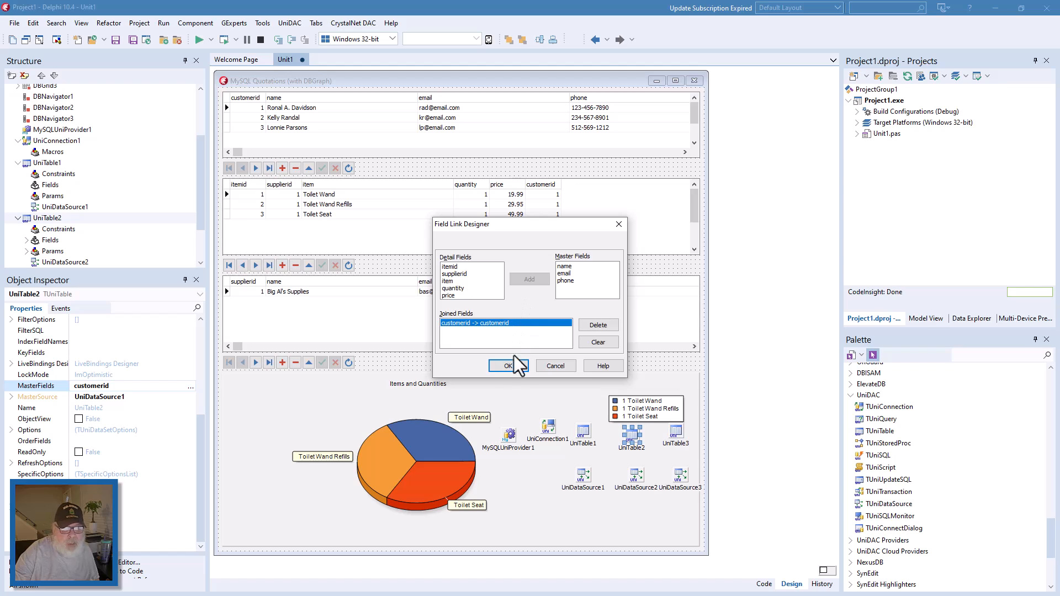
pyautogui.click(507, 365)
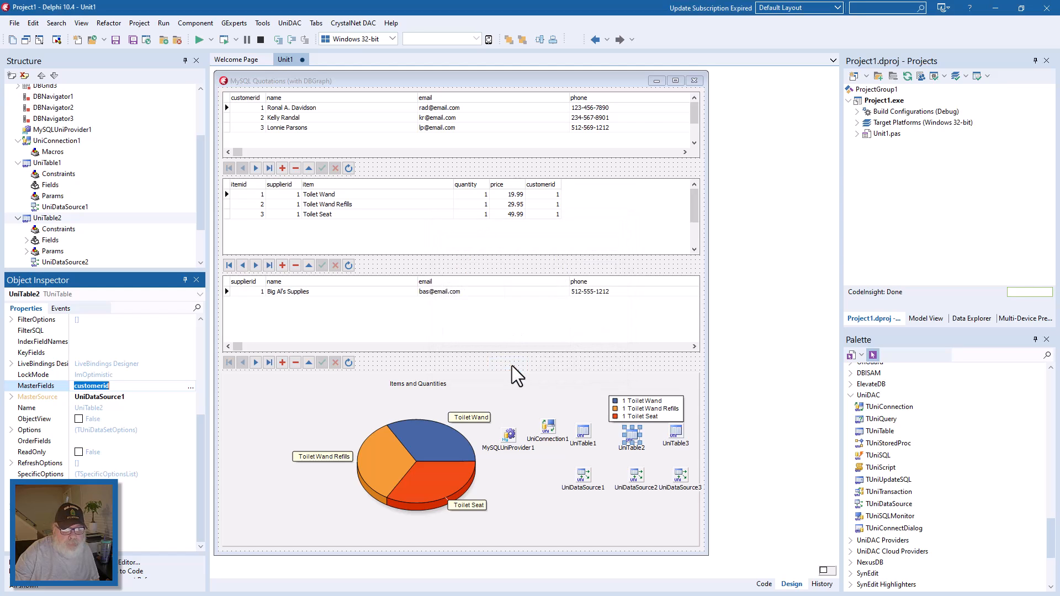
pyautogui.moveTo(673, 436)
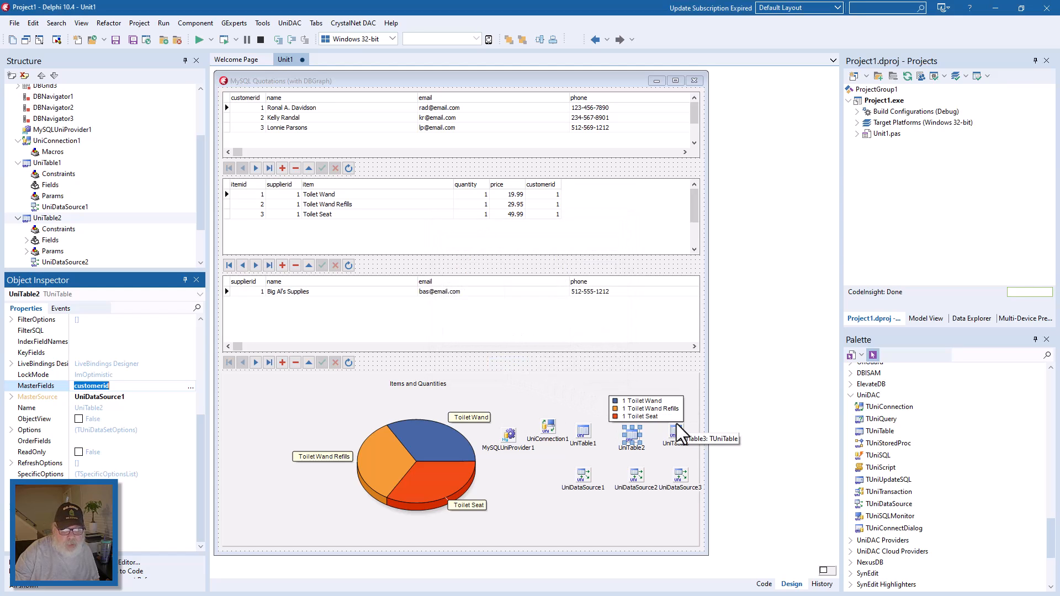
pyautogui.click(675, 433)
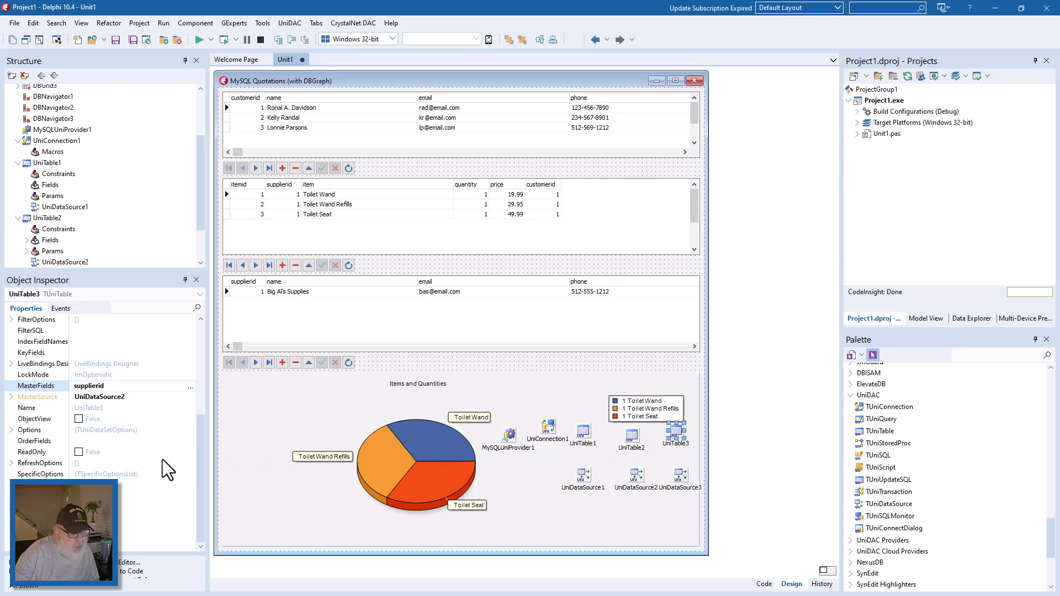
pyautogui.click(105, 473)
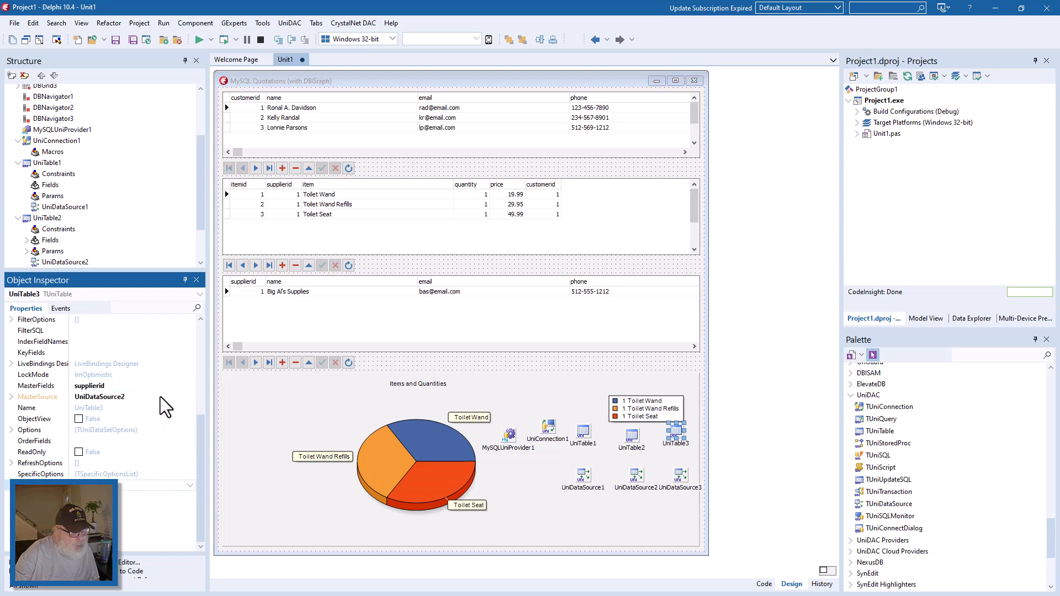
pyautogui.click(99, 397)
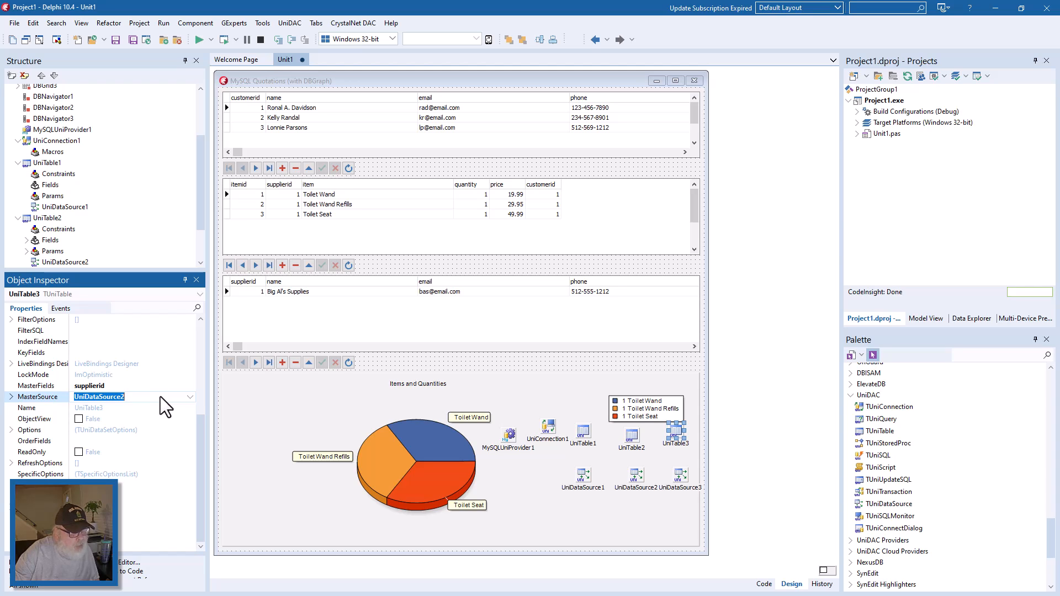
pyautogui.moveTo(163, 396)
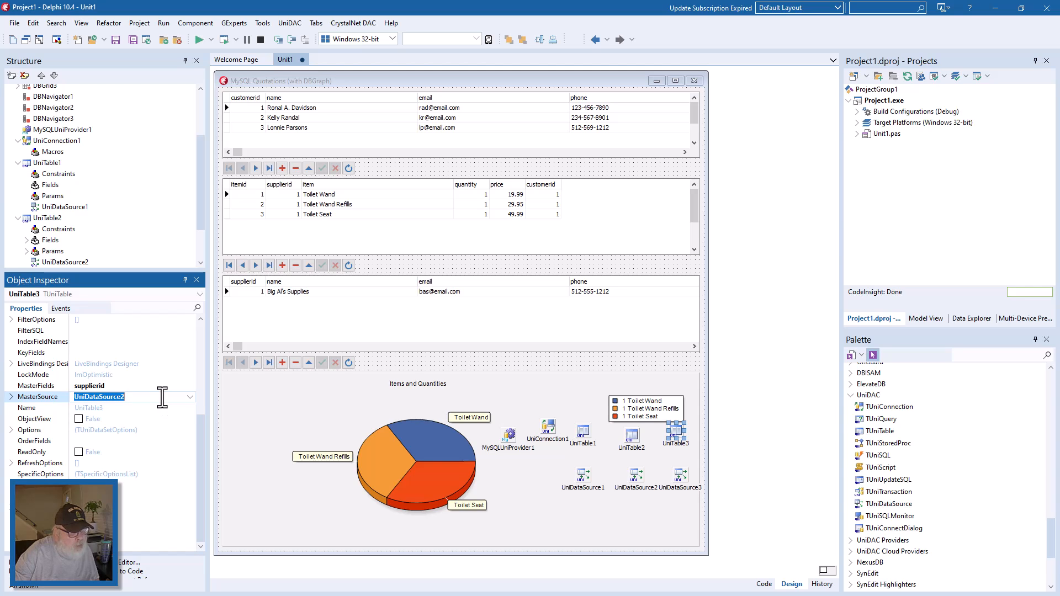
pyautogui.moveTo(145, 393)
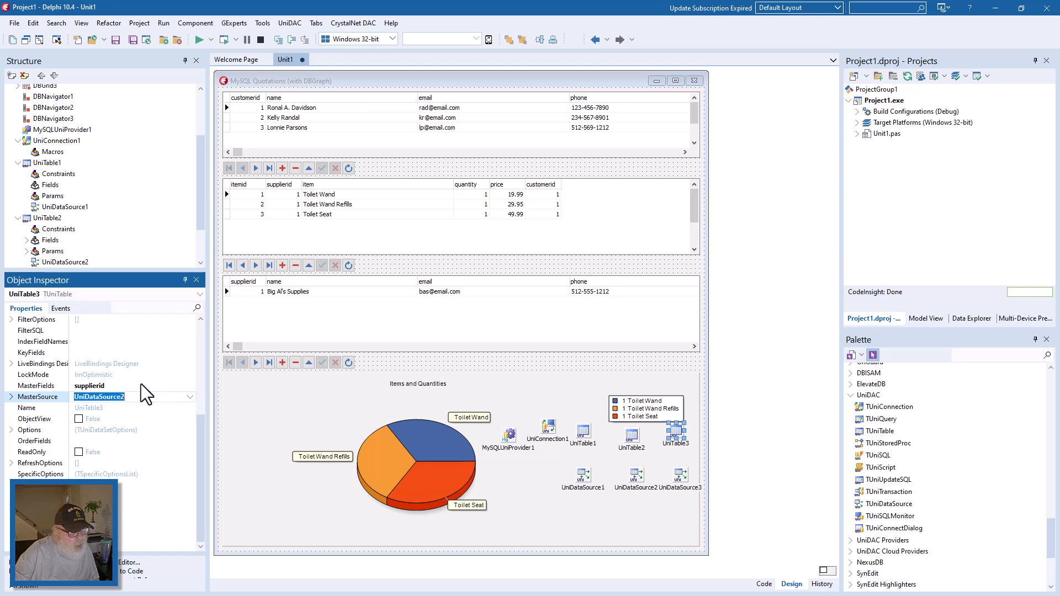
pyautogui.click(191, 386)
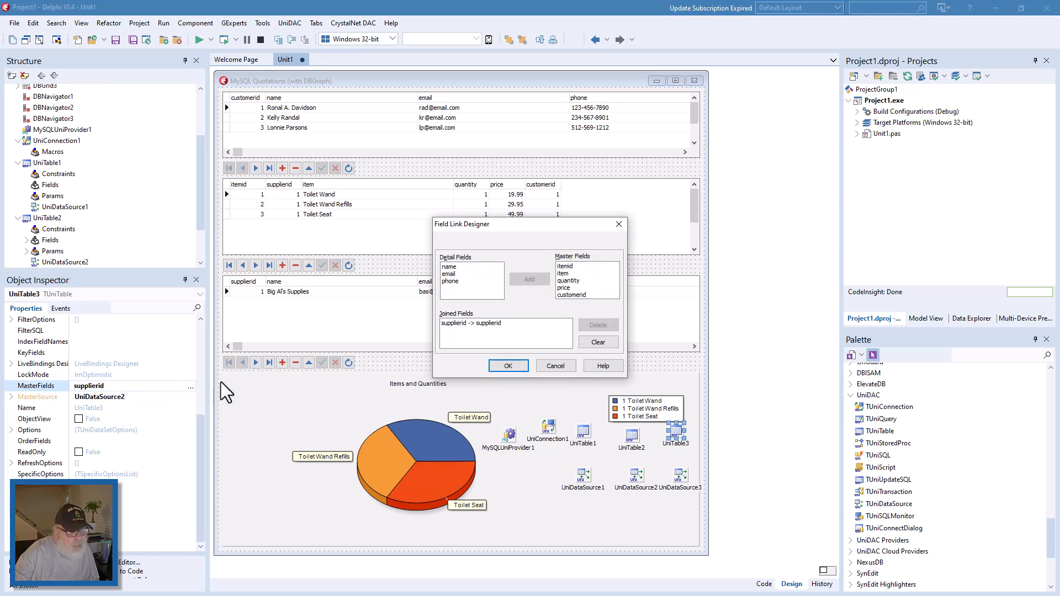
pyautogui.click(487, 323)
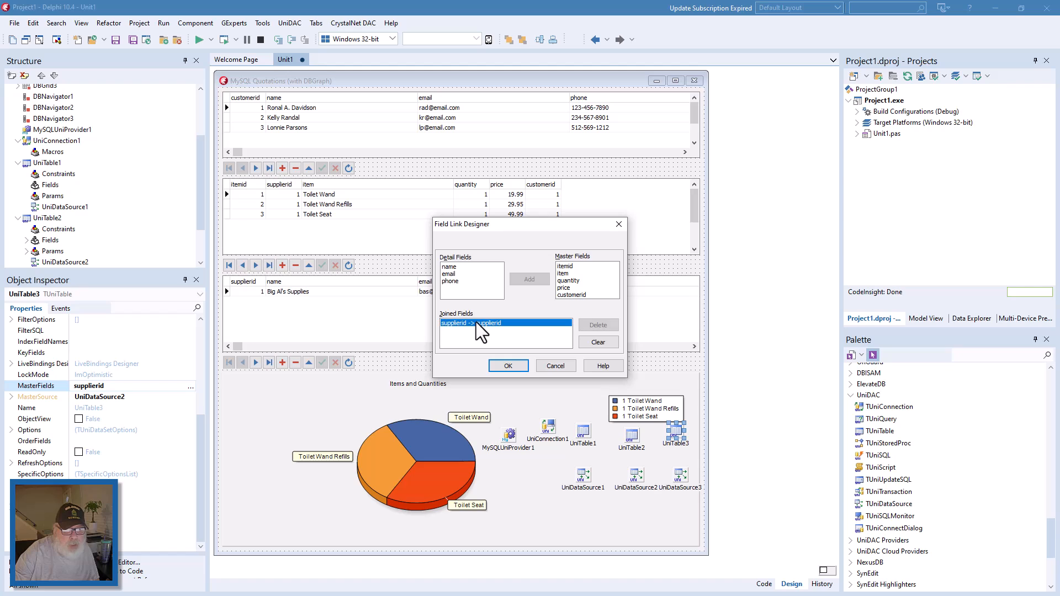
pyautogui.click(509, 365)
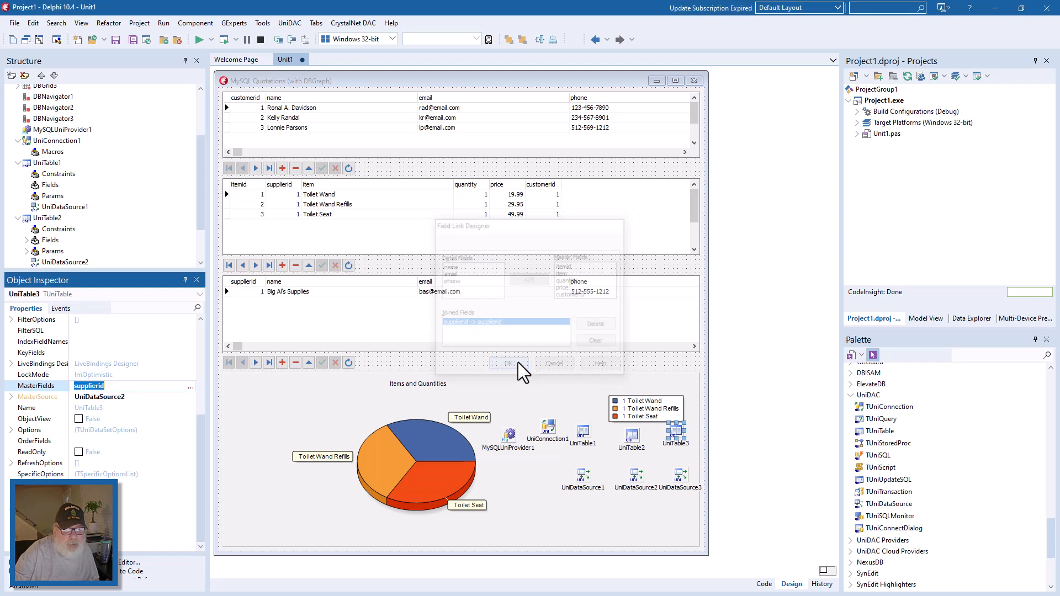
pyautogui.click(511, 363)
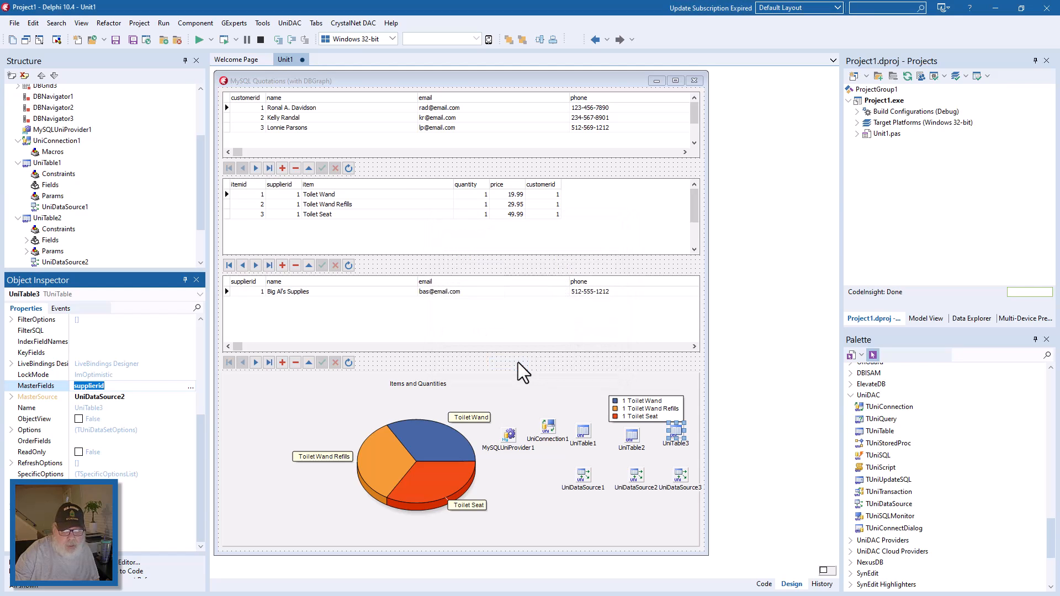
pyautogui.moveTo(685, 490)
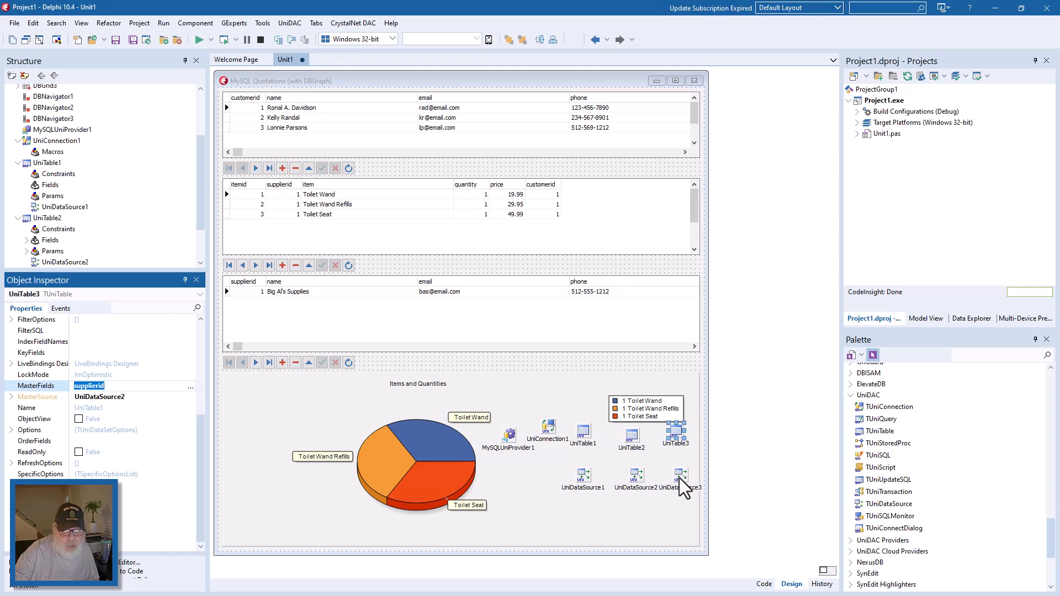
pyautogui.moveTo(681, 480)
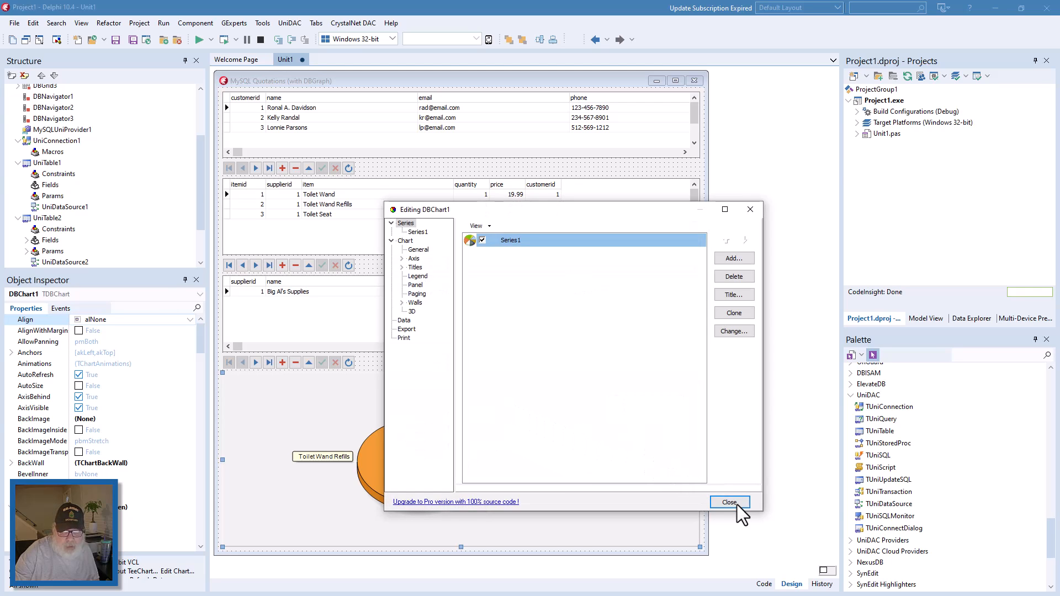
# Step: Close the TeeChart editor and scroll the Tool Palette down to TeeChart Std
pyautogui.click(729, 502)
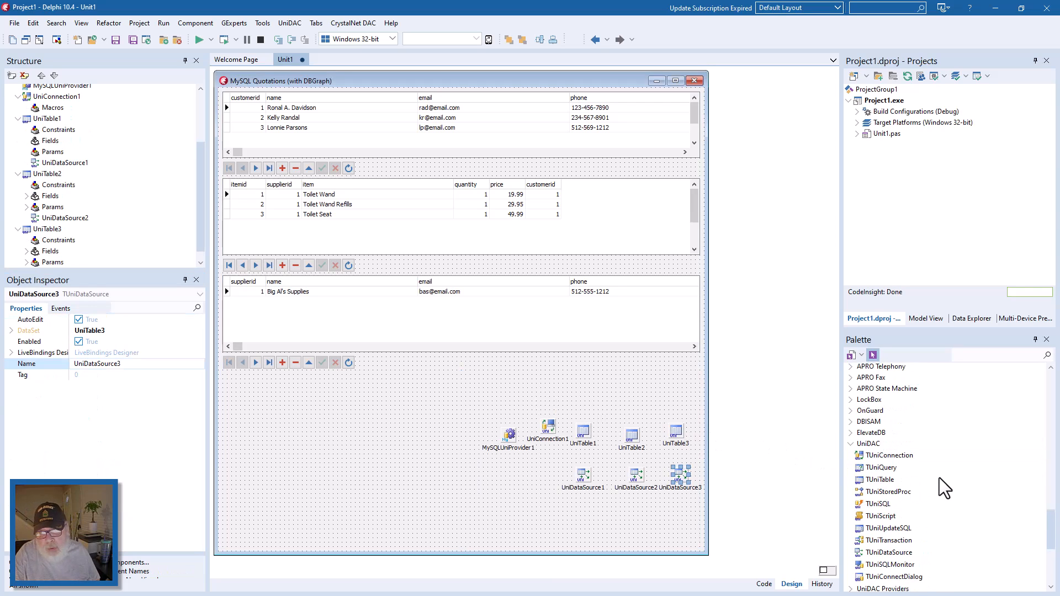
pyautogui.scroll(-3)
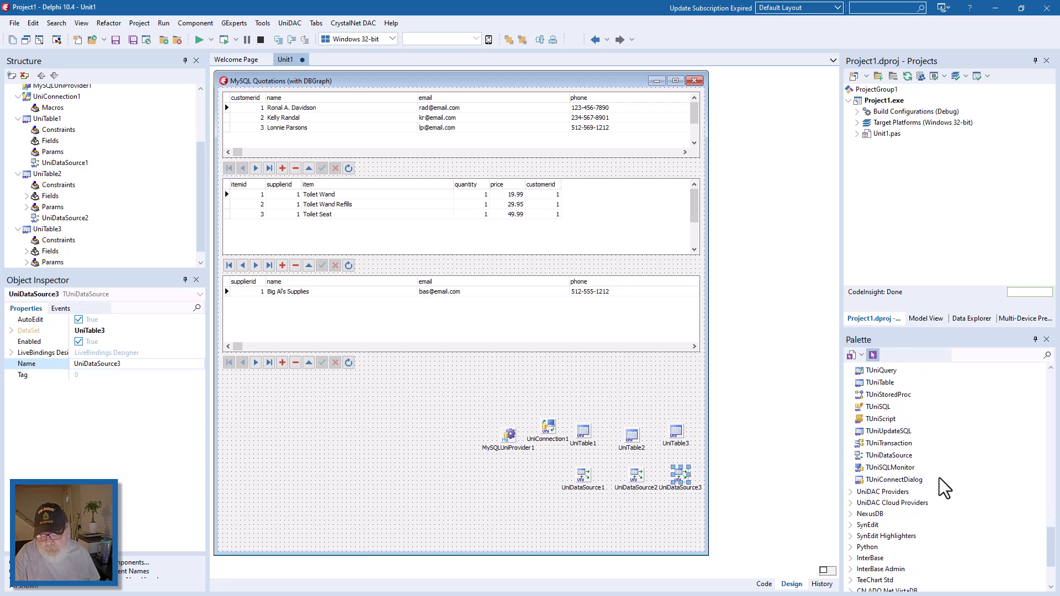
pyautogui.scroll(-3)
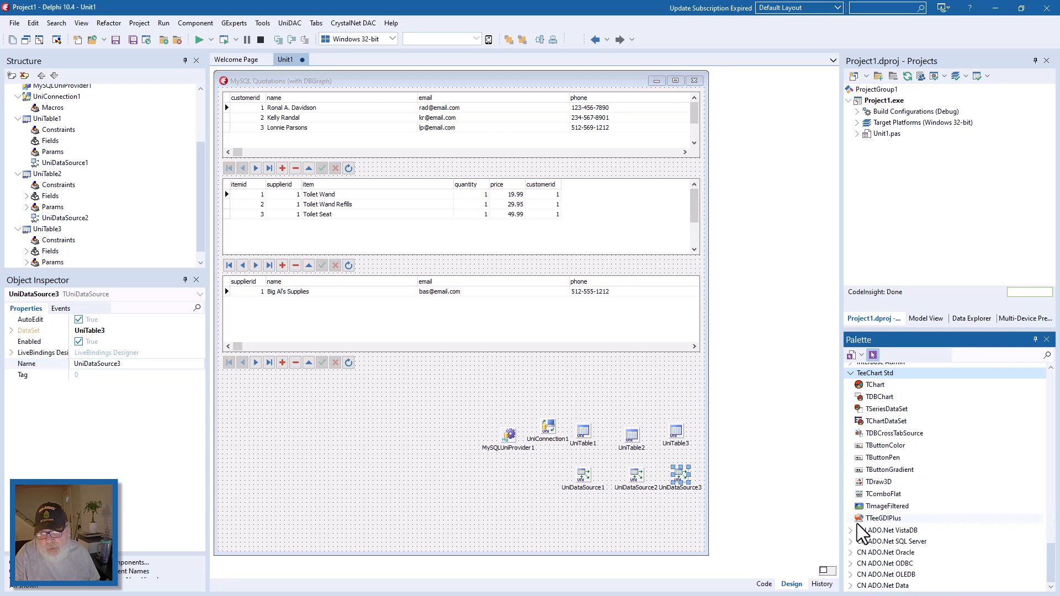
pyautogui.moveTo(898, 406)
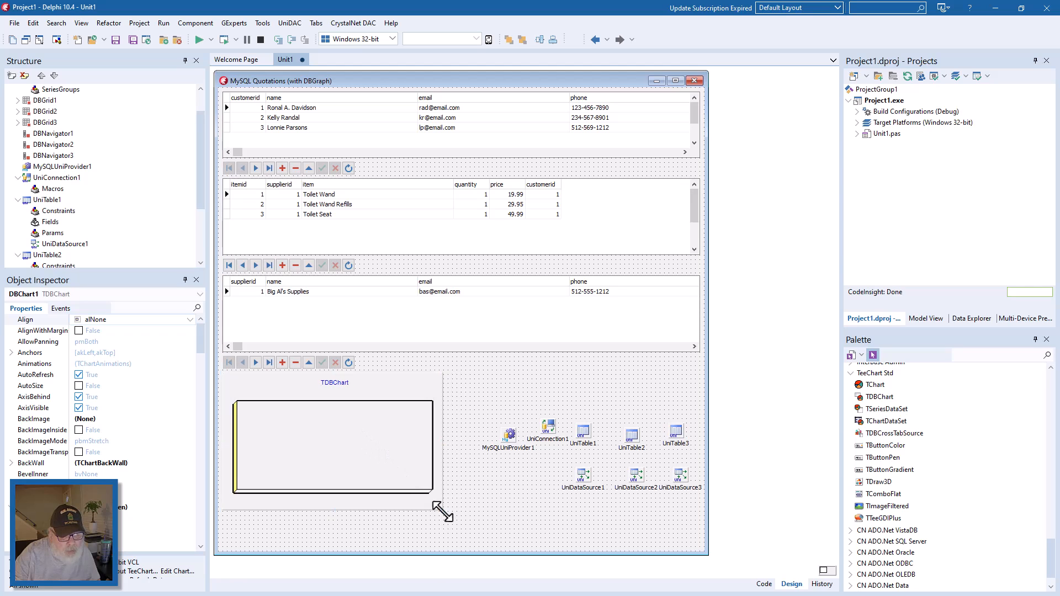
# Step: Stretch the new TDBChart to fill the empty area below the suppliers grid
pyautogui.moveTo(443, 513); pyautogui.dragTo(680, 541)
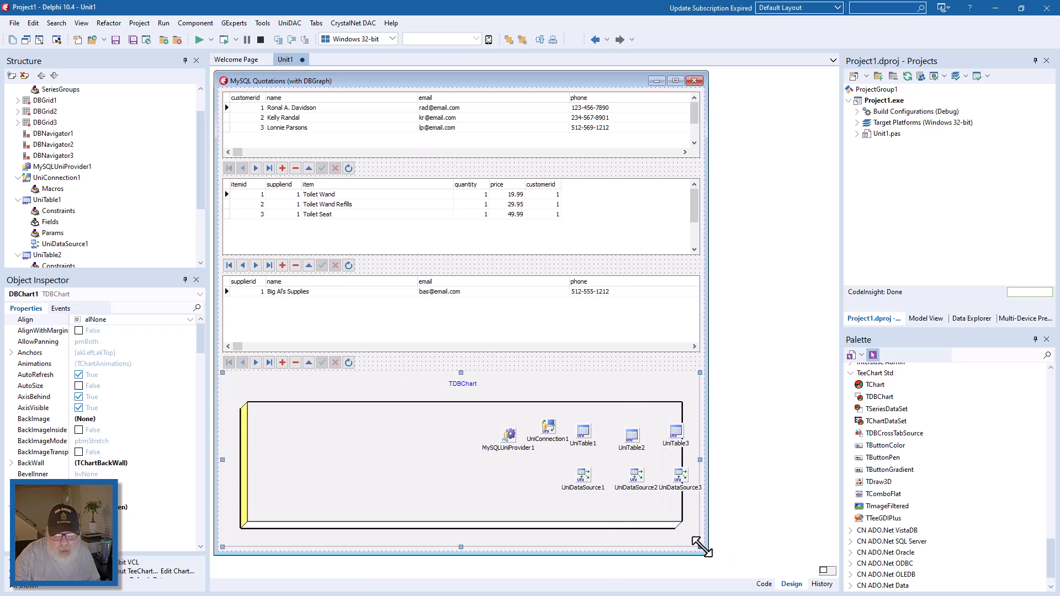
pyautogui.moveTo(367, 413)
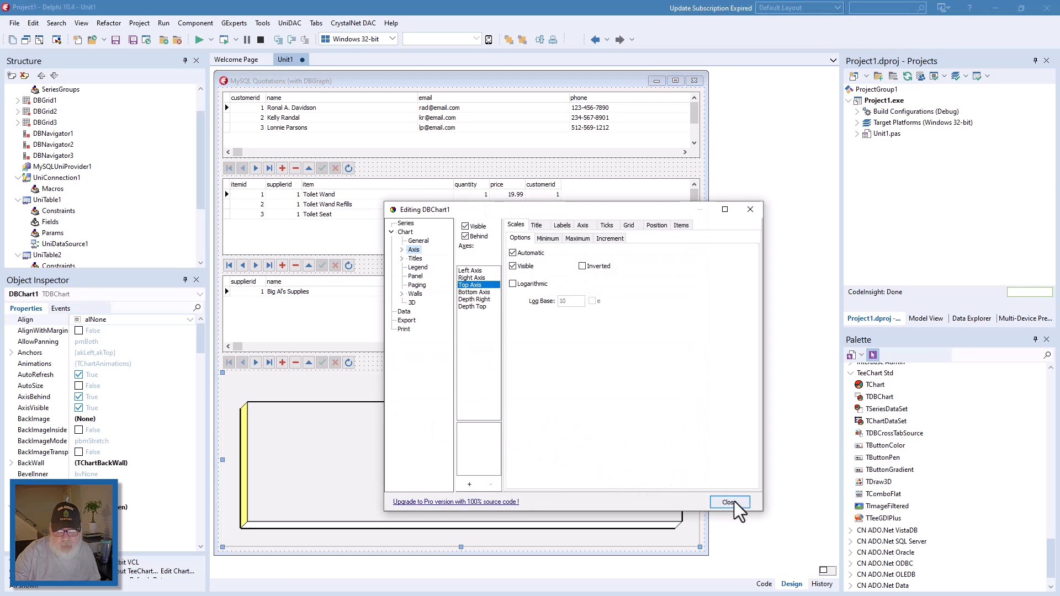
# Step: Add a Pie series, Series1, to the chart from the TeeChart Gallery
pyautogui.click(729, 503)
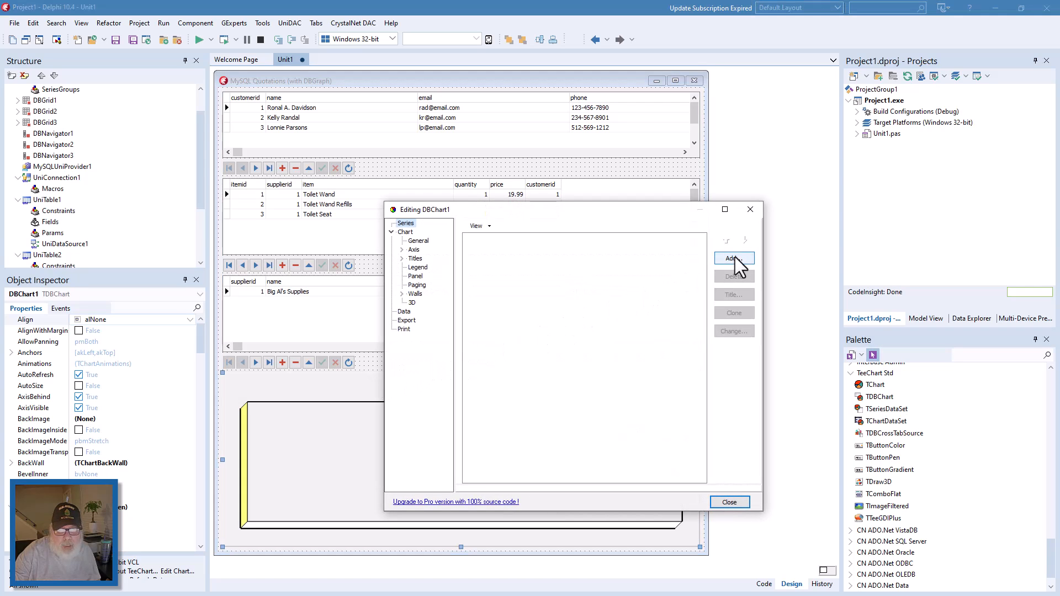
pyautogui.click(733, 258)
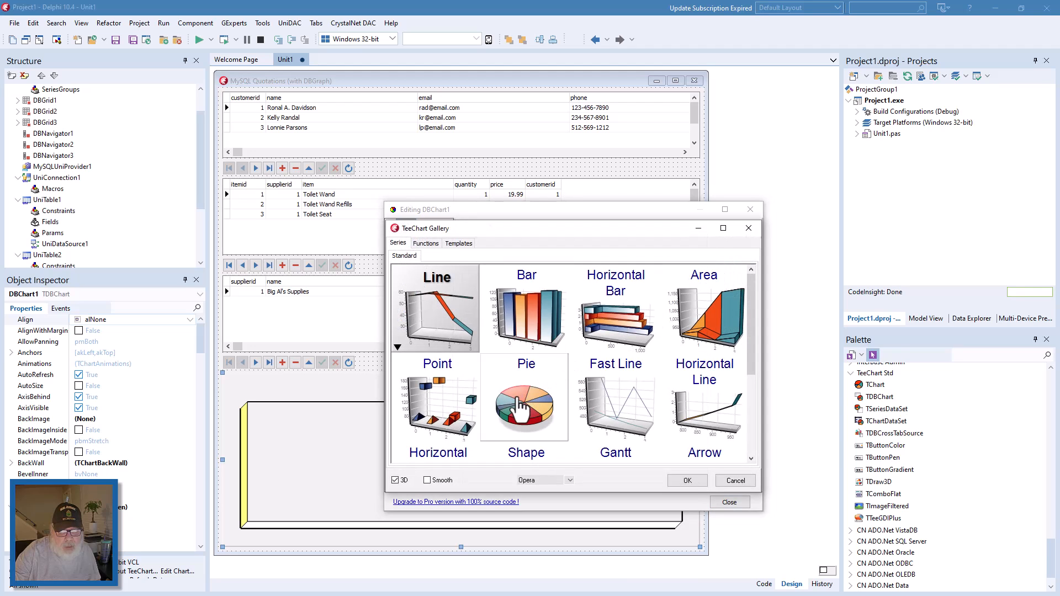
pyautogui.click(526, 403)
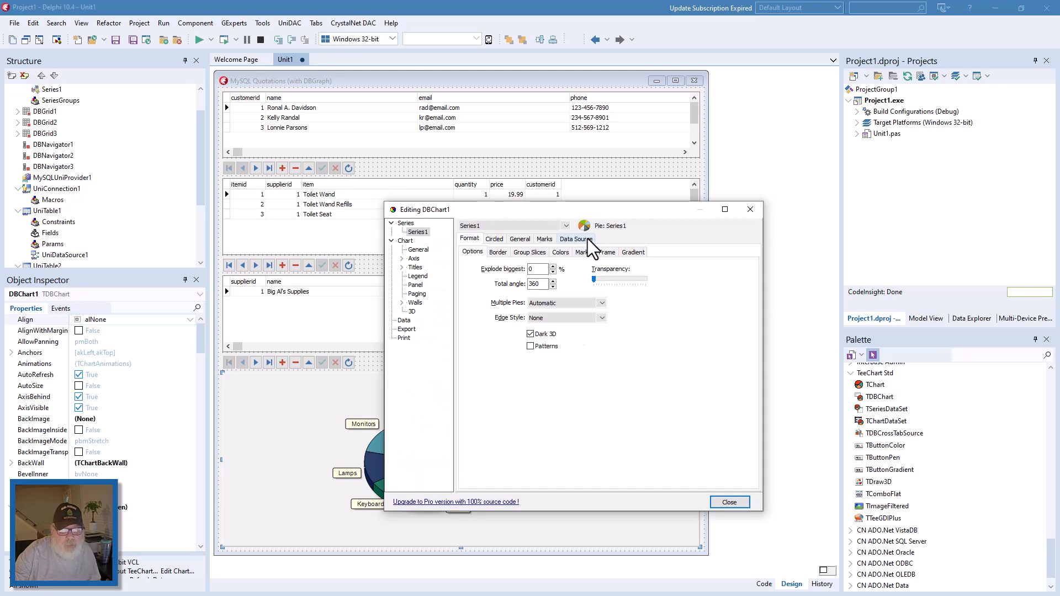
# Step: Feed the pie from dataset UniTable2, with item labels and quantity slice values
pyautogui.click(575, 238)
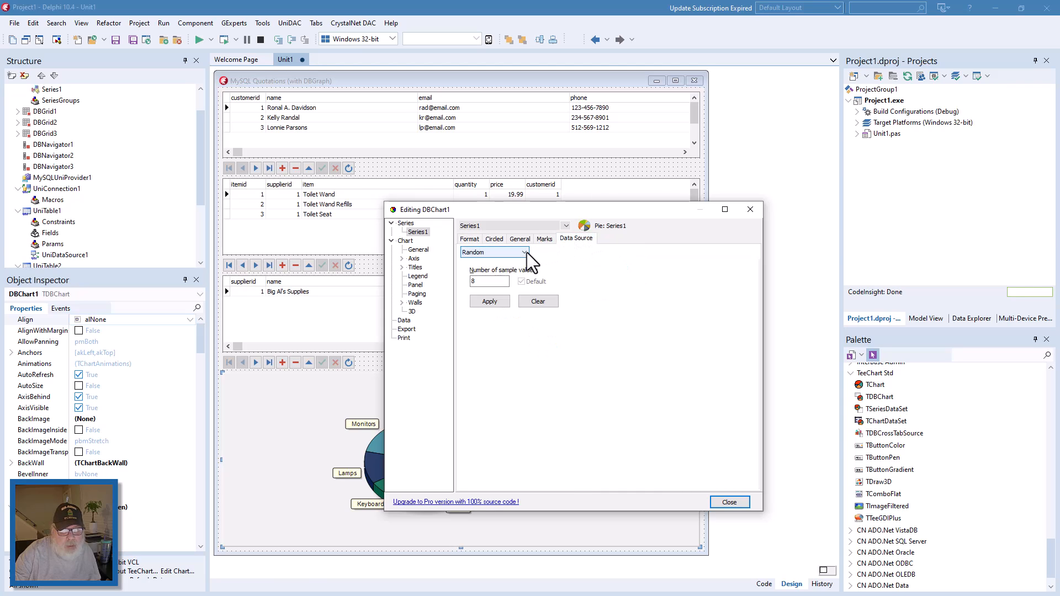
pyautogui.click(524, 252)
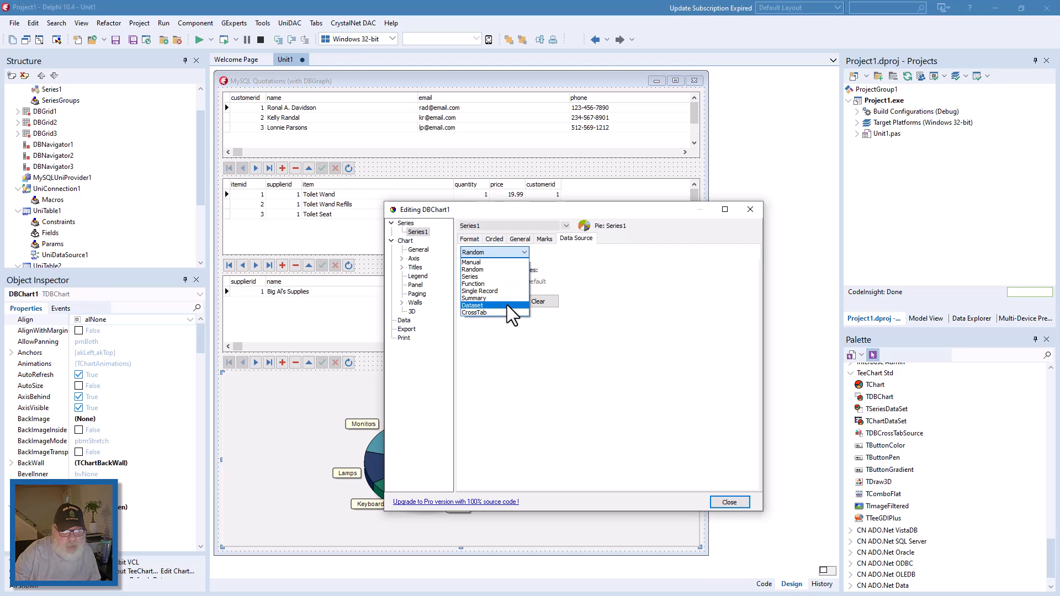
pyautogui.click(473, 305)
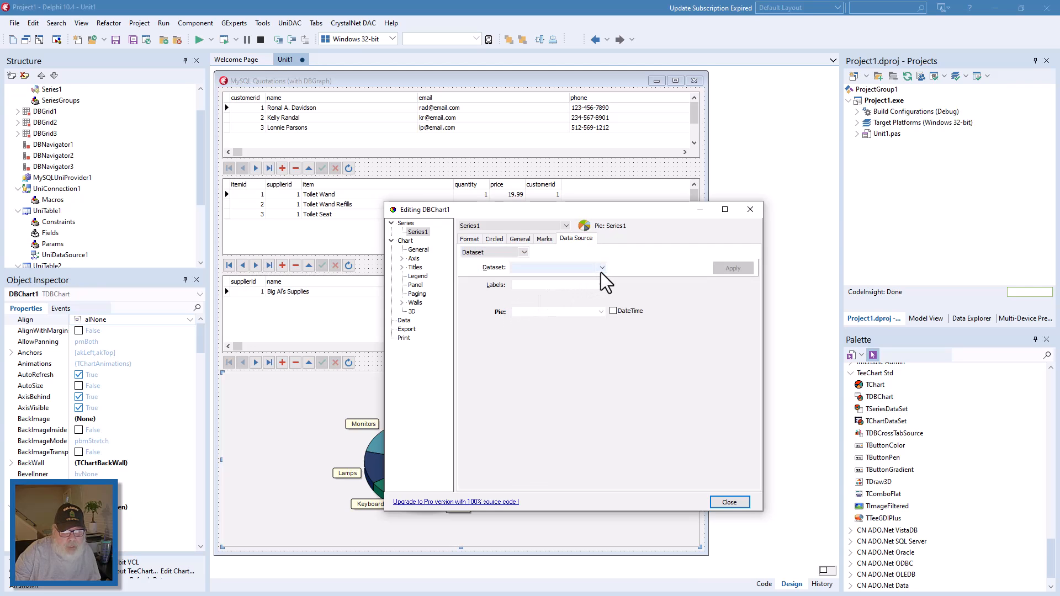
pyautogui.click(554, 268)
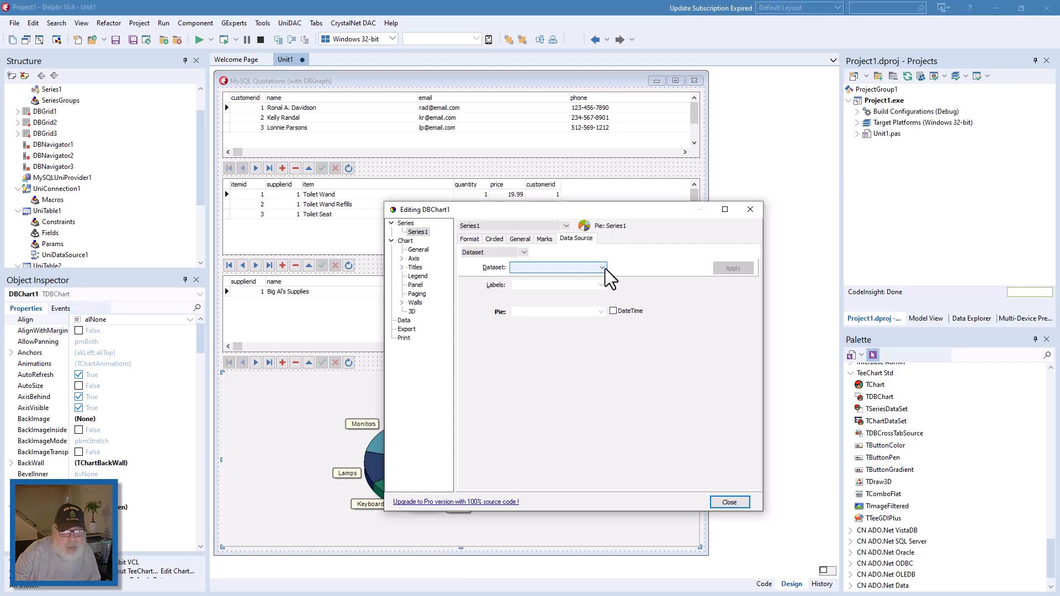
pyautogui.click(600, 268)
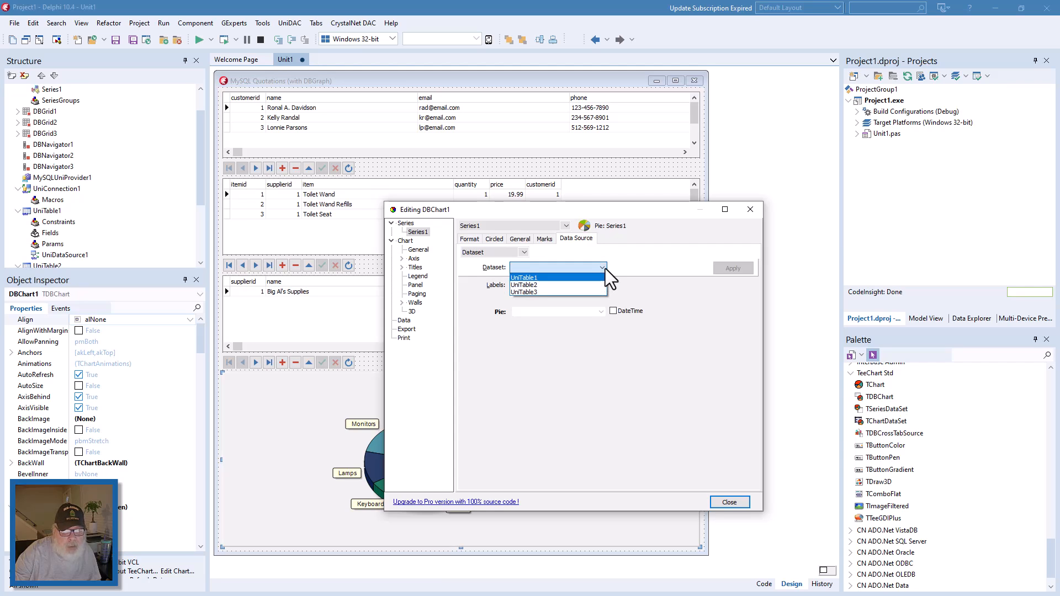
pyautogui.click(524, 286)
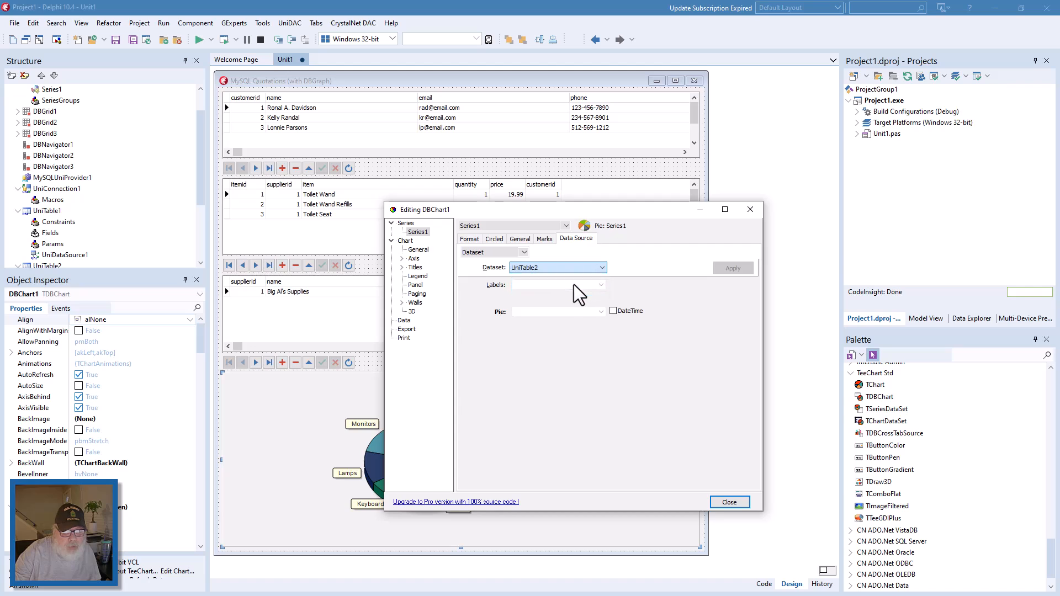
pyautogui.click(600, 283)
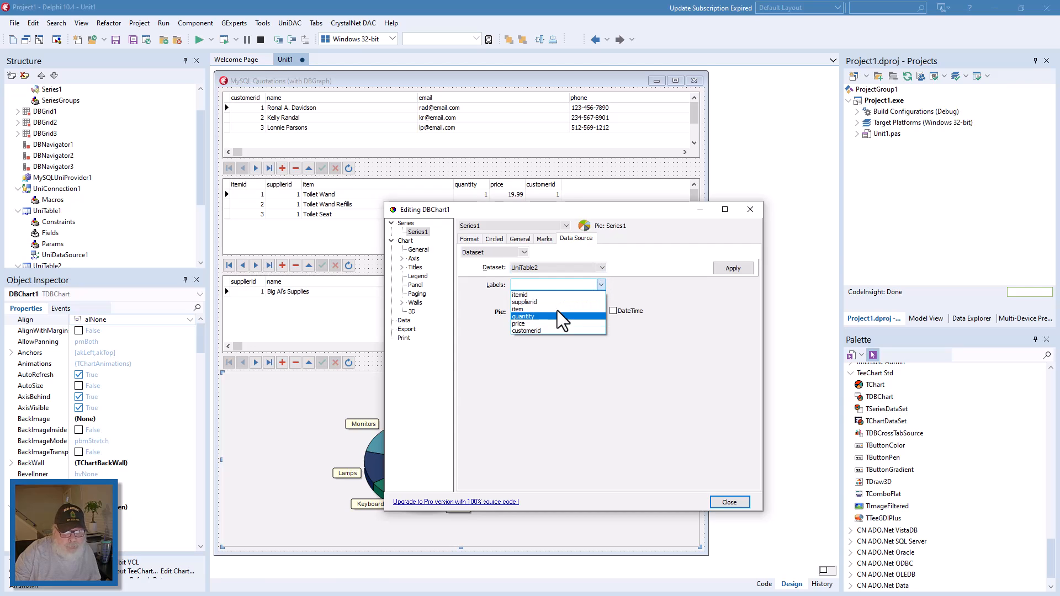
pyautogui.click(519, 310)
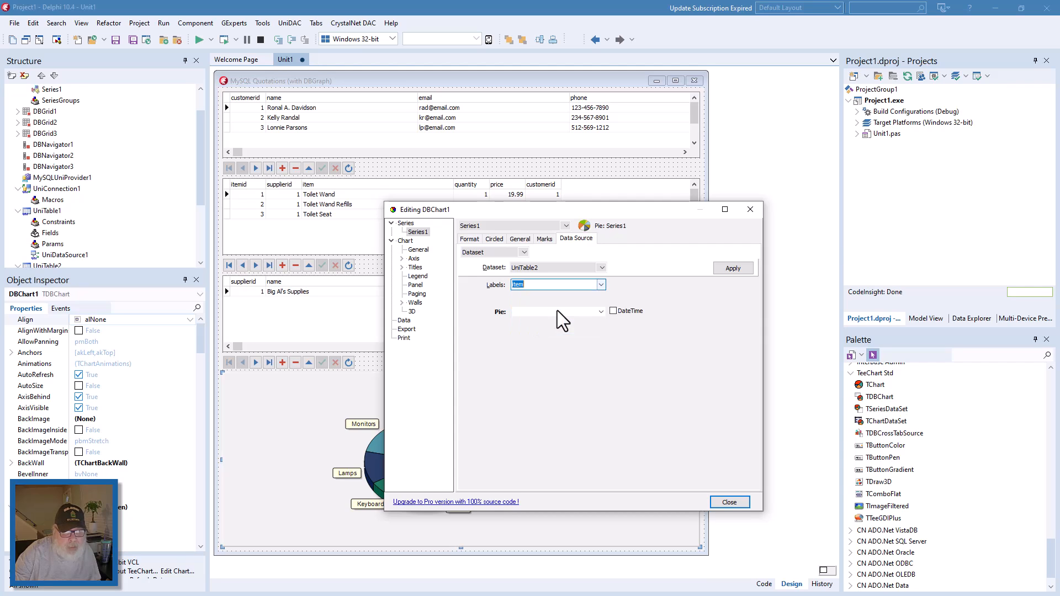
pyautogui.click(600, 311)
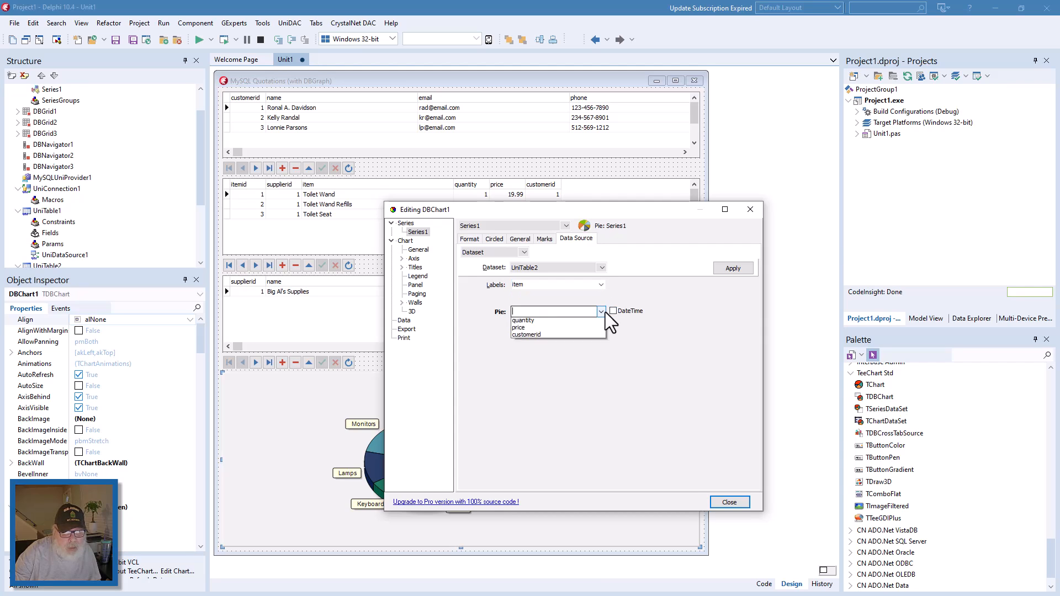
pyautogui.click(522, 320)
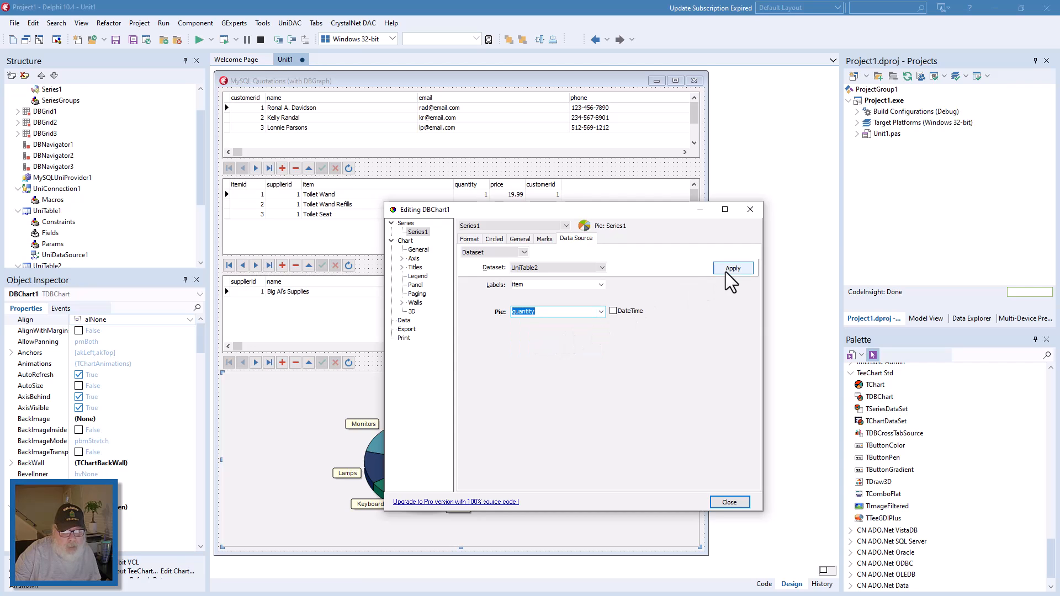
# Step: Apply the data source so Toilet Wand slices appear, then close the chart editor
pyautogui.click(732, 268)
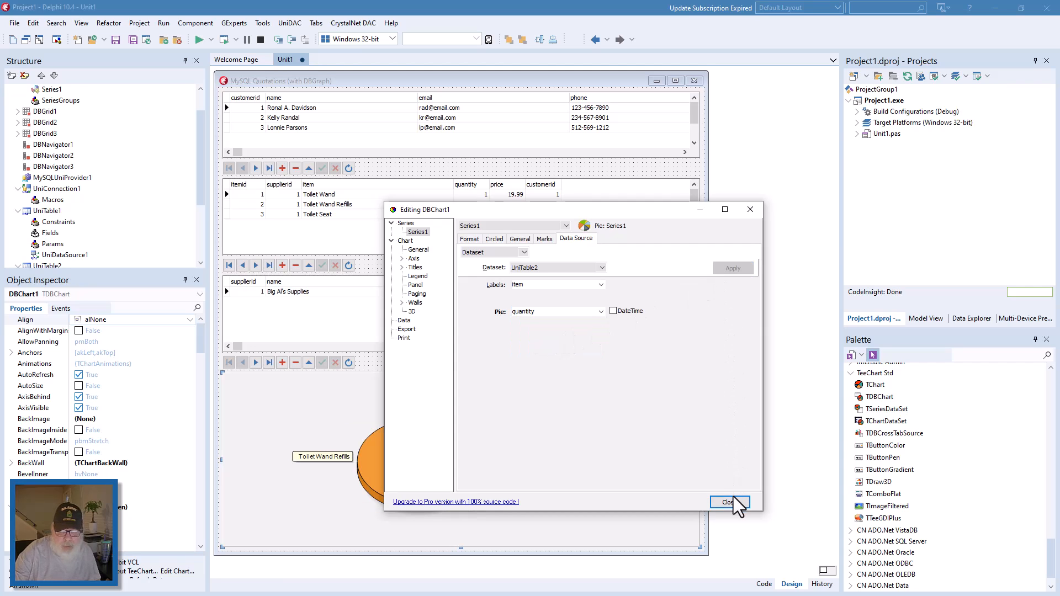
pyautogui.click(728, 503)
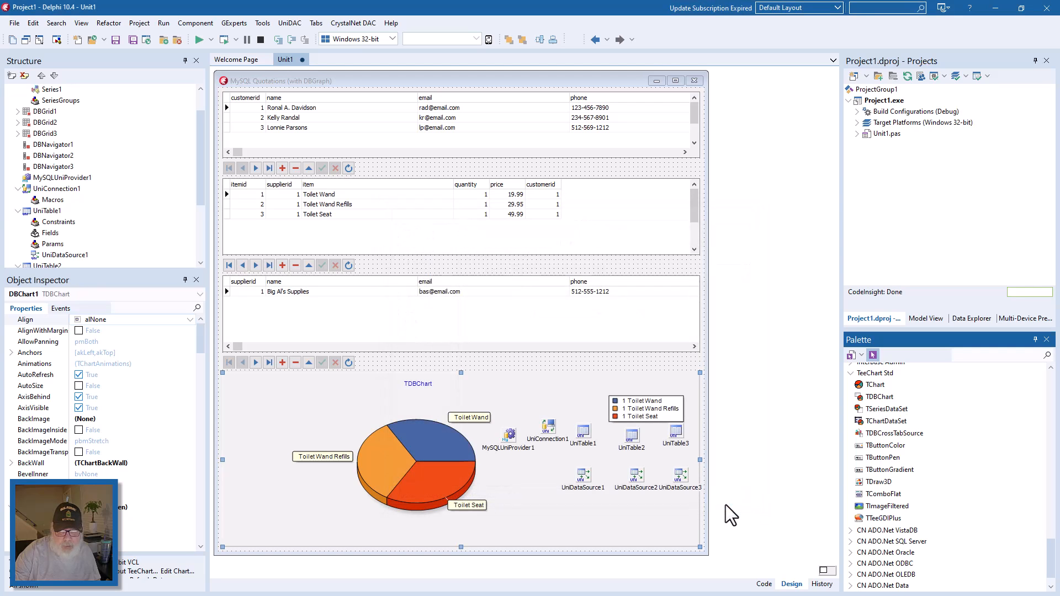
pyautogui.moveTo(769, 405)
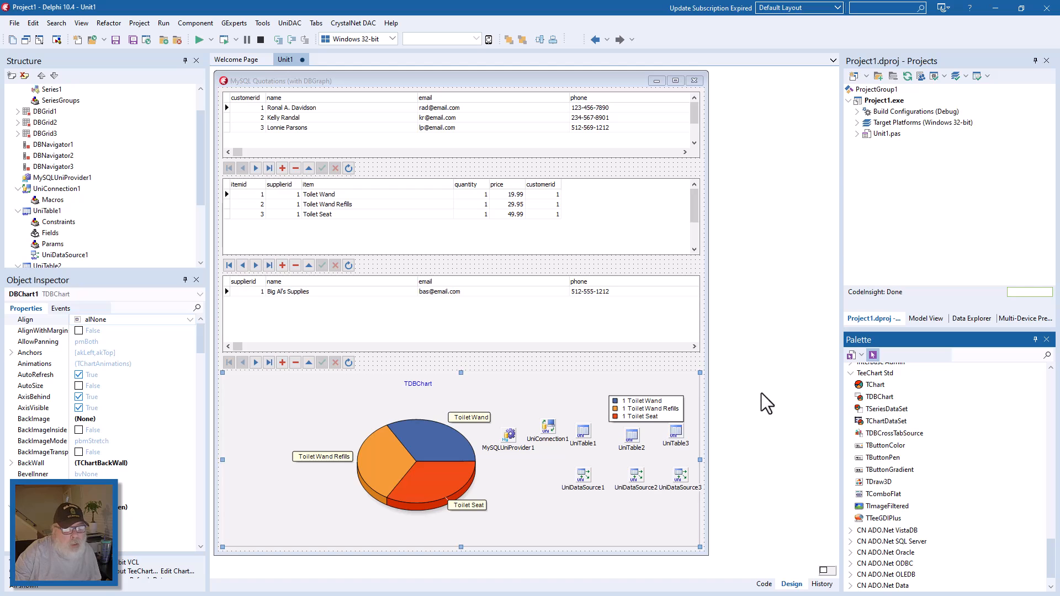
pyautogui.moveTo(665, 270)
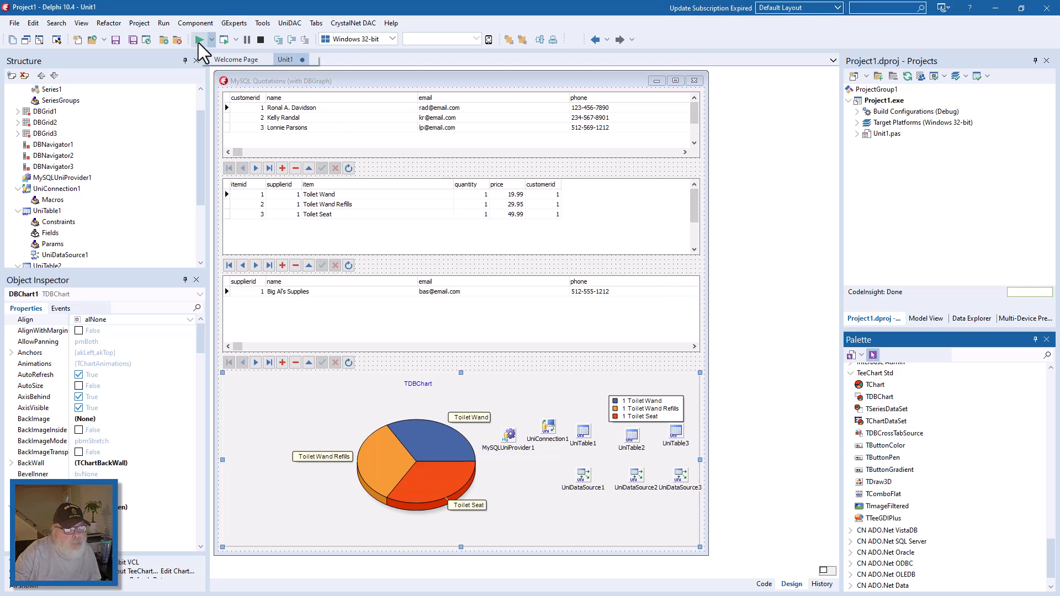
# Step: Build and run Project1 with the Run button
pyautogui.click(199, 40)
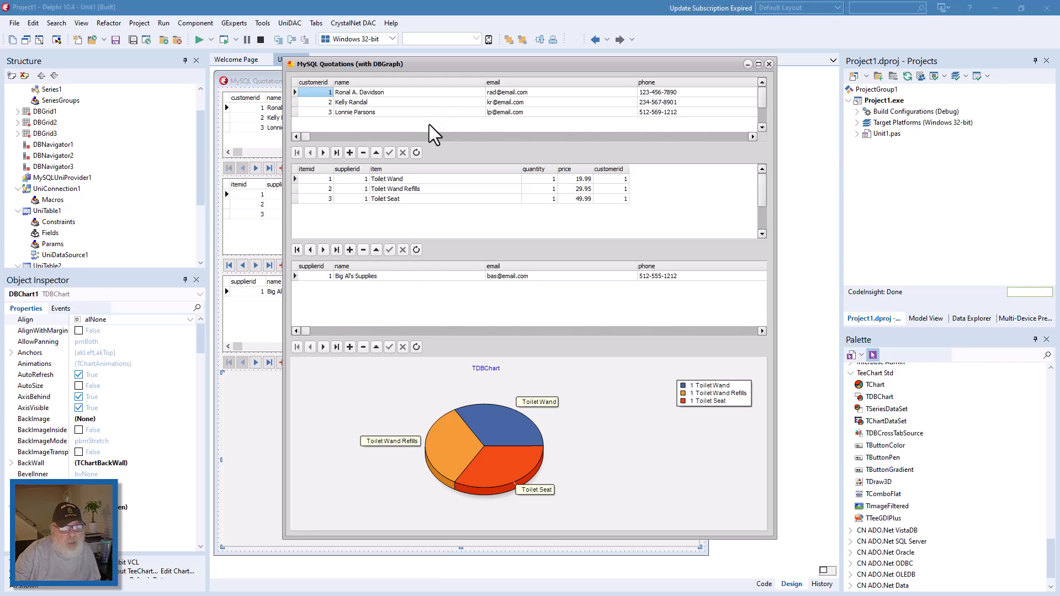
pyautogui.moveTo(438, 113)
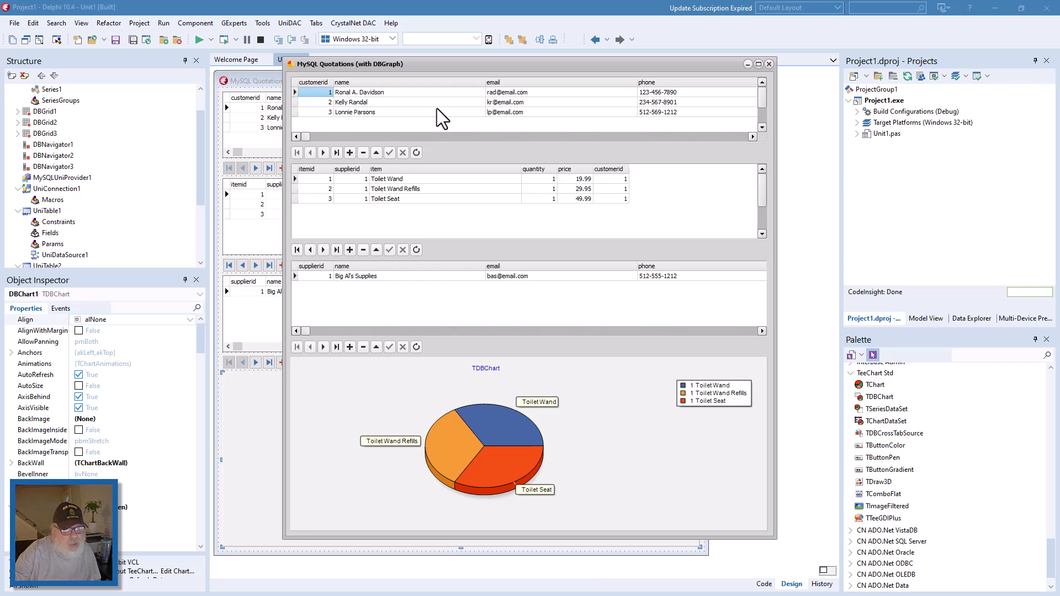
pyautogui.moveTo(430, 219)
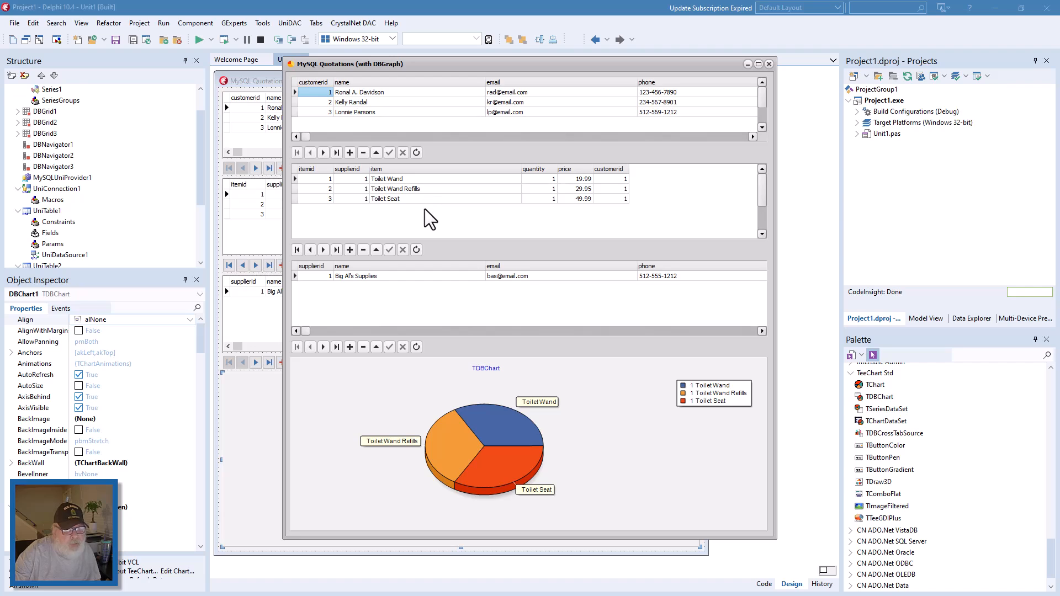
pyautogui.moveTo(450, 291)
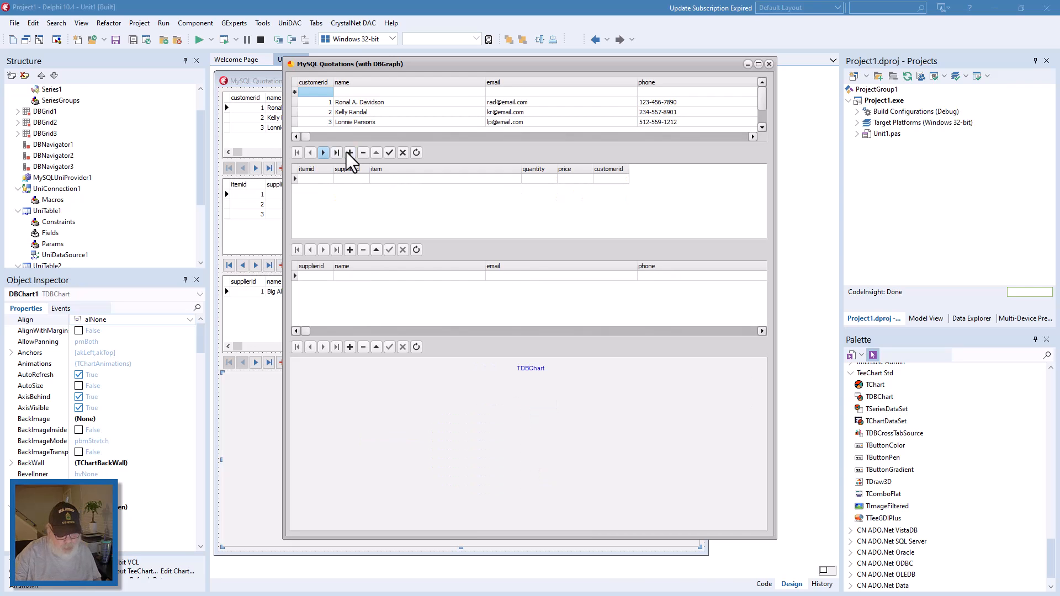
pyautogui.click(349, 153)
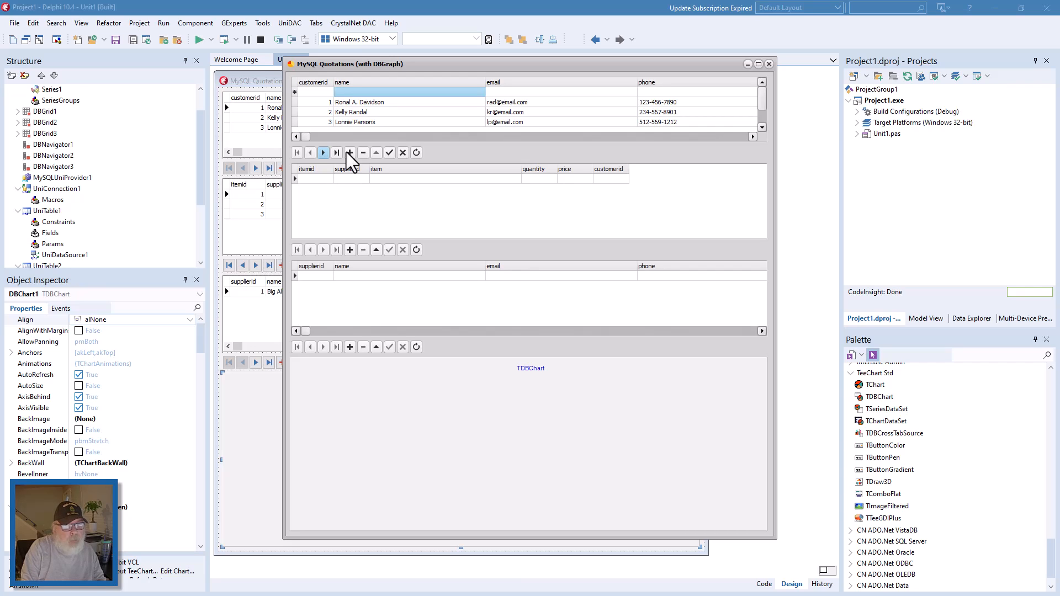
pyautogui.write('M')
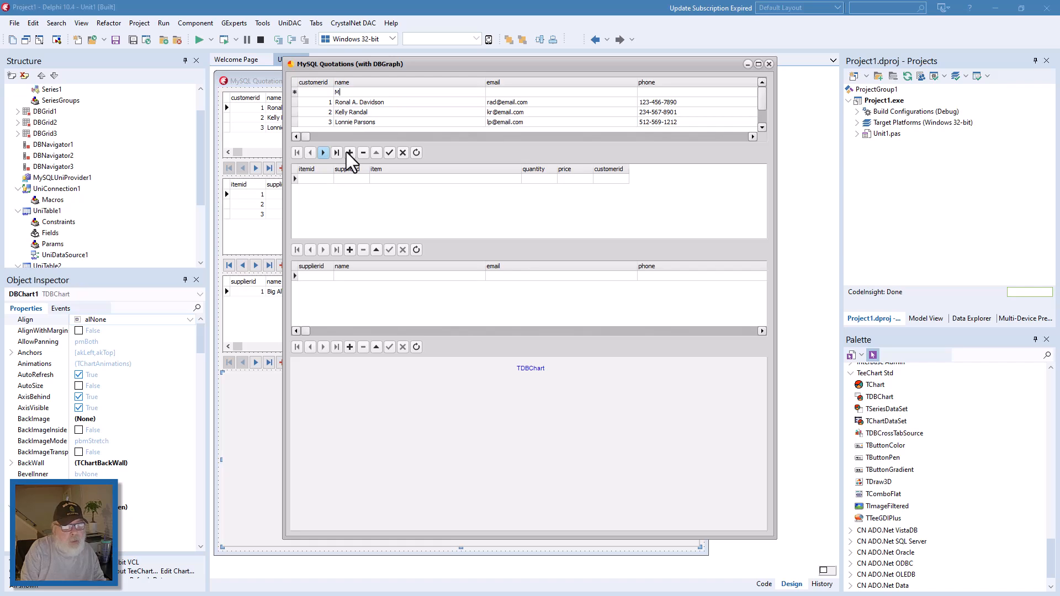
pyautogui.write('ichal')
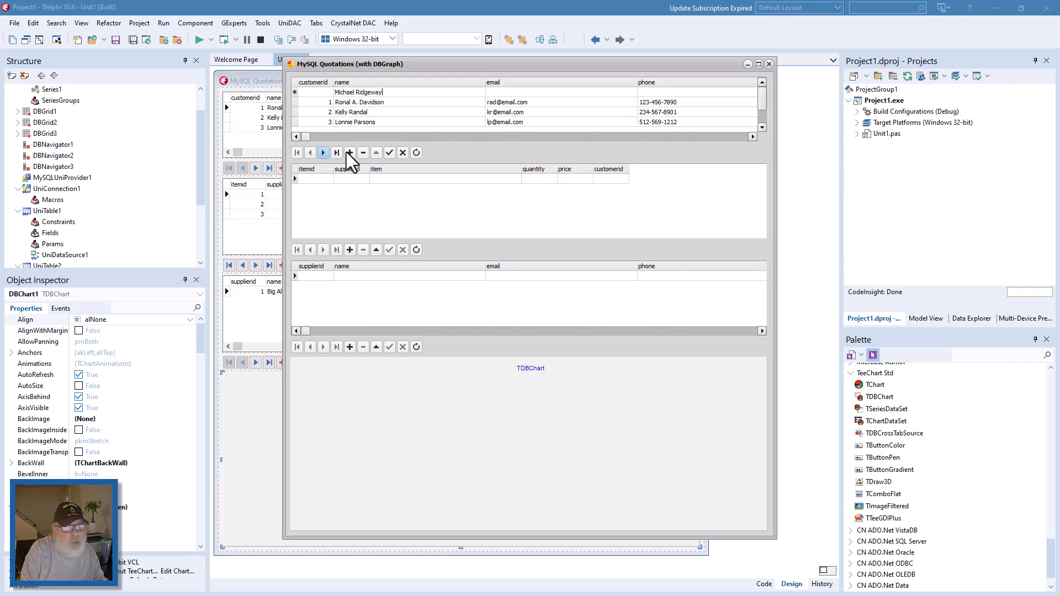
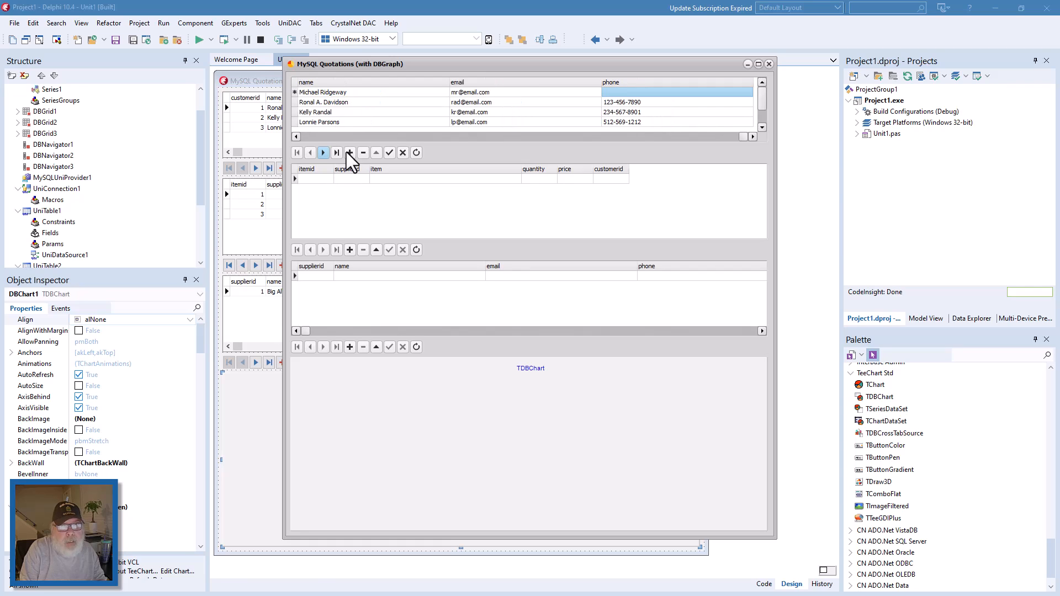
pyautogui.write('555-1')
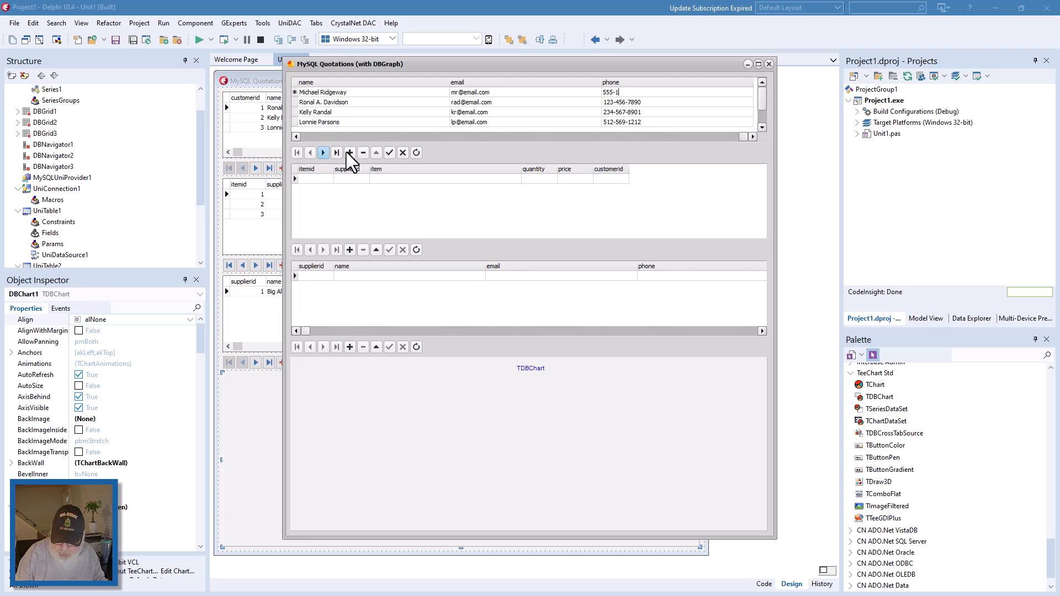
pyautogui.write('212')
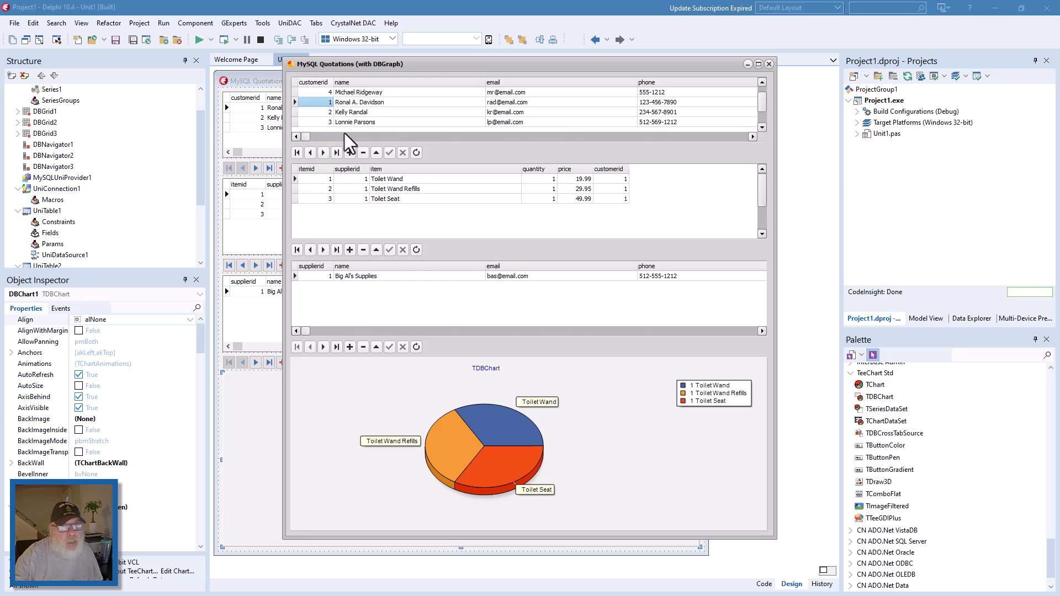
pyautogui.click(358, 92)
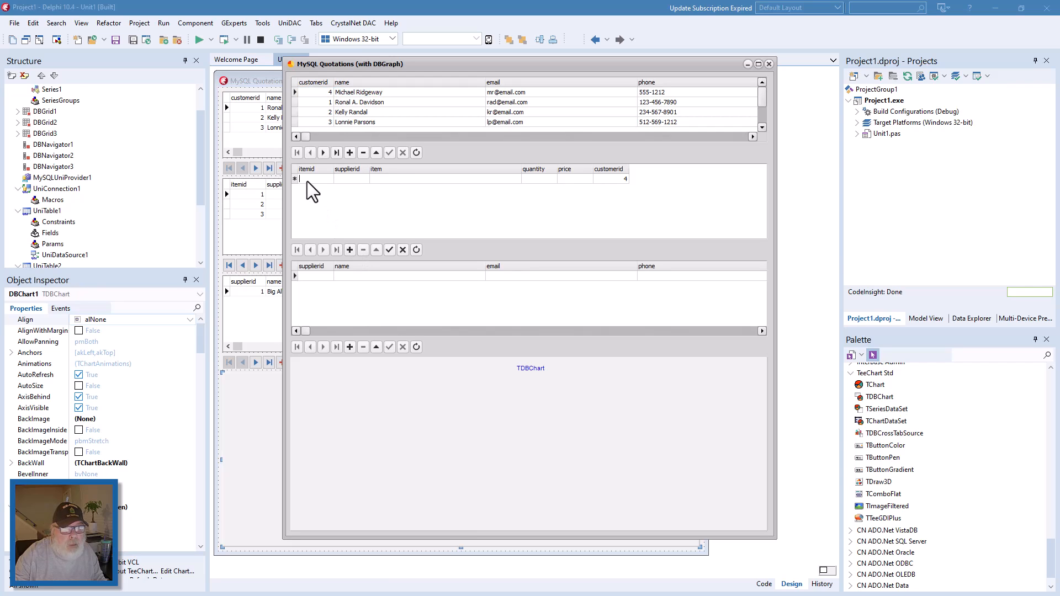
# Step: Enter items Tapestry Wall Hanging at 999.95 and Carpet Cleaner at 19.99
pyautogui.click(347, 178)
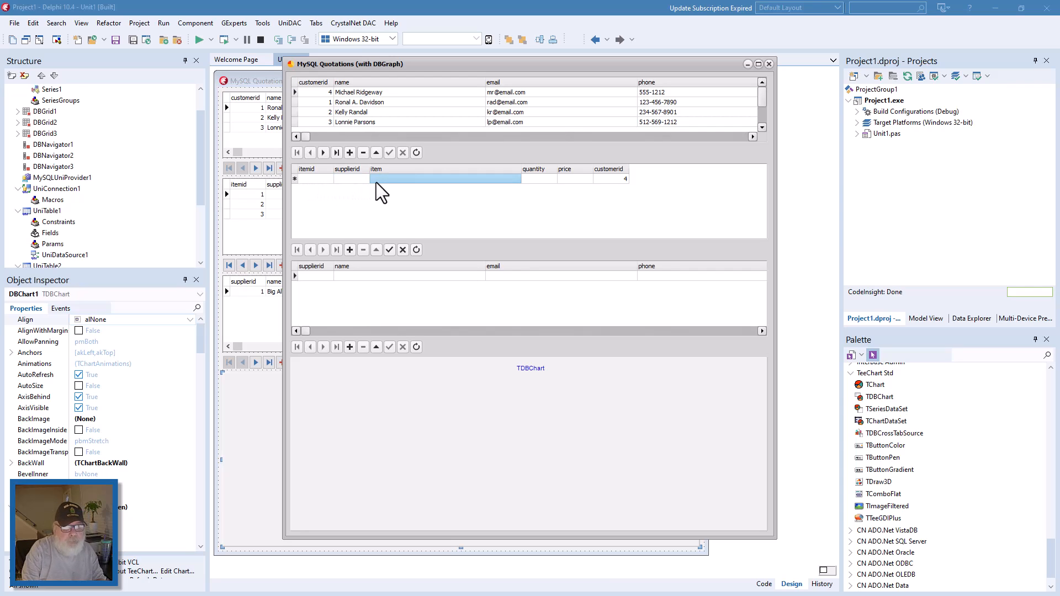
pyautogui.write('Tapestry')
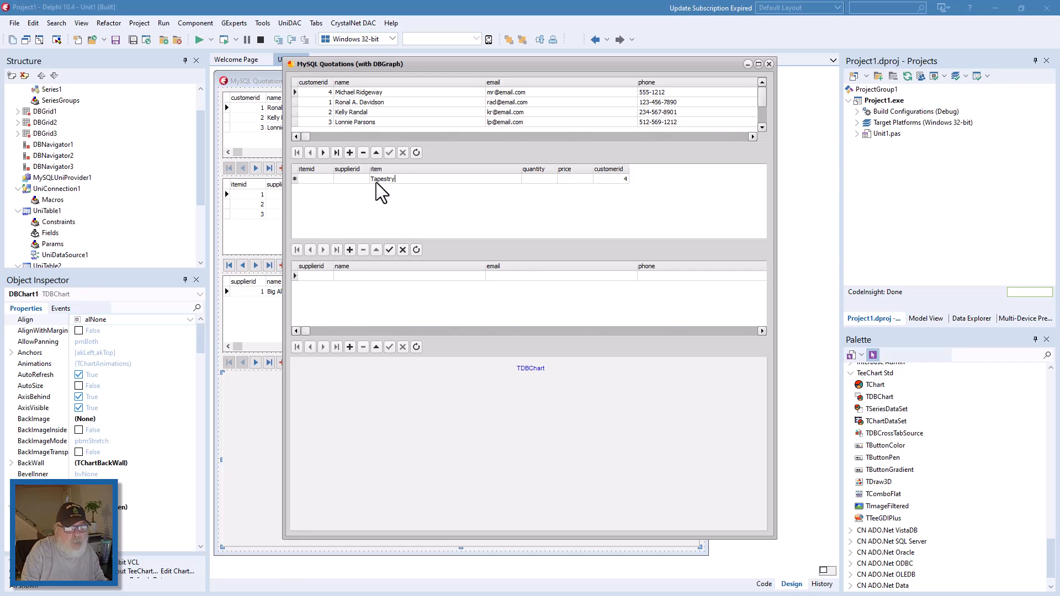
pyautogui.write('Wall')
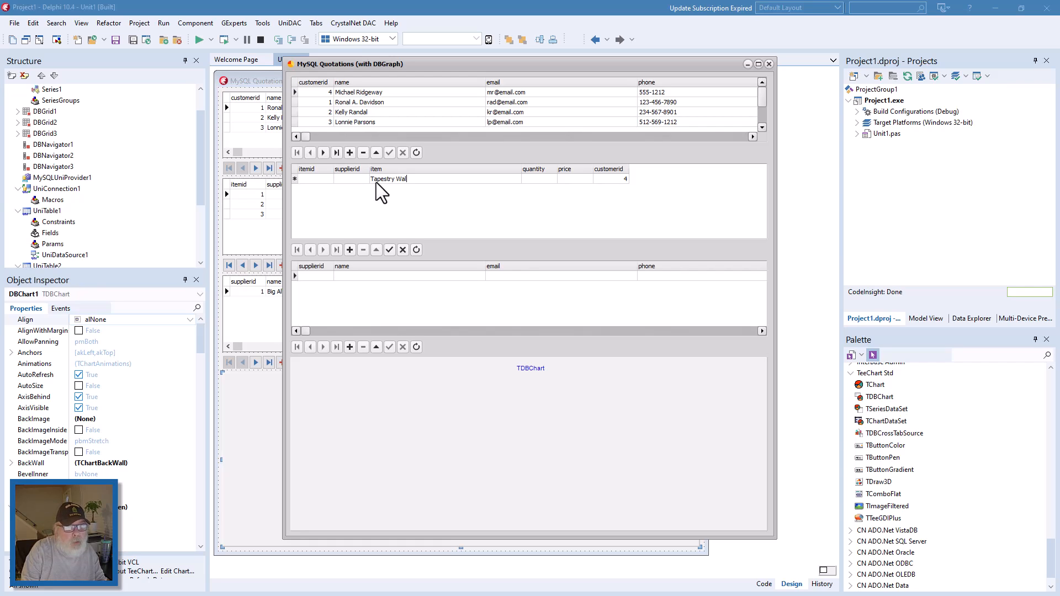
pyautogui.write('Hanging')
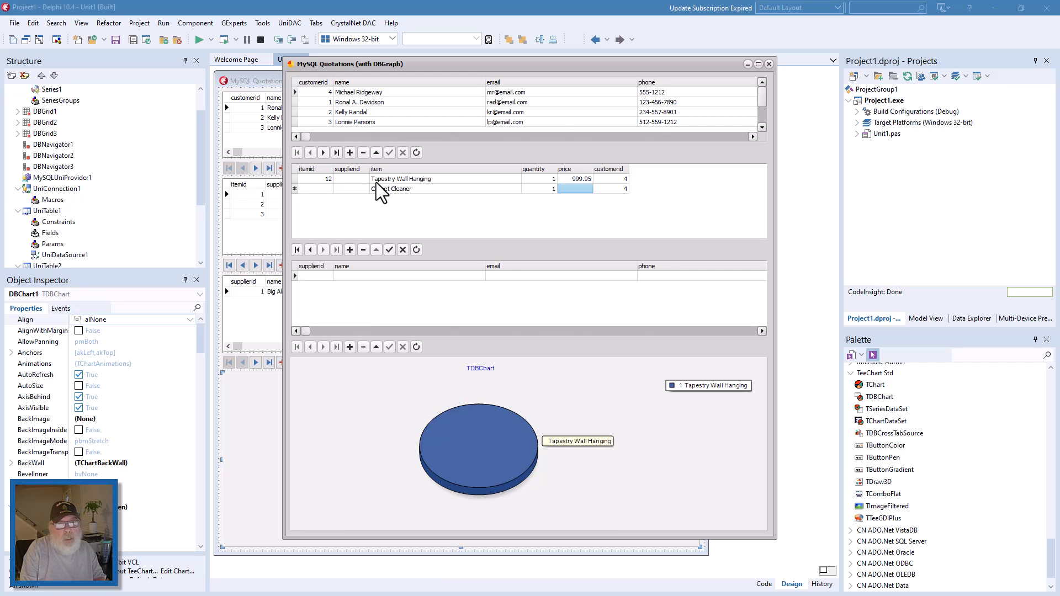
pyautogui.write('19.99')
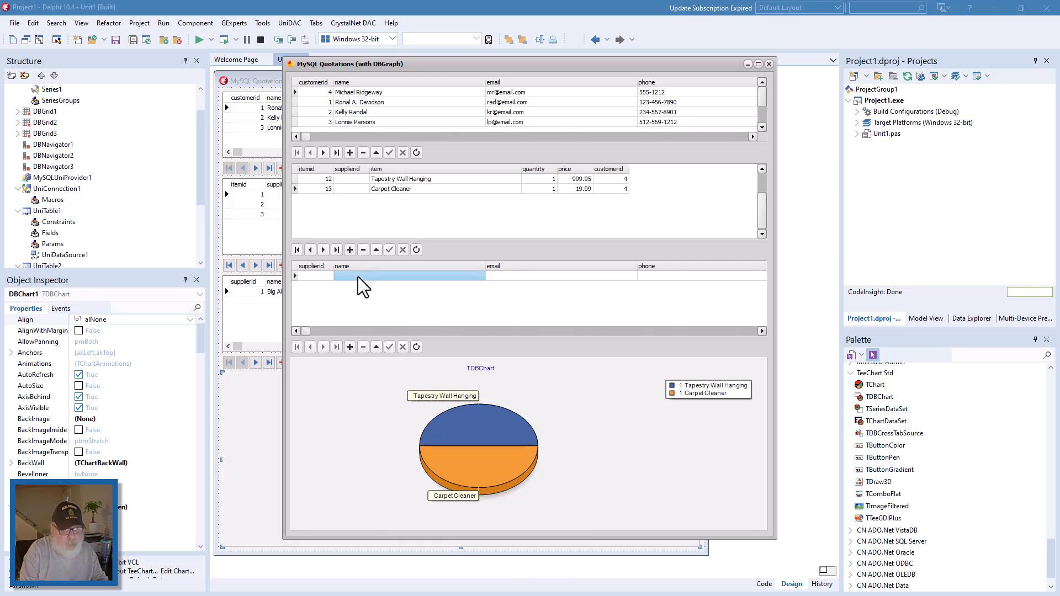
pyautogui.write("Martha's w")
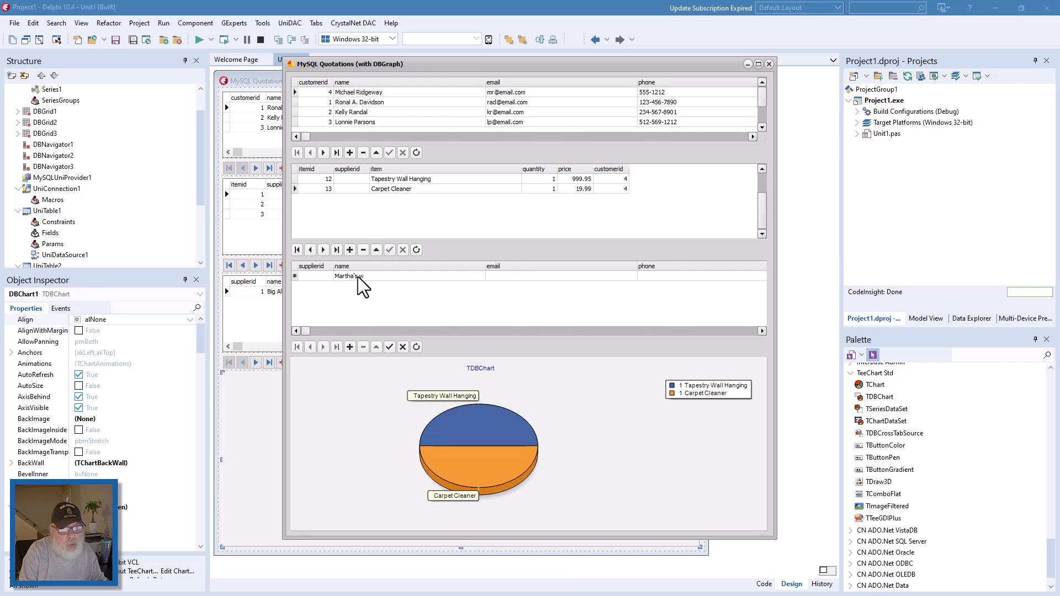
pyautogui.write('Wall H')
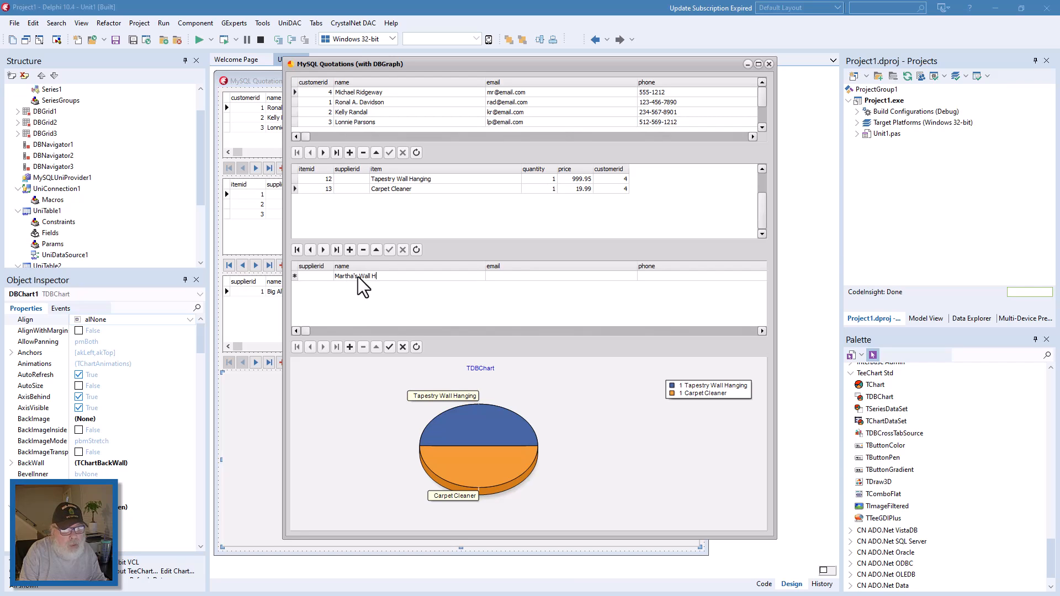
pyautogui.write('anging')
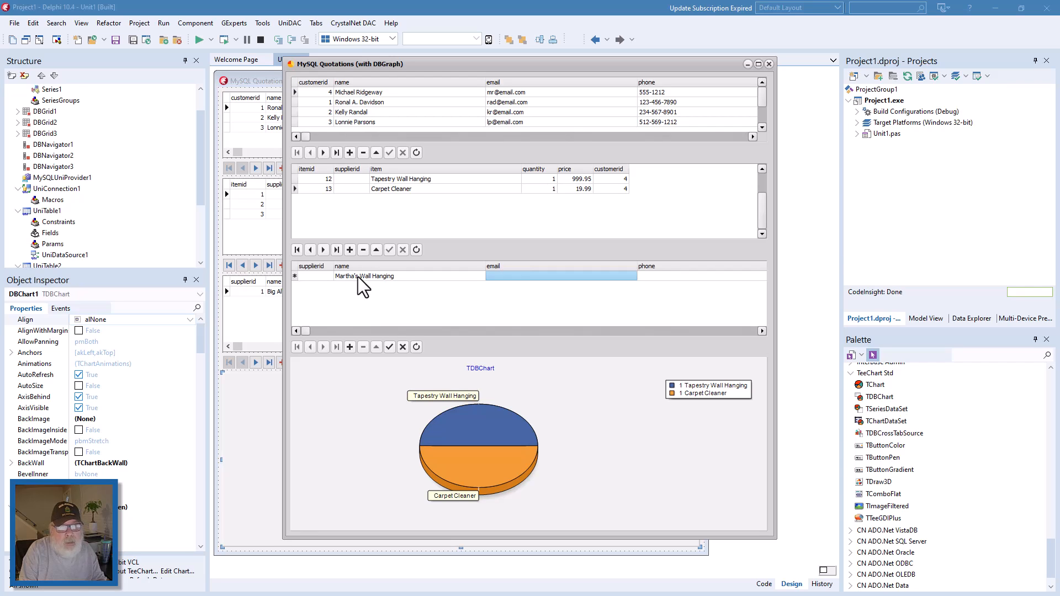
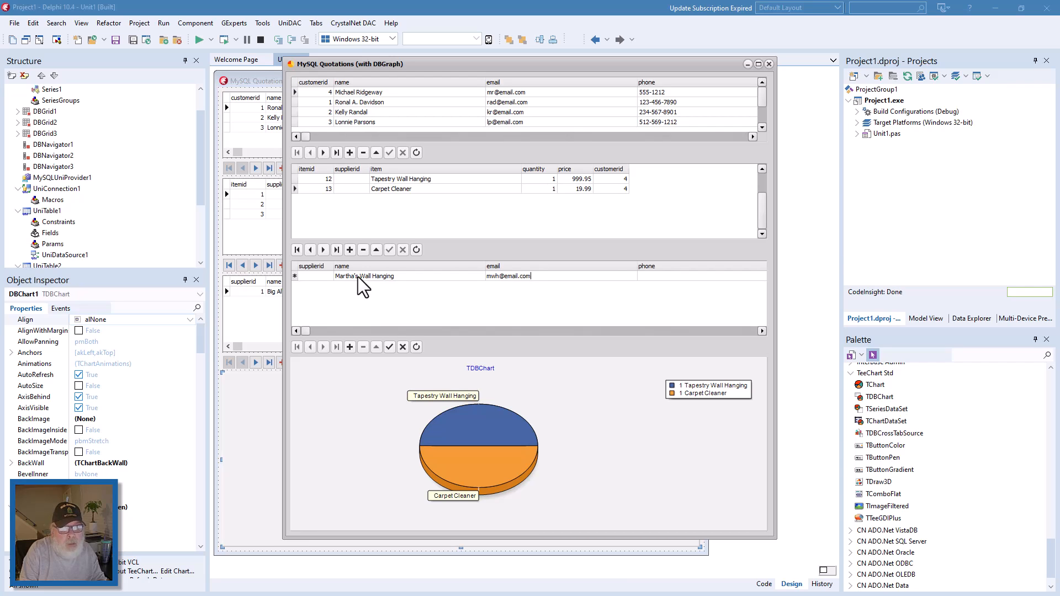
pyautogui.write('222-022')
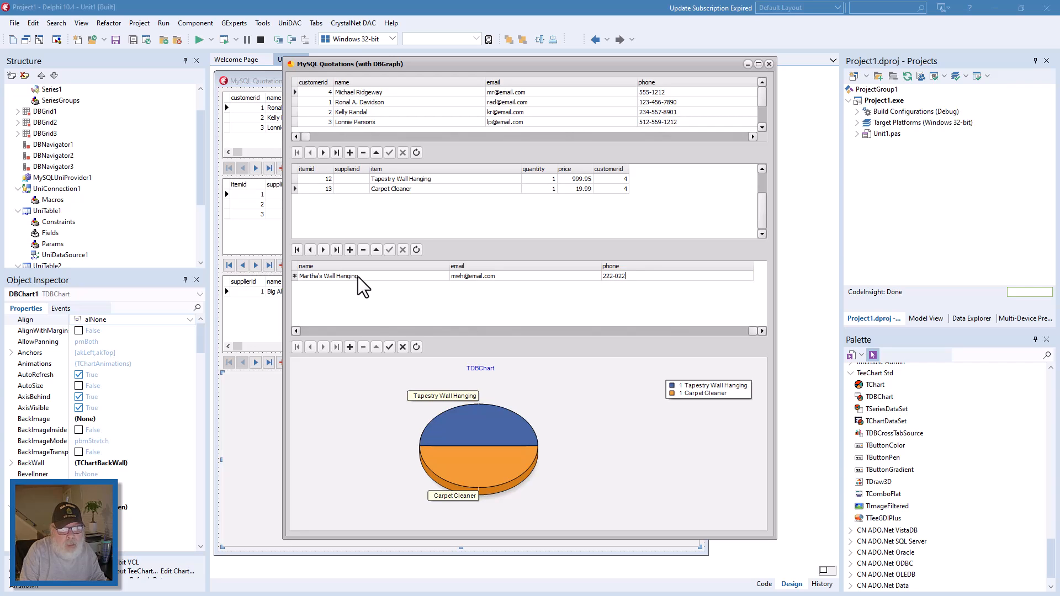
pyautogui.write('-22')
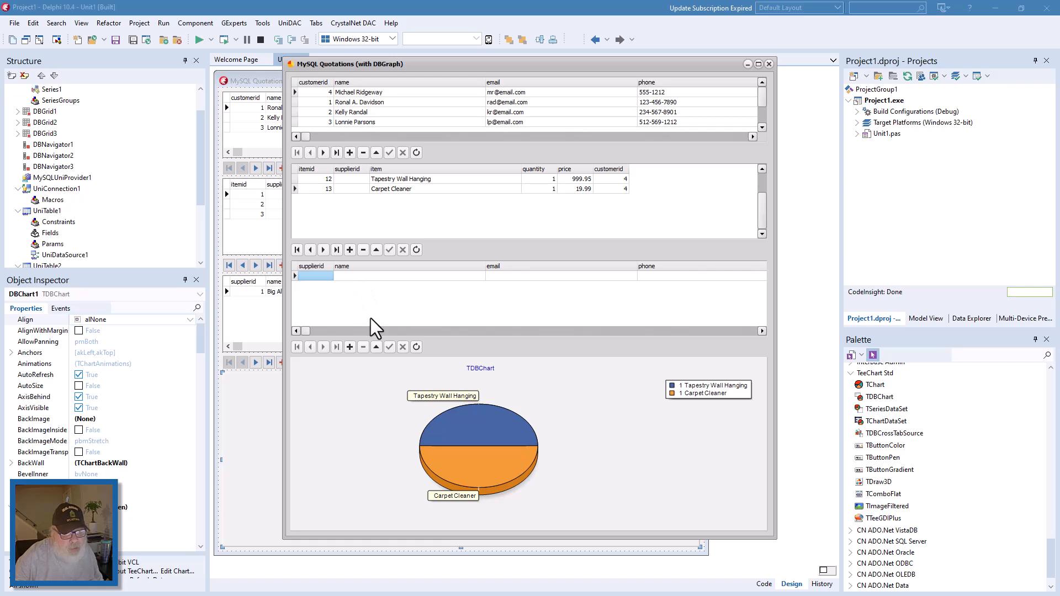
pyautogui.moveTo(359, 196)
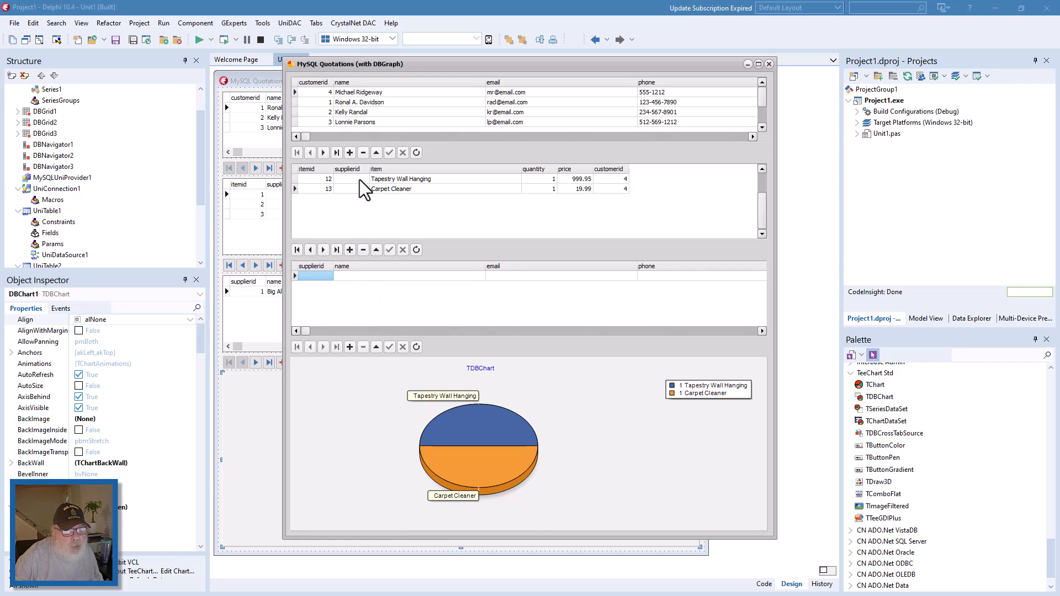
# Step: Set supplierid 4 on Tapestry Wall Hanging and Carpet Cleaner and post the changes
pyautogui.click(347, 178)
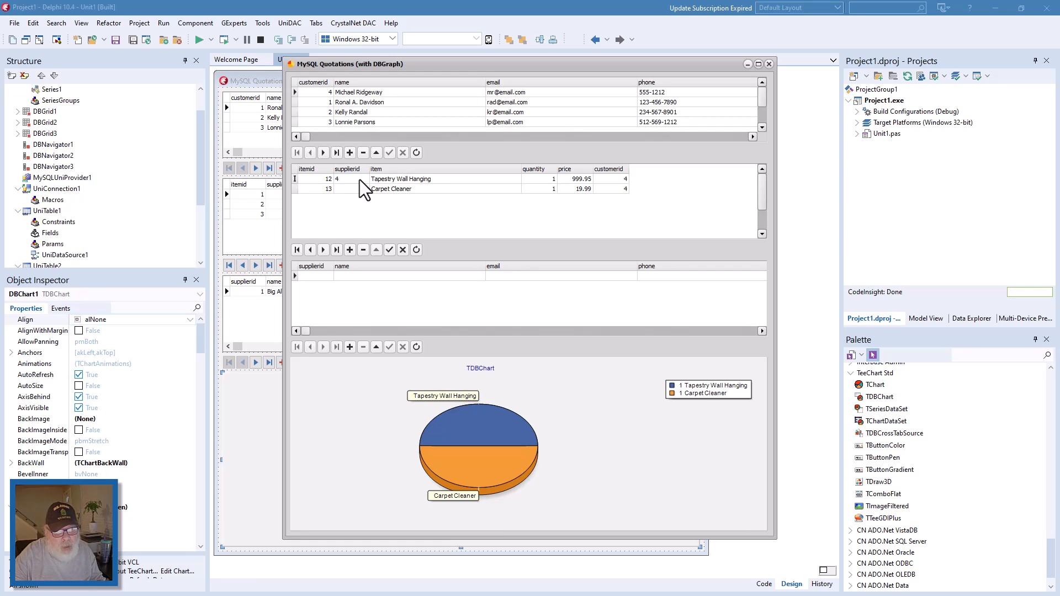
pyautogui.click(390, 189)
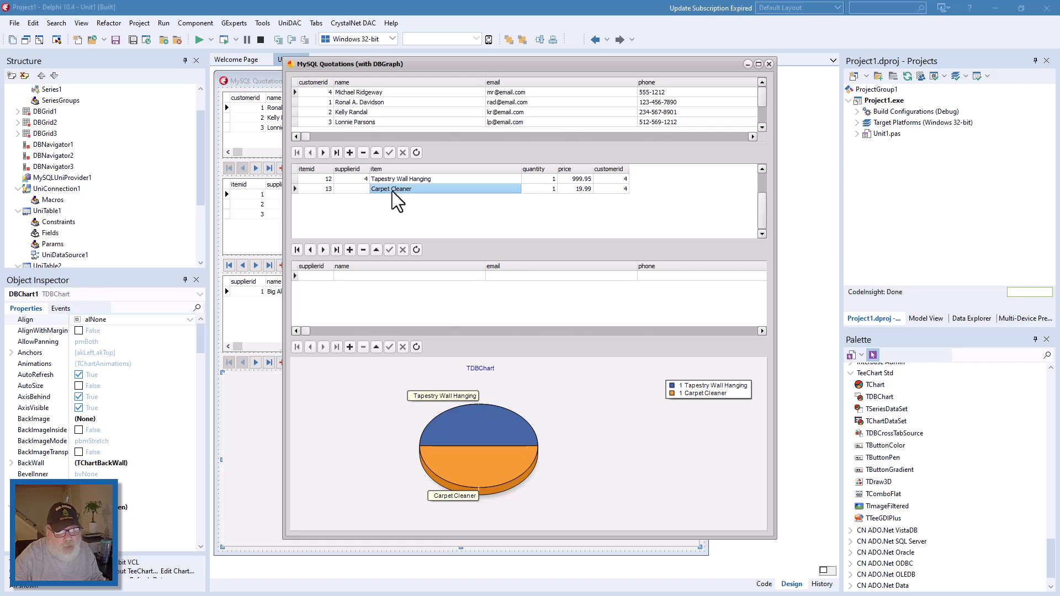
pyautogui.moveTo(404, 286)
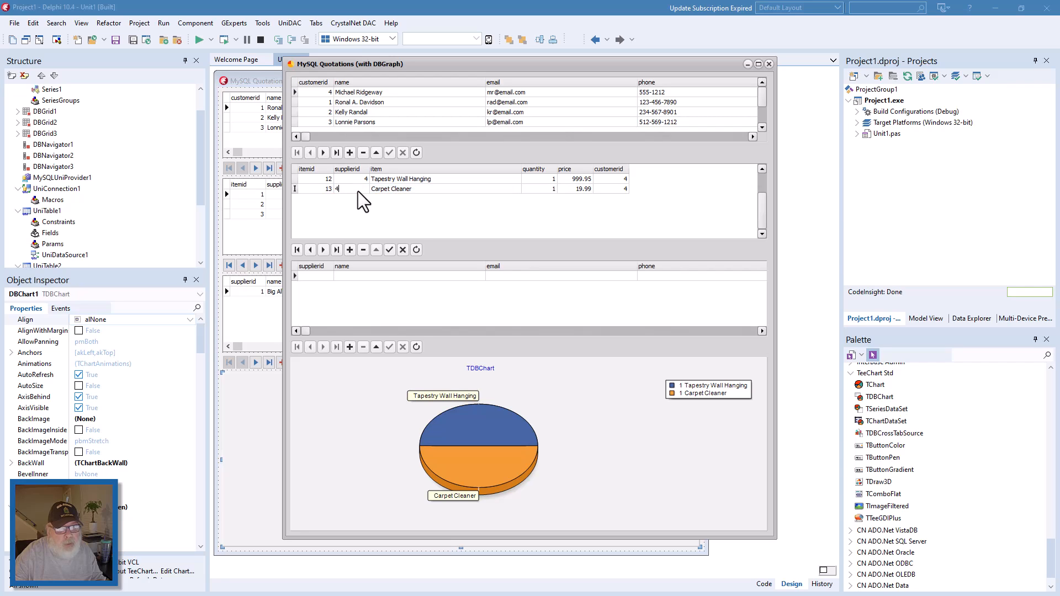
pyautogui.moveTo(433, 192)
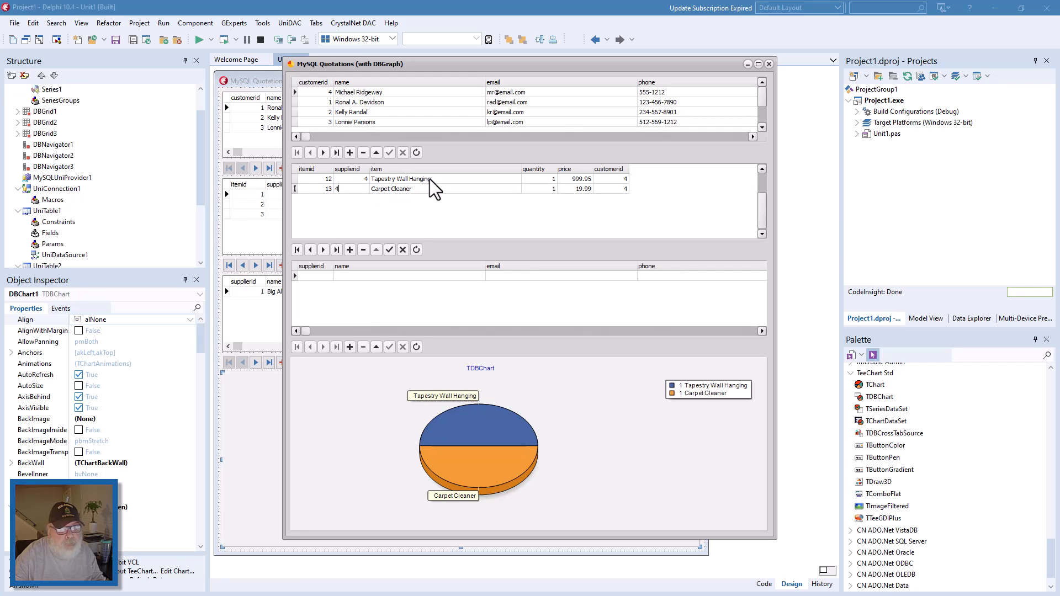
pyautogui.click(400, 178)
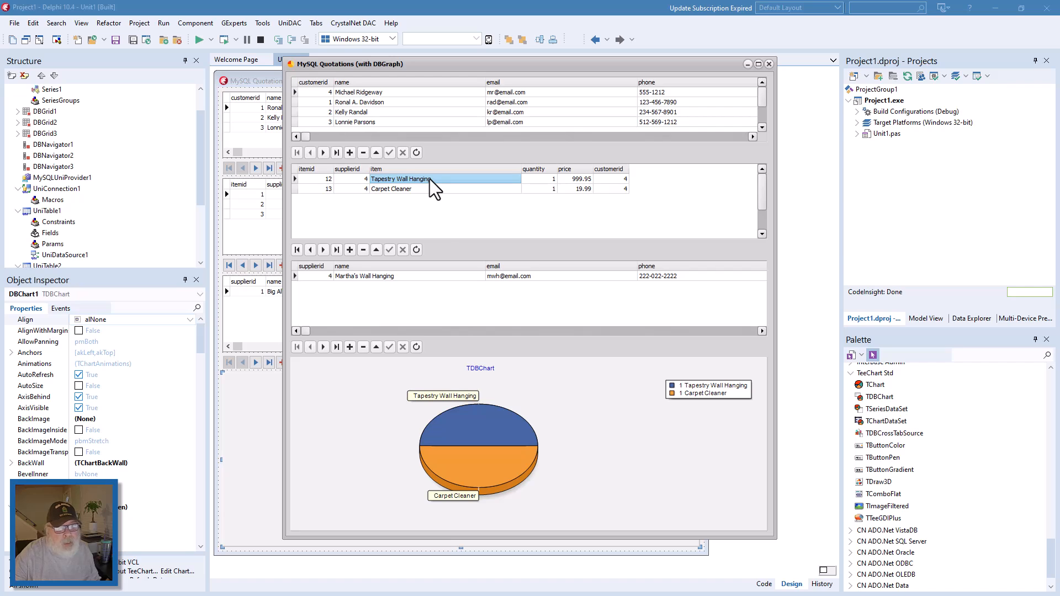
pyautogui.moveTo(442, 242)
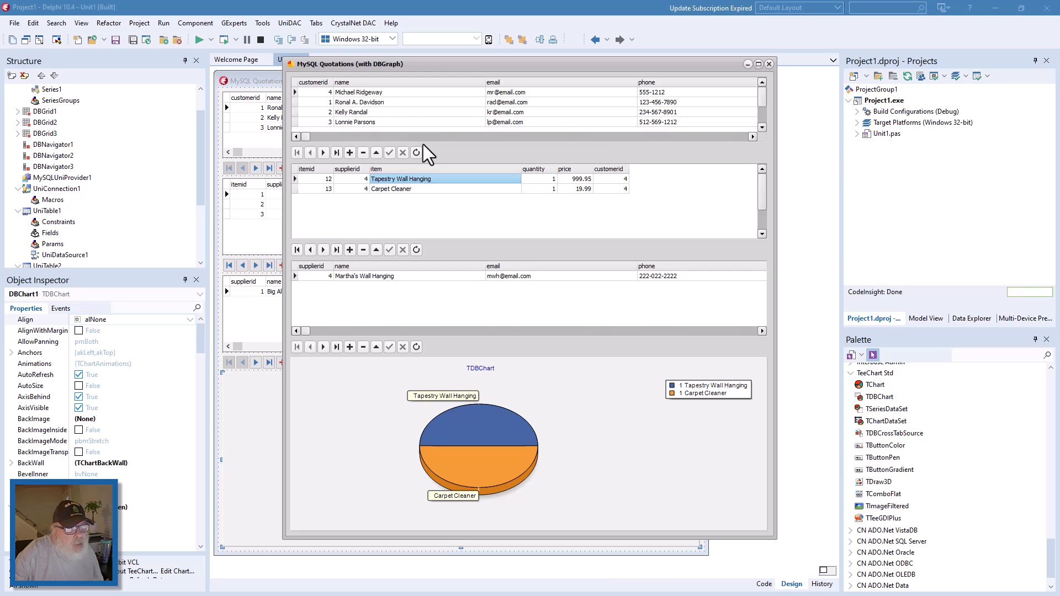
pyautogui.moveTo(415, 116)
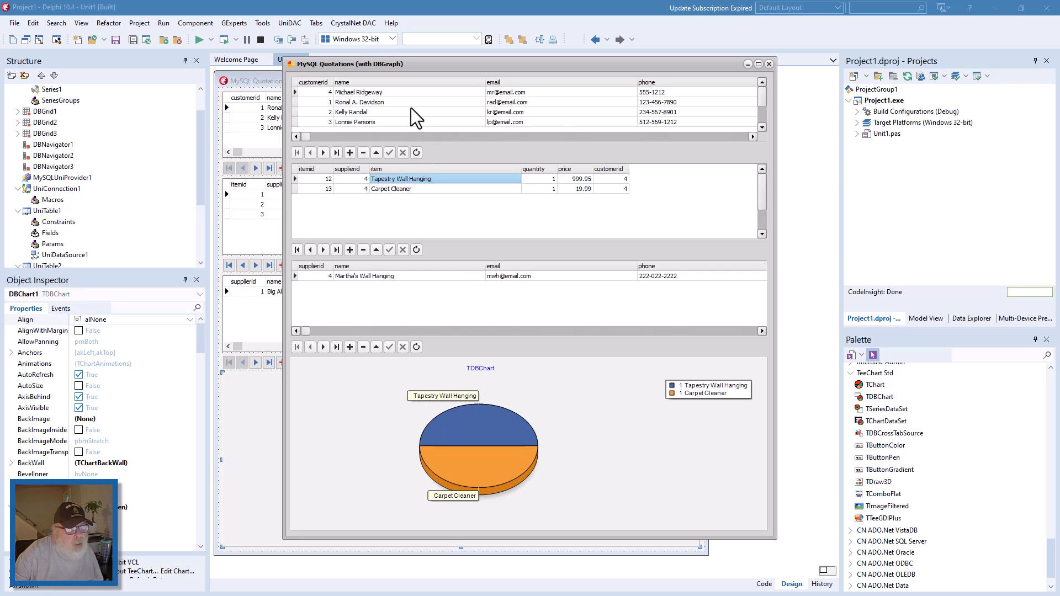
pyautogui.moveTo(425, 117)
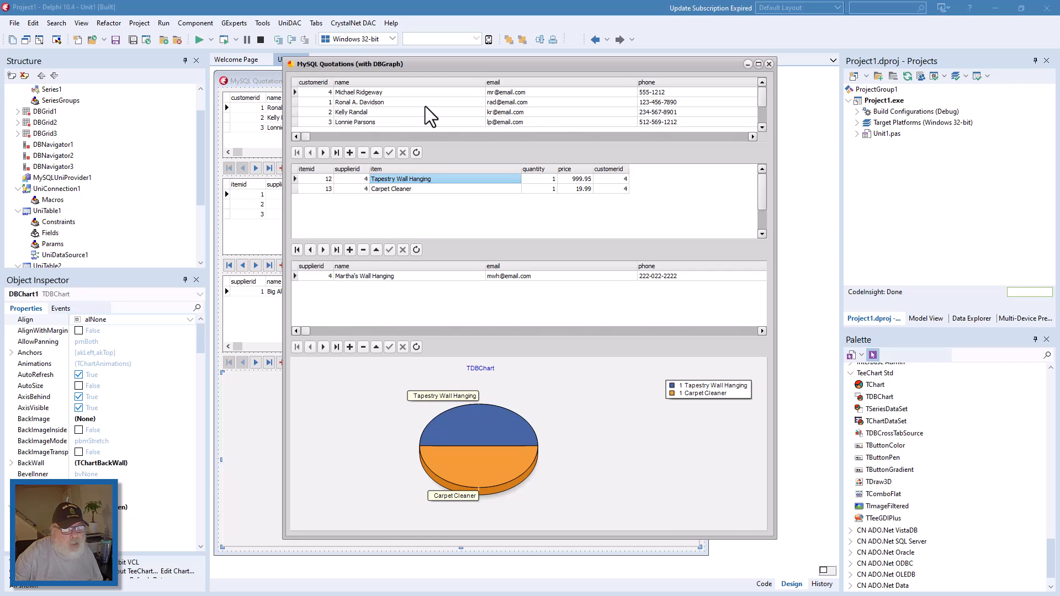
pyautogui.moveTo(460, 112)
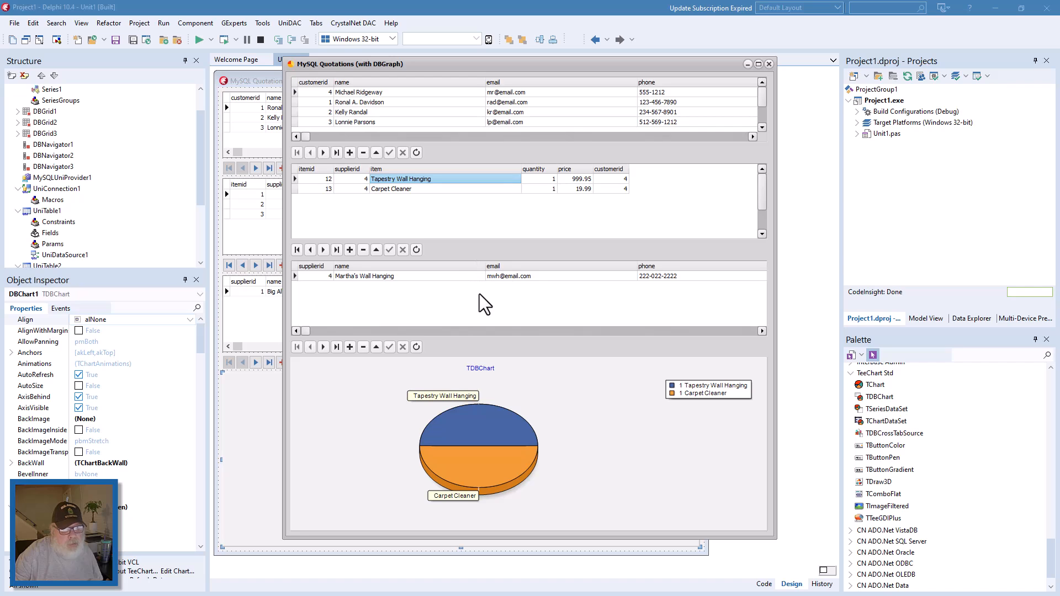
pyautogui.moveTo(440, 127)
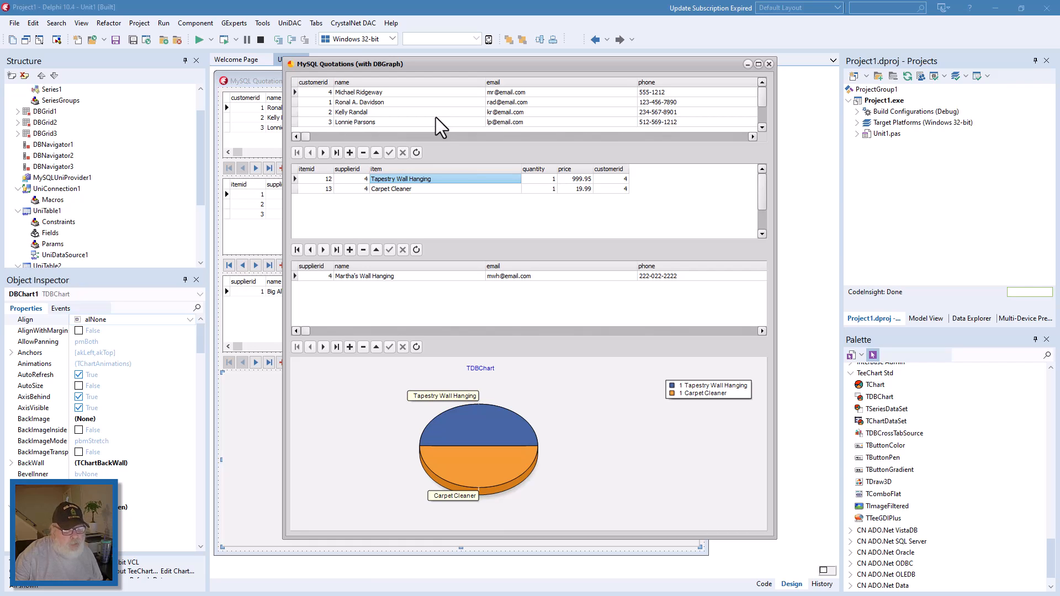
pyautogui.moveTo(476, 202)
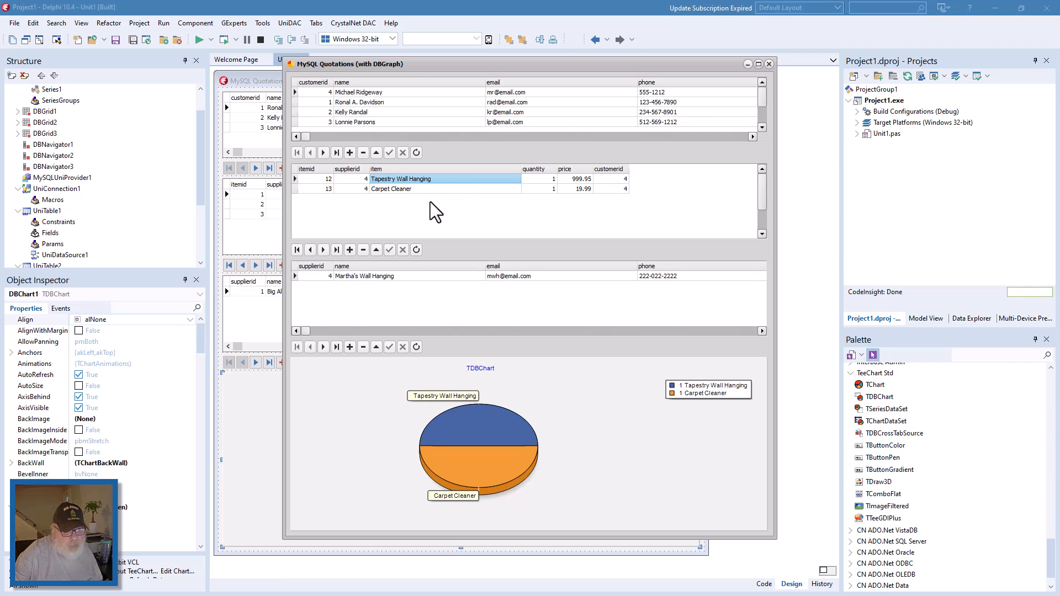
pyautogui.moveTo(418, 310)
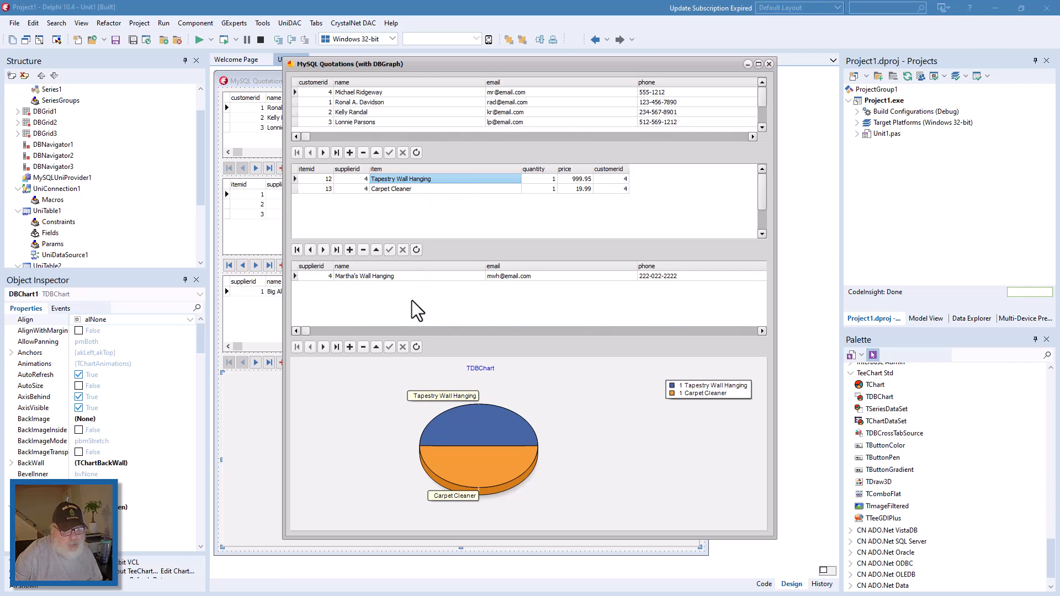